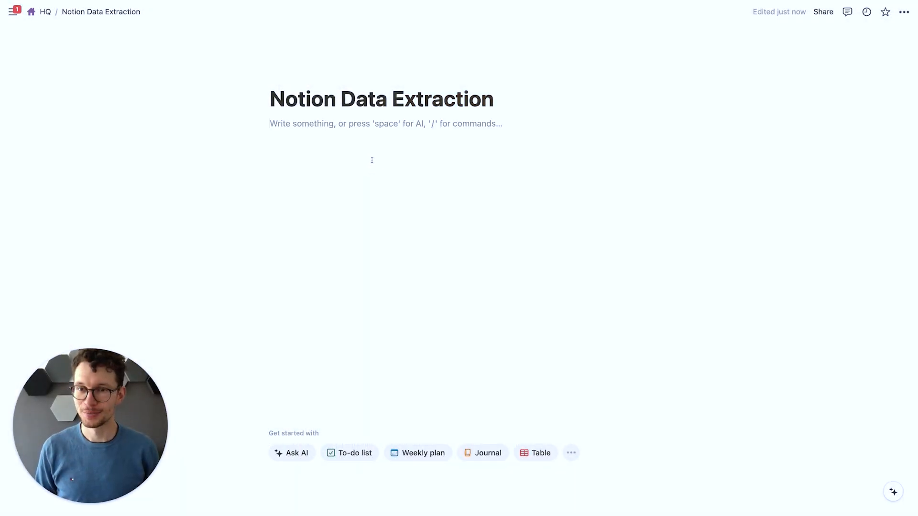
# Add a table database named Invoices and remove its default Tags property
pyautogui.click(533, 453)
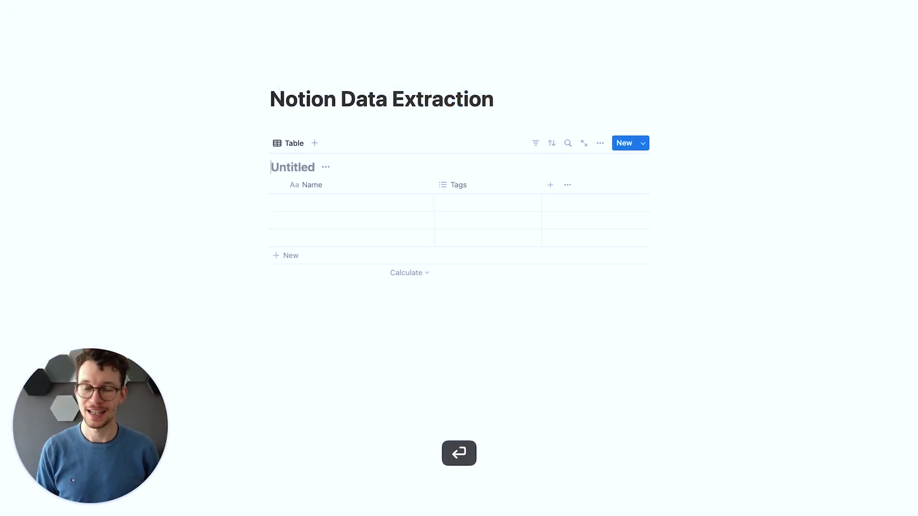
pyautogui.write('Invoices')
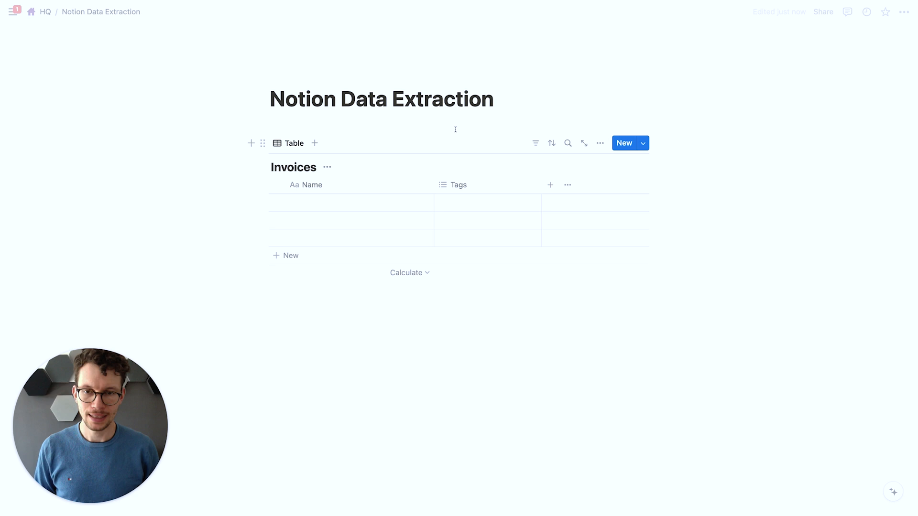
pyautogui.click(458, 184)
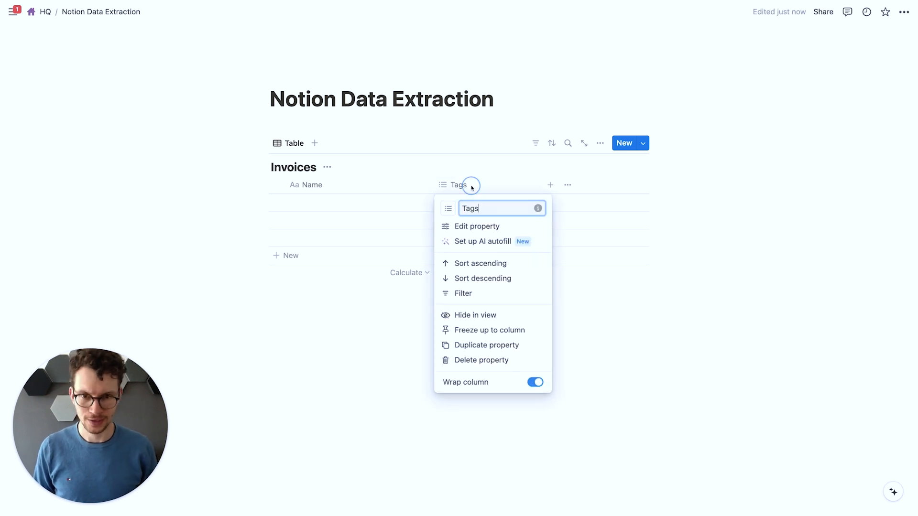
pyautogui.moveTo(474, 346)
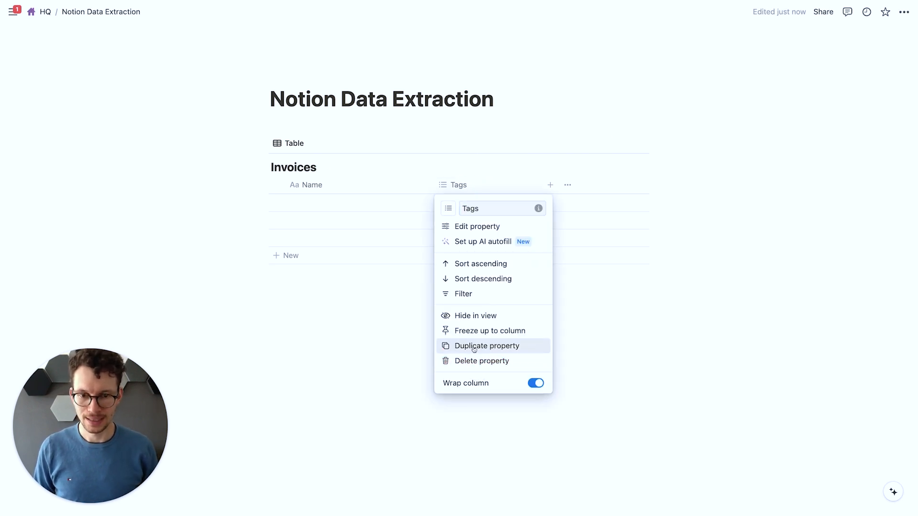
pyautogui.click(482, 361)
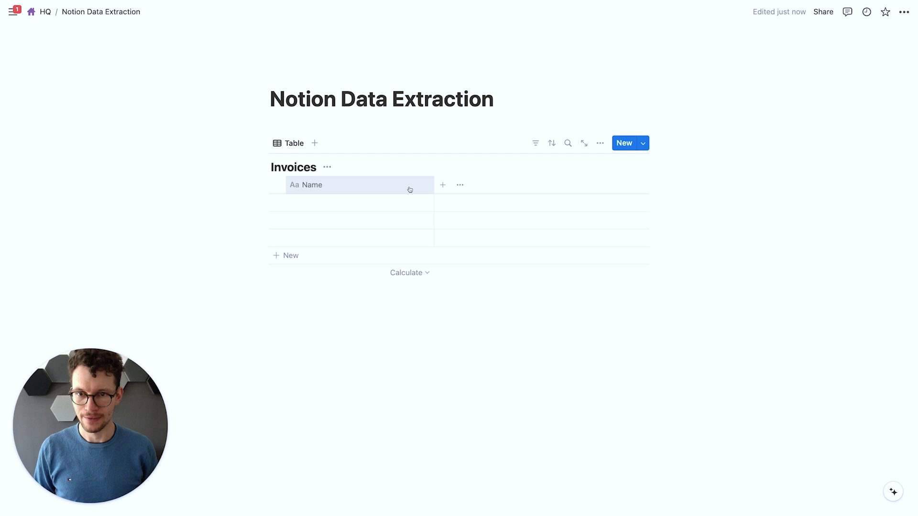
# Add a Number property Amount Paid and a Date property to the Invoices table
pyautogui.click(599, 143)
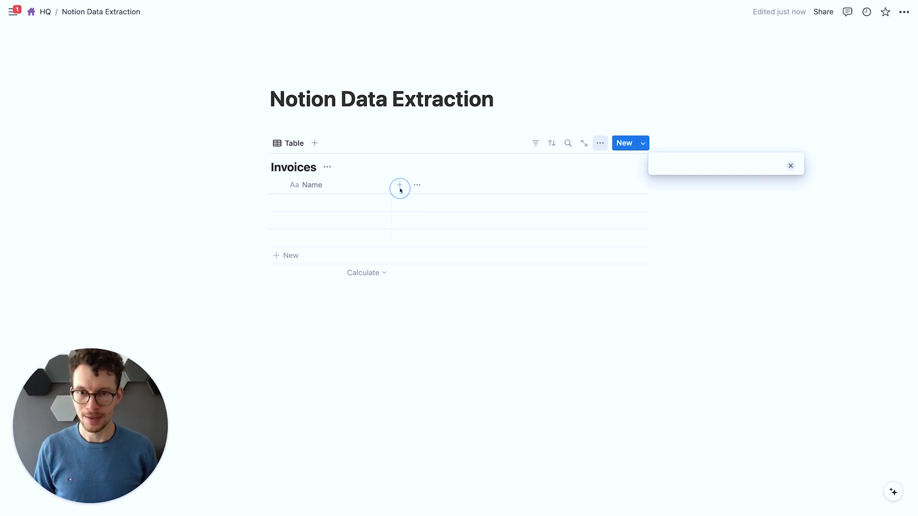
pyautogui.click(400, 185)
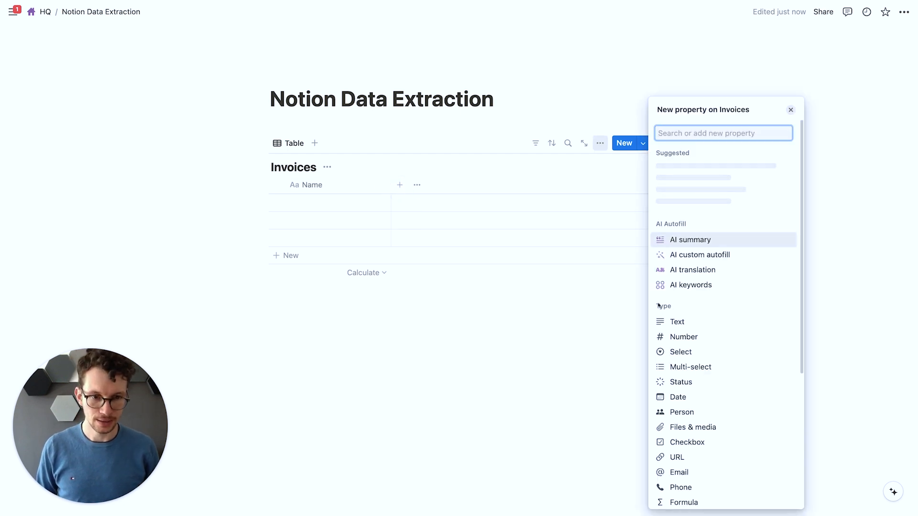
pyautogui.click(684, 337)
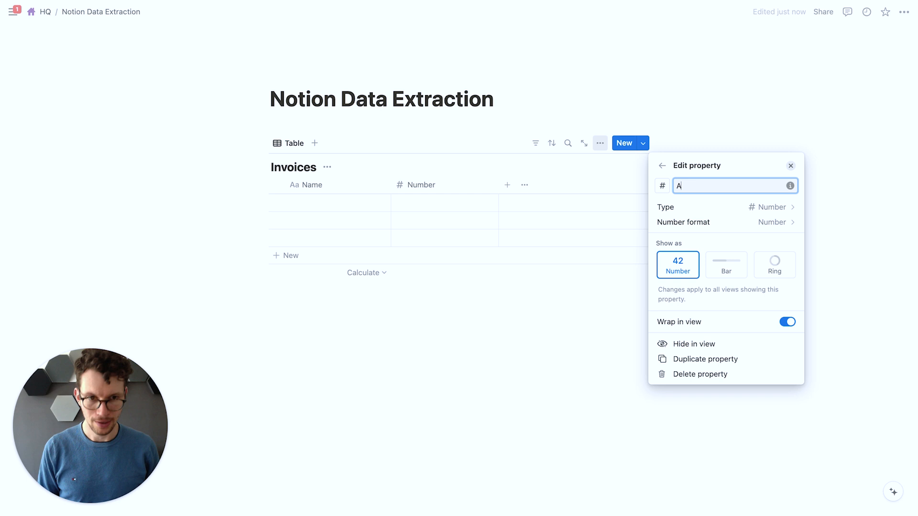
pyautogui.write('Amount Paid')
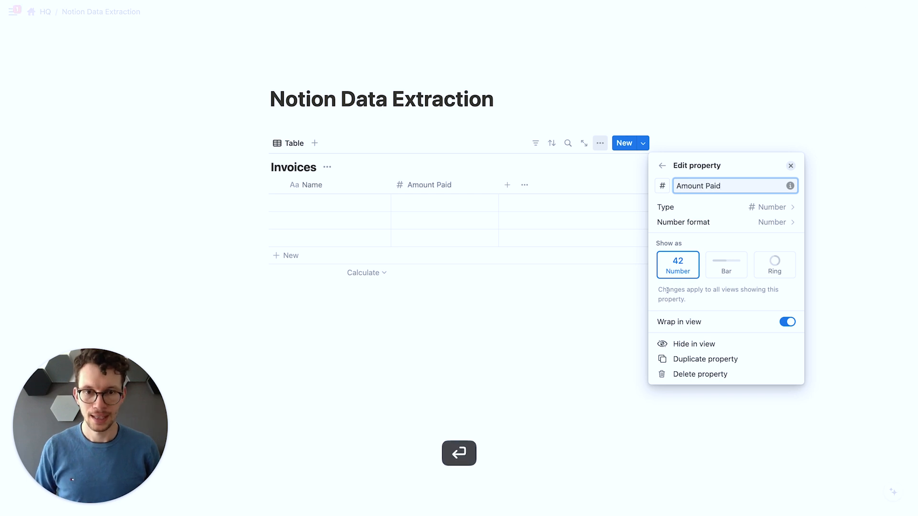
pyautogui.write('da')
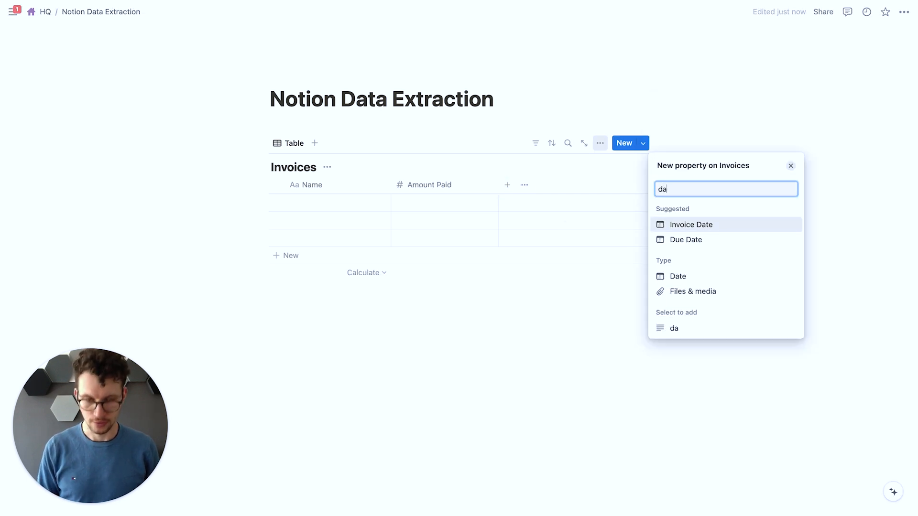
pyautogui.click(678, 276)
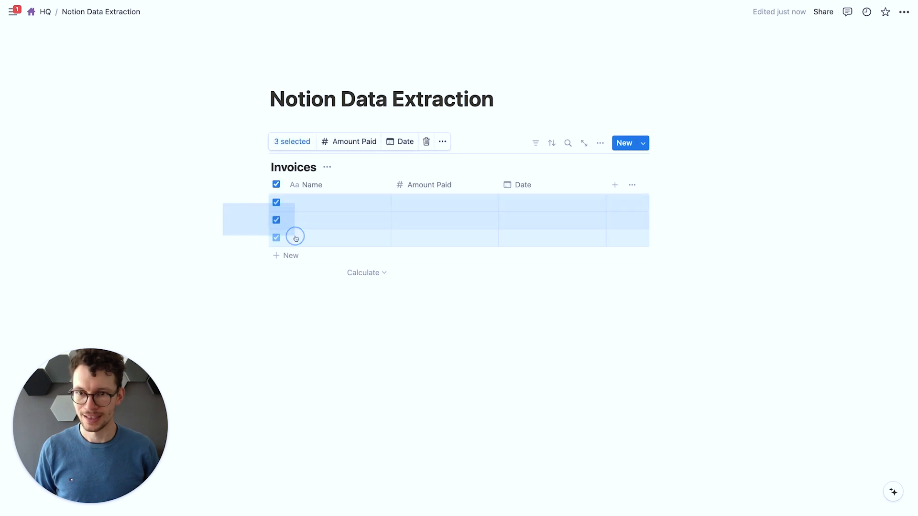
pyautogui.click(427, 141)
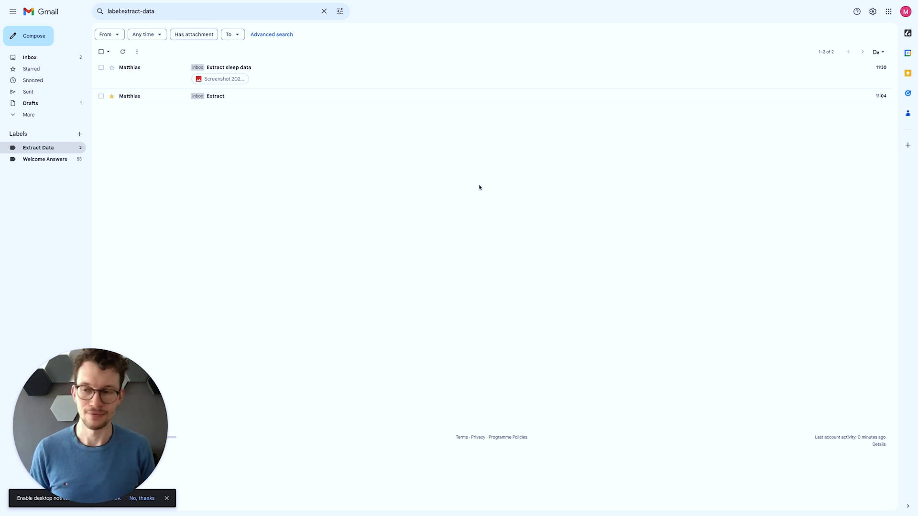
pyautogui.moveTo(179, 154)
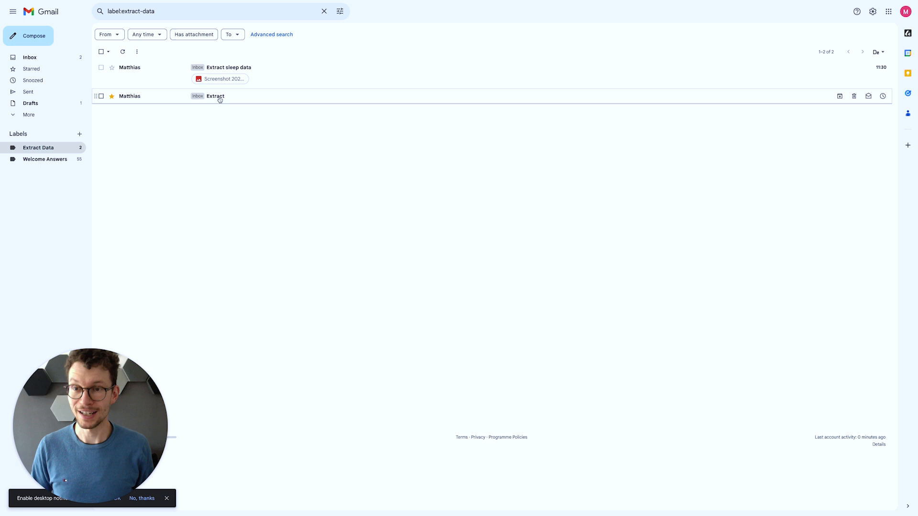
pyautogui.moveTo(145, 120)
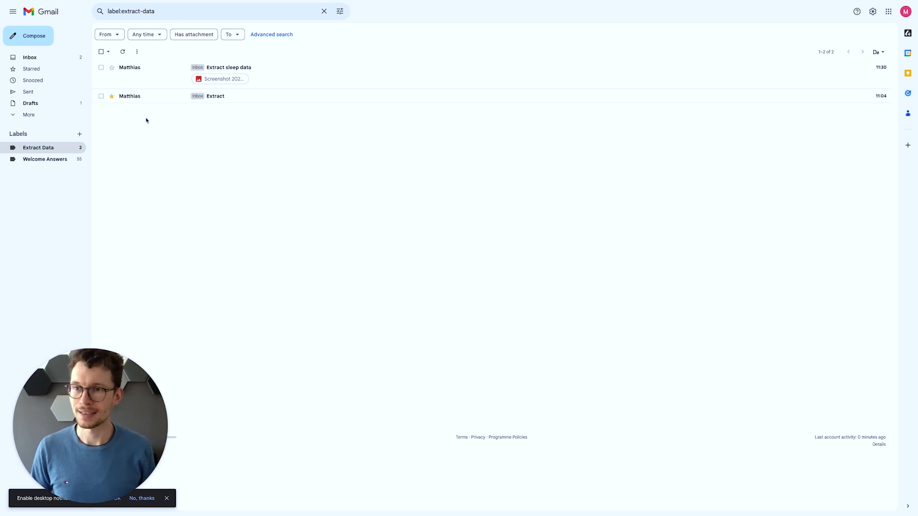
pyautogui.moveTo(140, 80)
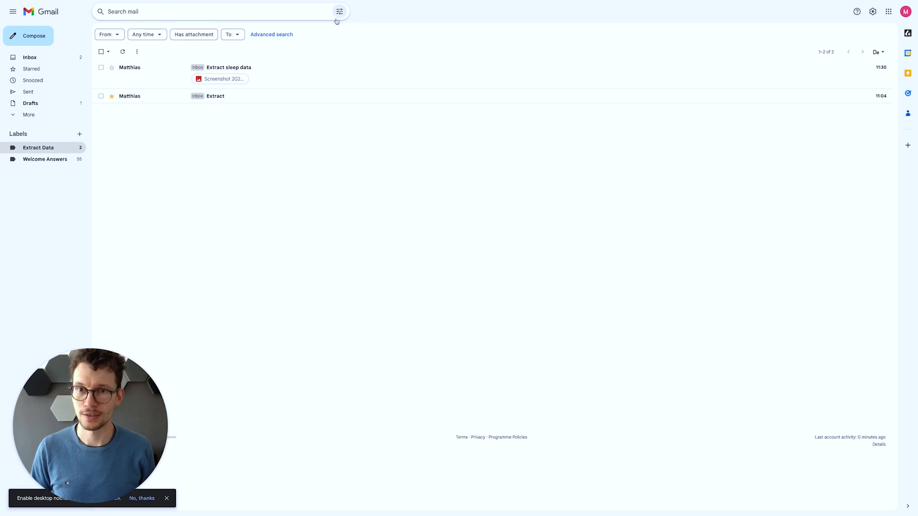
# Start a filter from an advanced search on the subject 'Extract Invoice'
pyautogui.click(339, 12)
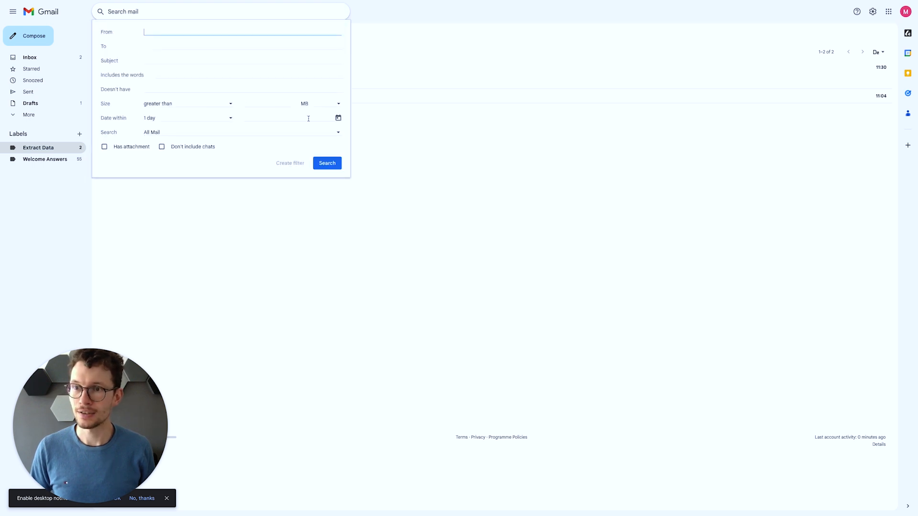
pyautogui.click(242, 60)
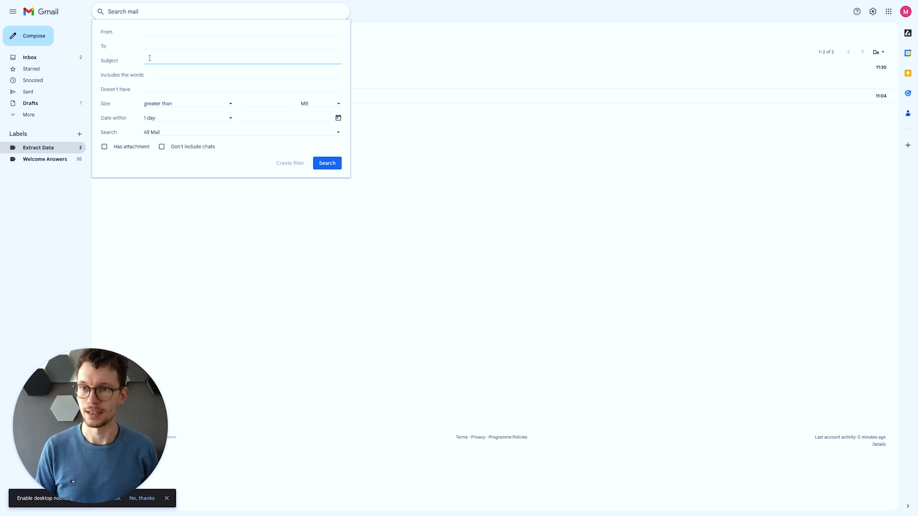
pyautogui.write('Extract')
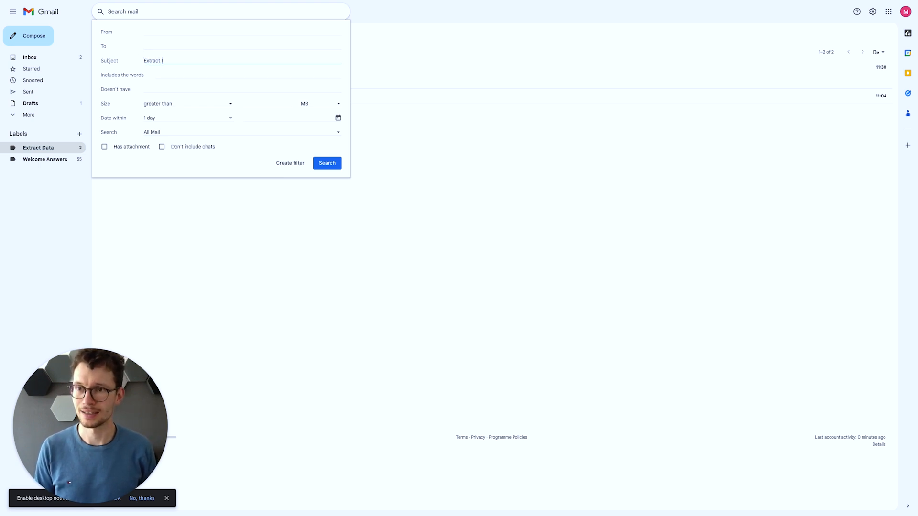
pyautogui.write('Invoice')
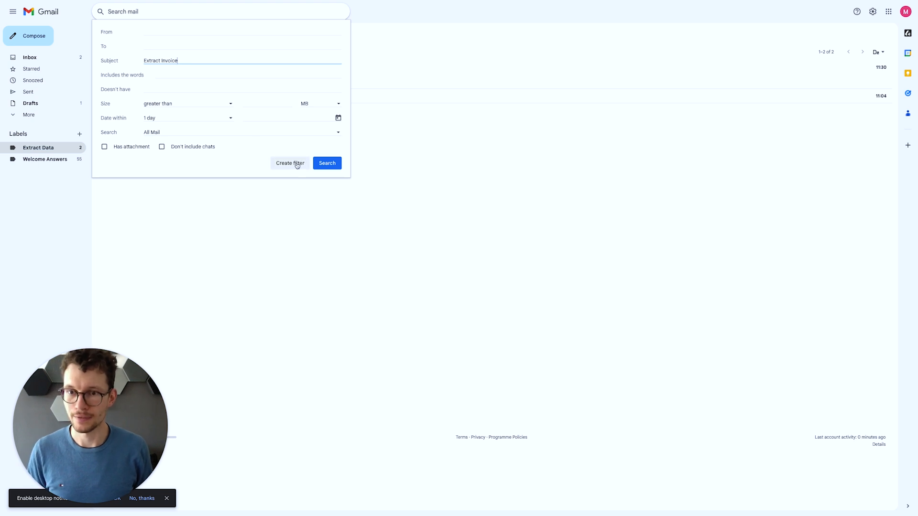
pyautogui.click(290, 162)
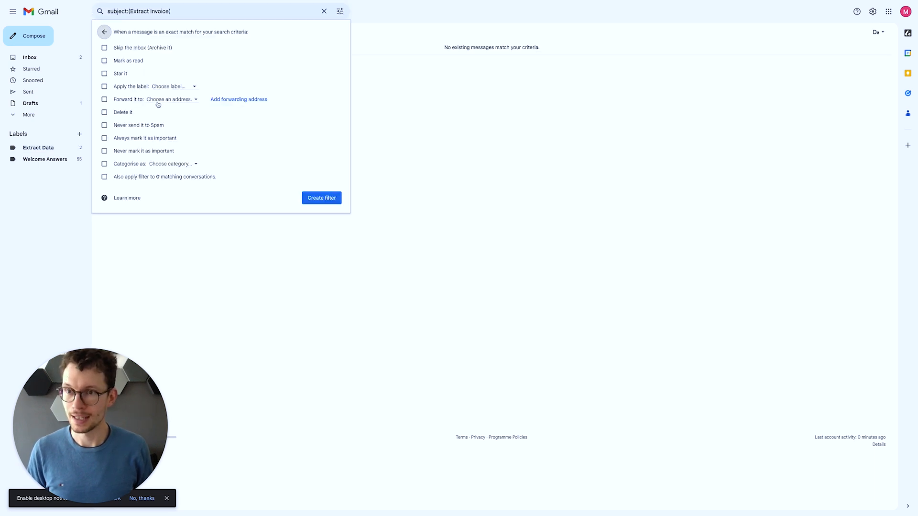
# Make the filter apply the Extract Data label and save it
pyautogui.click(105, 87)
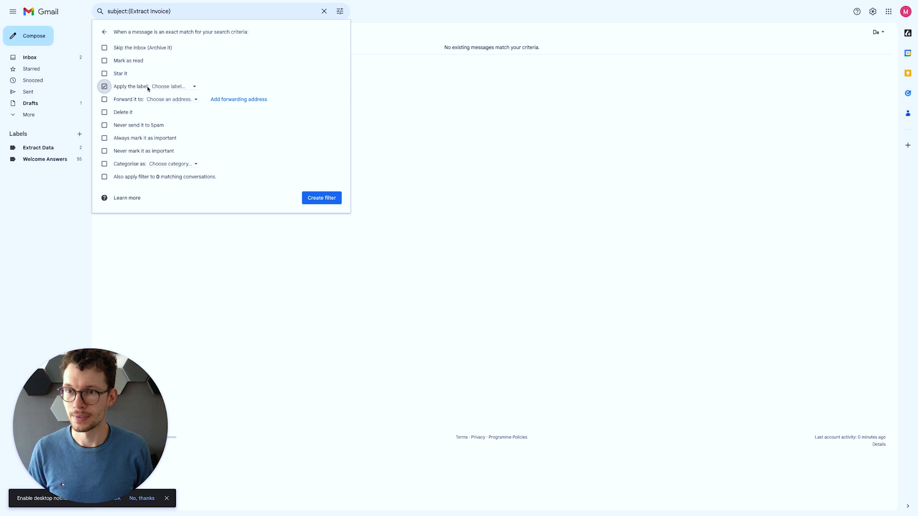
pyautogui.click(170, 86)
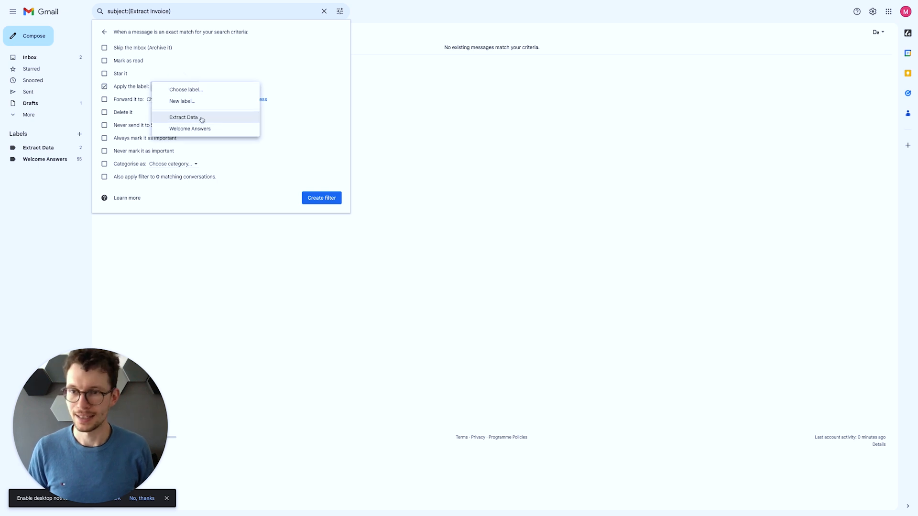
pyautogui.click(183, 117)
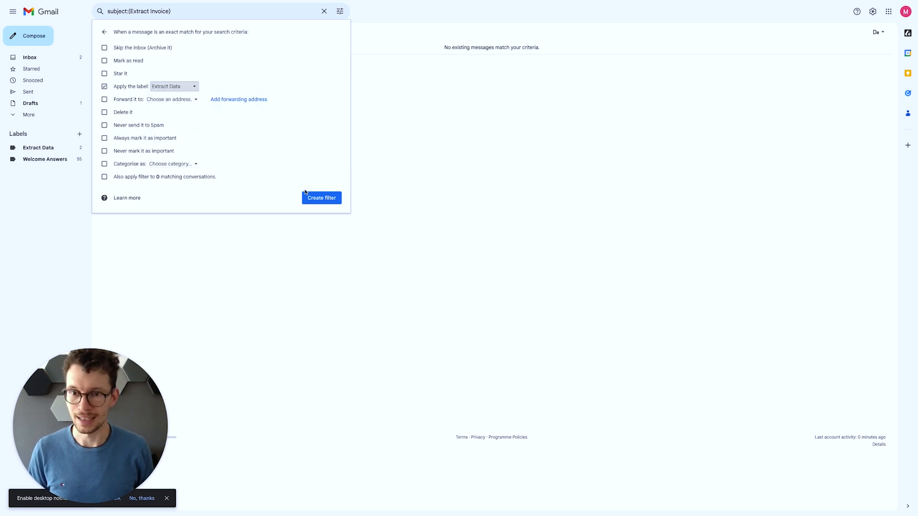
pyautogui.click(322, 197)
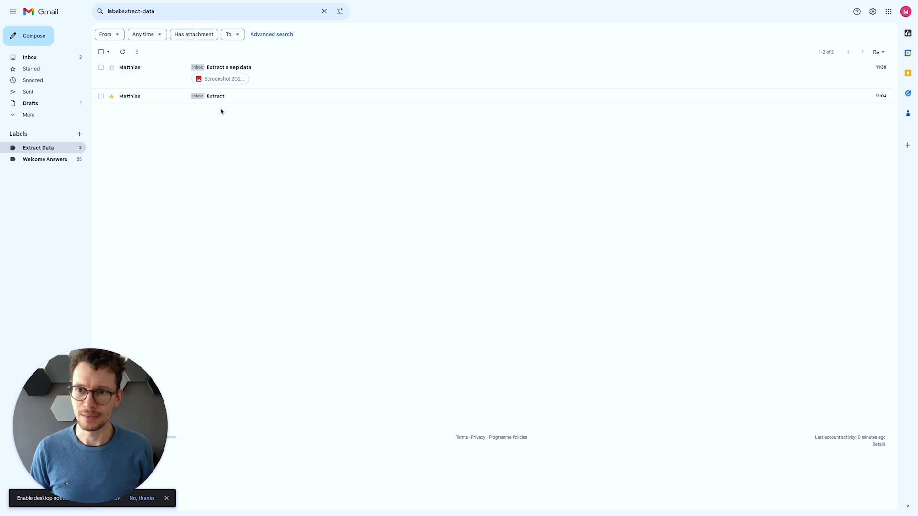
# Open the Extract email, mark it safe and preview the attached receipt photo
pyautogui.click(215, 96)
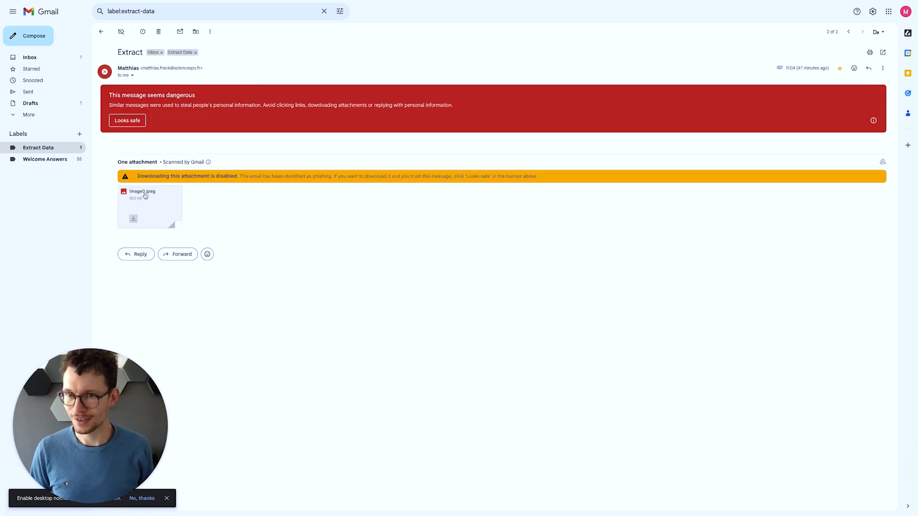
pyautogui.moveTo(134, 218)
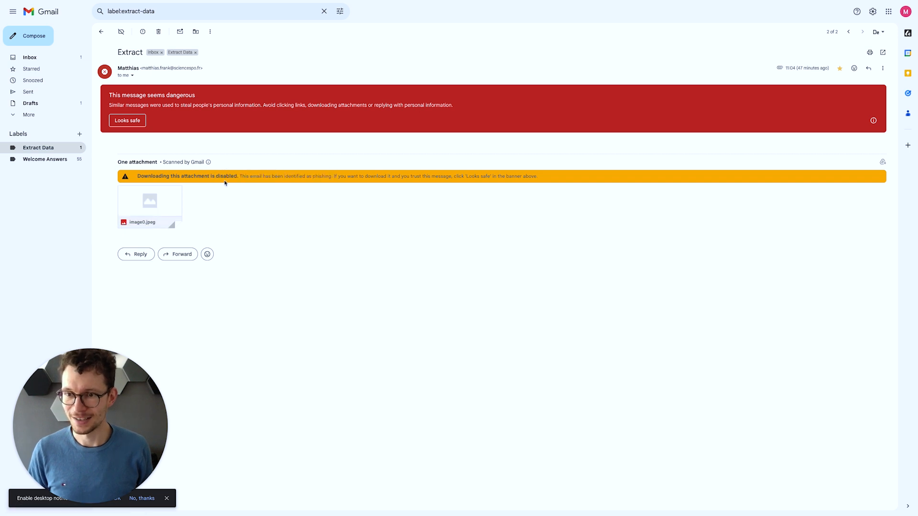
pyautogui.click(128, 121)
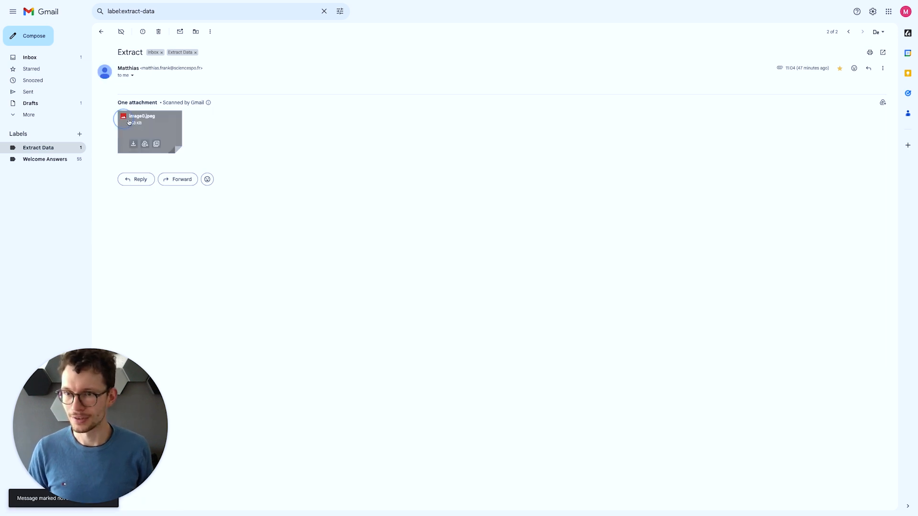
pyautogui.click(149, 131)
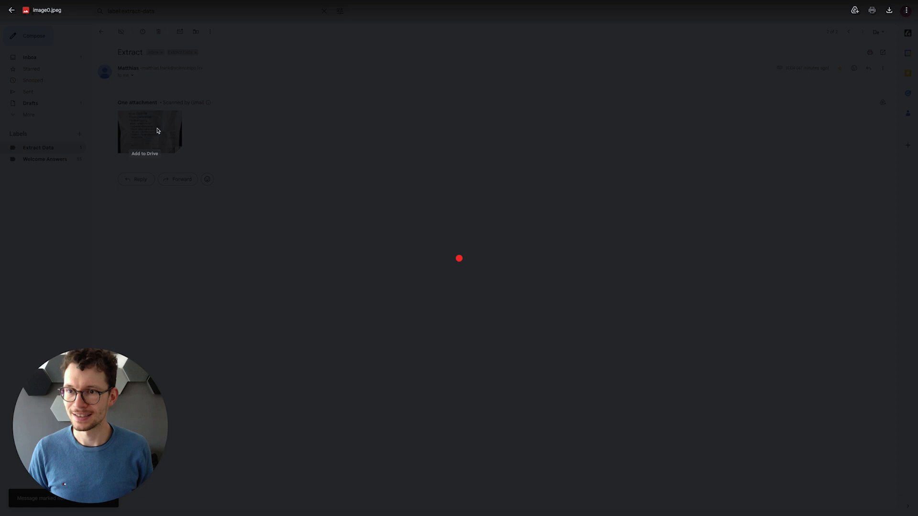
pyautogui.click(150, 132)
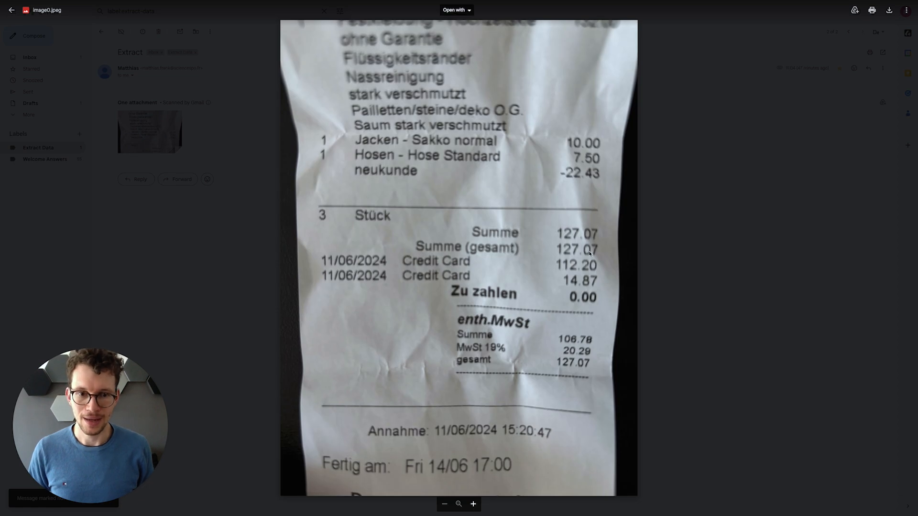
pyautogui.moveTo(500, 221)
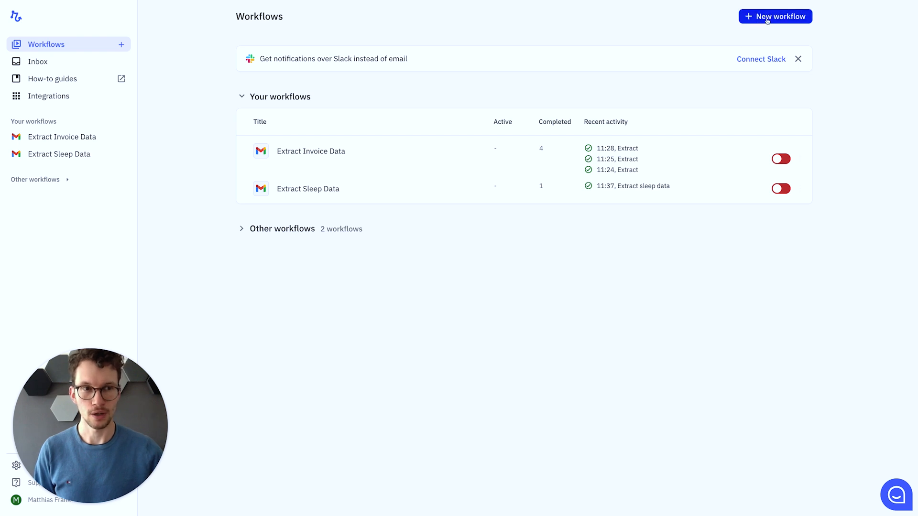
# Create a new workflow and rename it 'Extract Invoice Data to Notion'
pyautogui.click(774, 16)
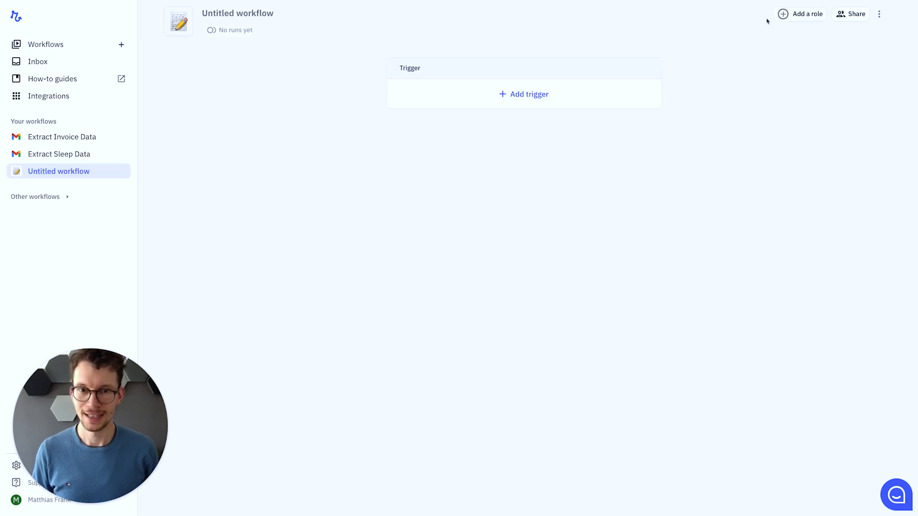
pyautogui.click(523, 94)
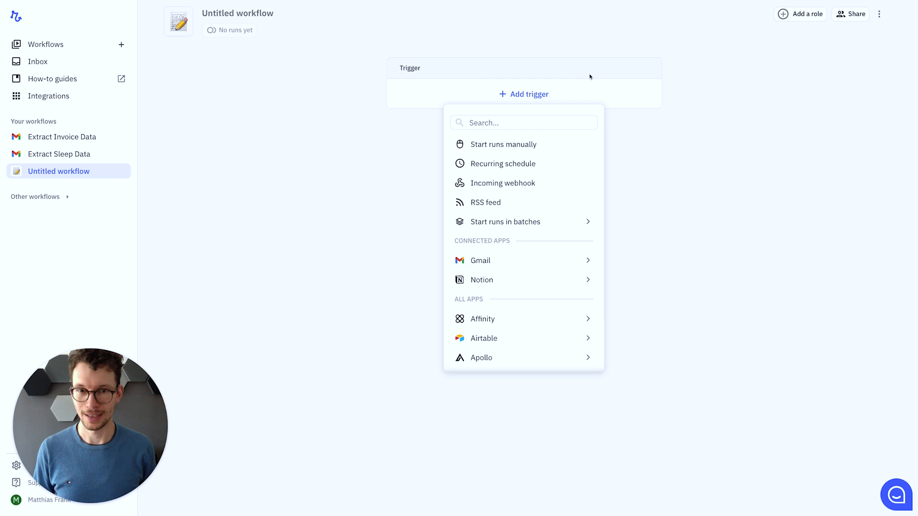
pyautogui.moveTo(583, 84)
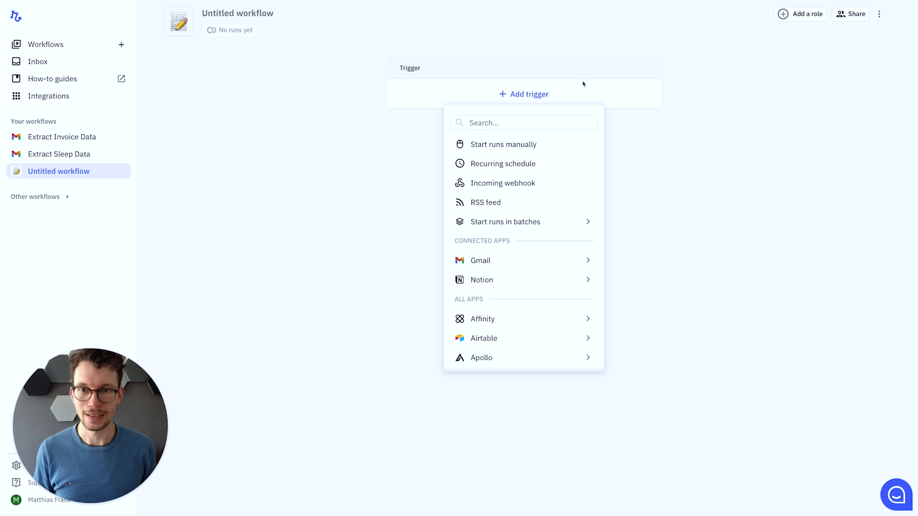
pyautogui.click(272, 37)
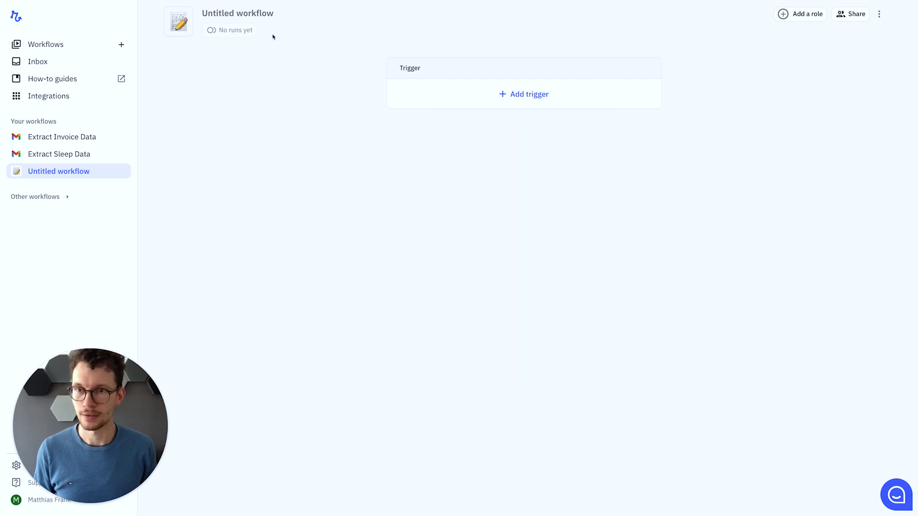
pyautogui.write('E')
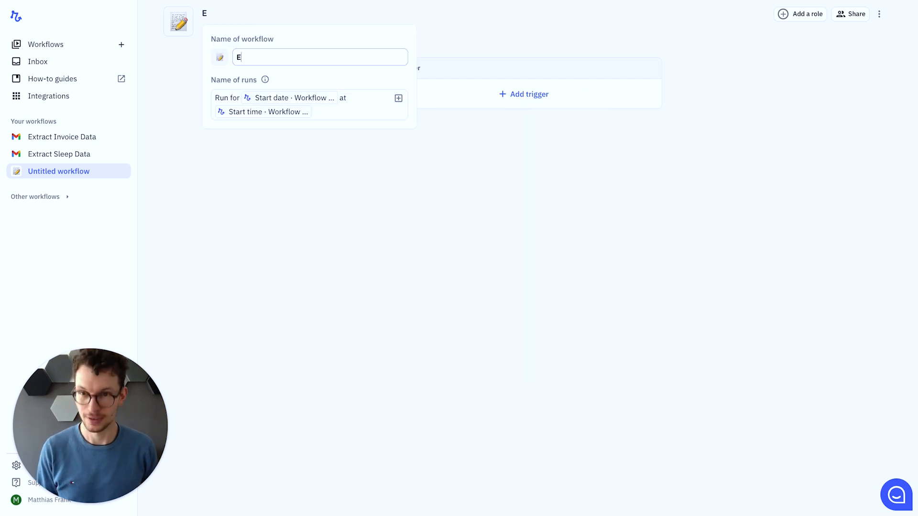
pyautogui.write('xtract Invoice Data to Notion')
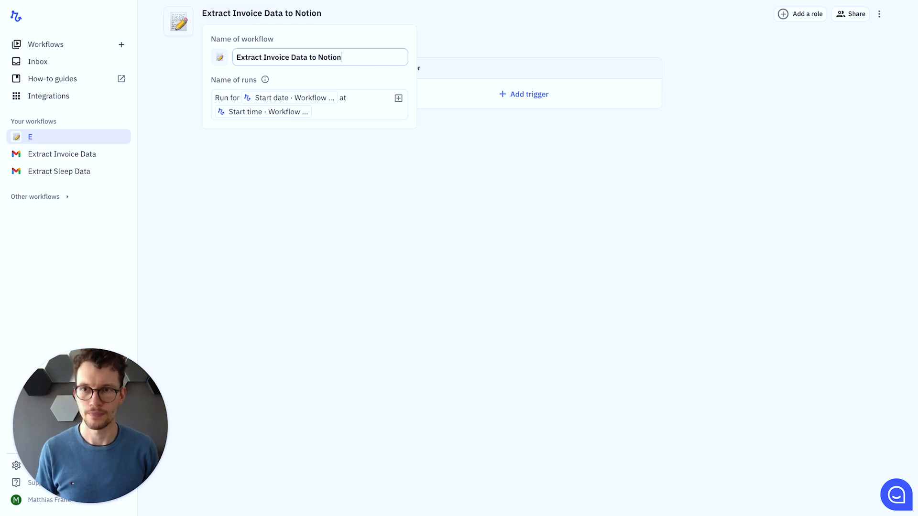
pyautogui.click(494, 129)
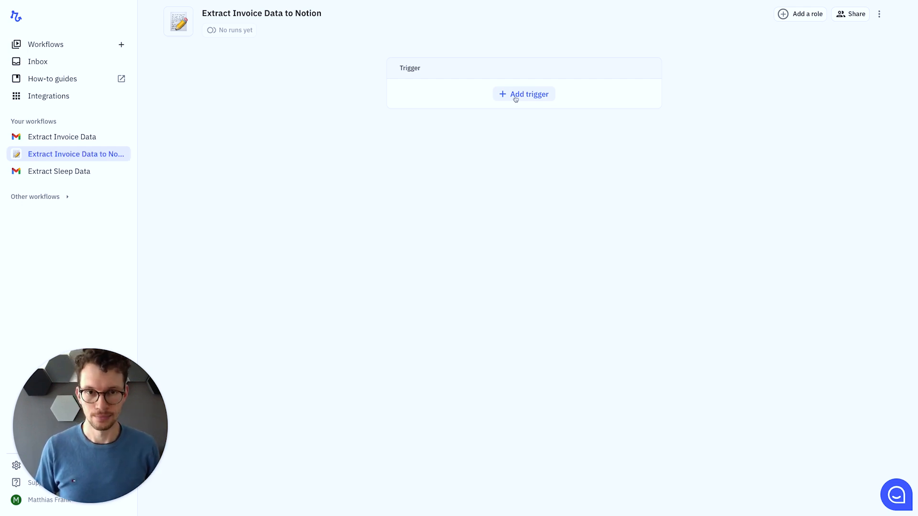
# Add a Gmail 'Label added' trigger to the workflow, leaving the label unchosen
pyautogui.click(523, 94)
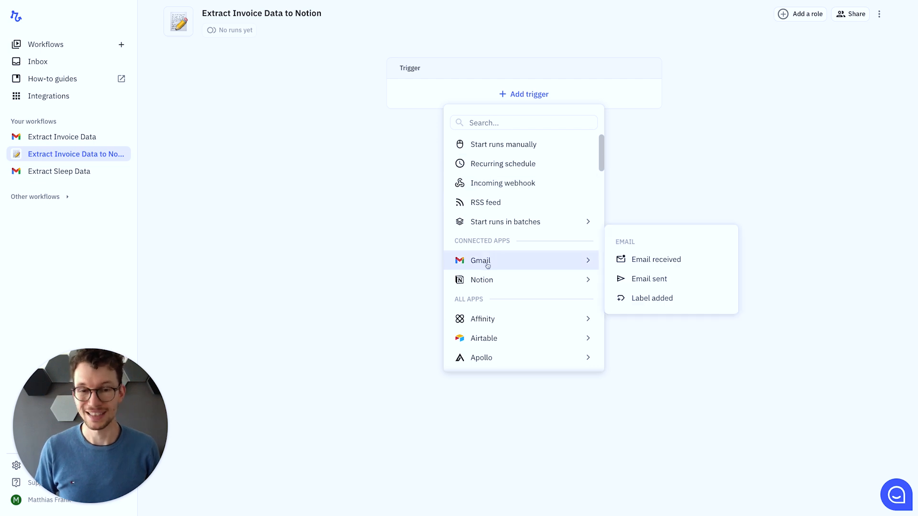
pyautogui.write('gmail')
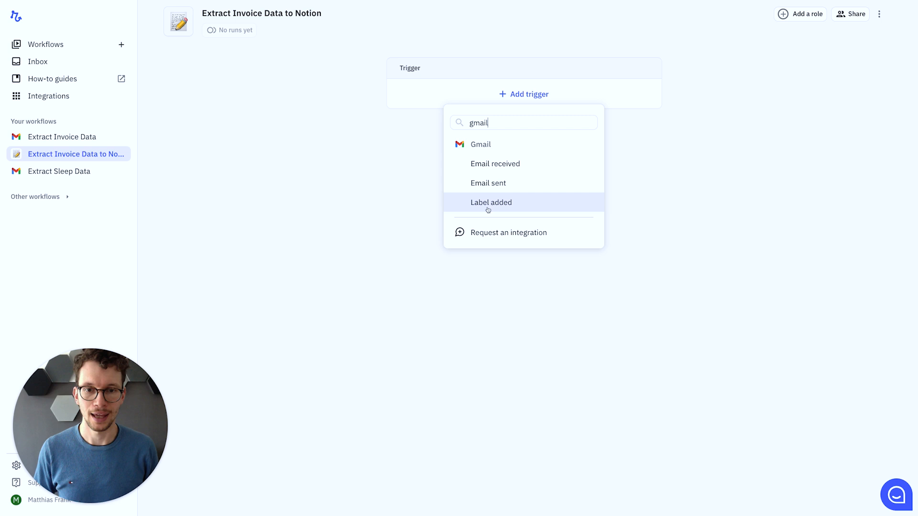
pyautogui.click(491, 202)
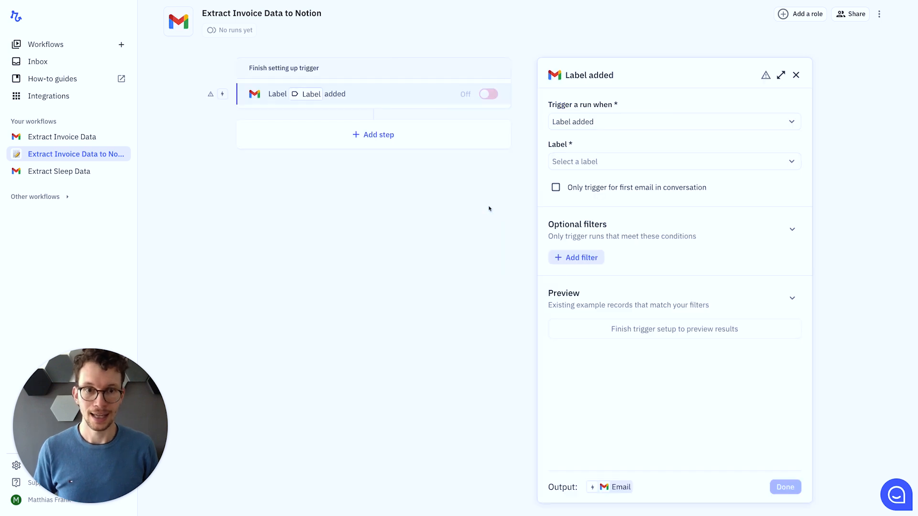
pyautogui.moveTo(630, 252)
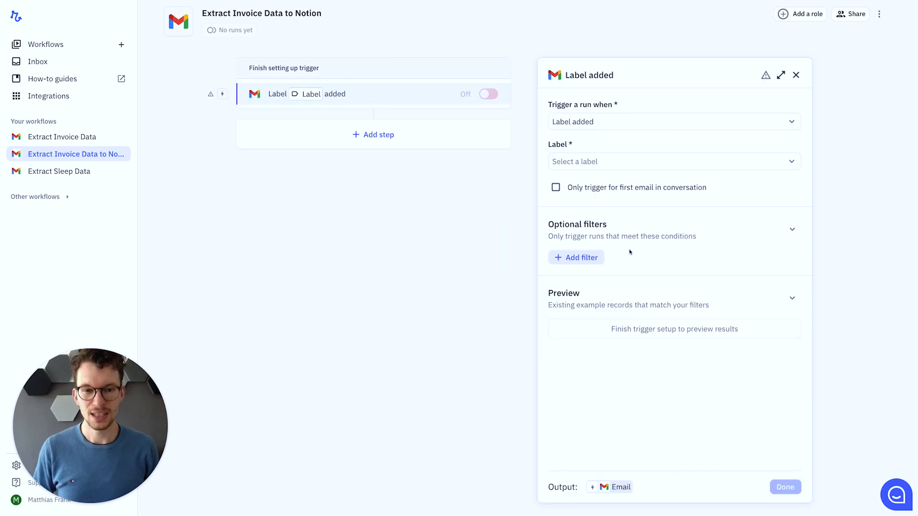
pyautogui.moveTo(596, 221)
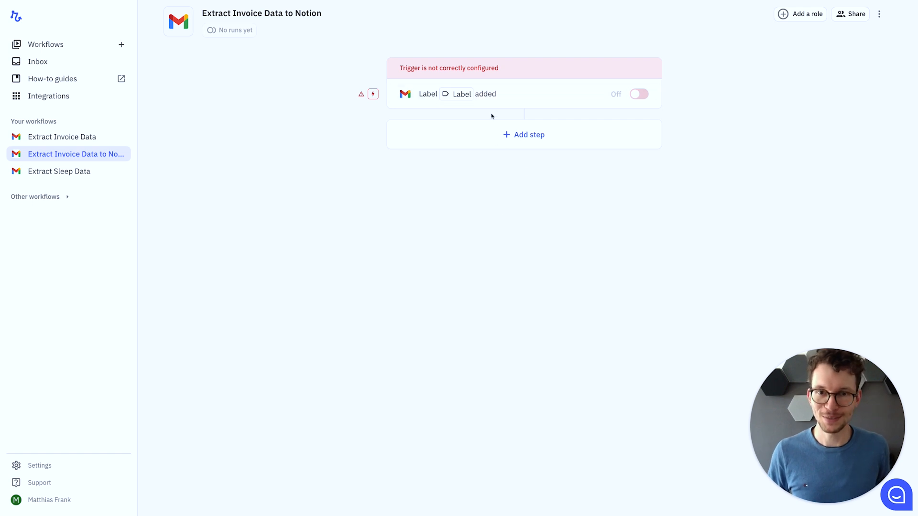
# Set the Gmail trigger's label to Extract Data and finish its setup
pyautogui.click(475, 94)
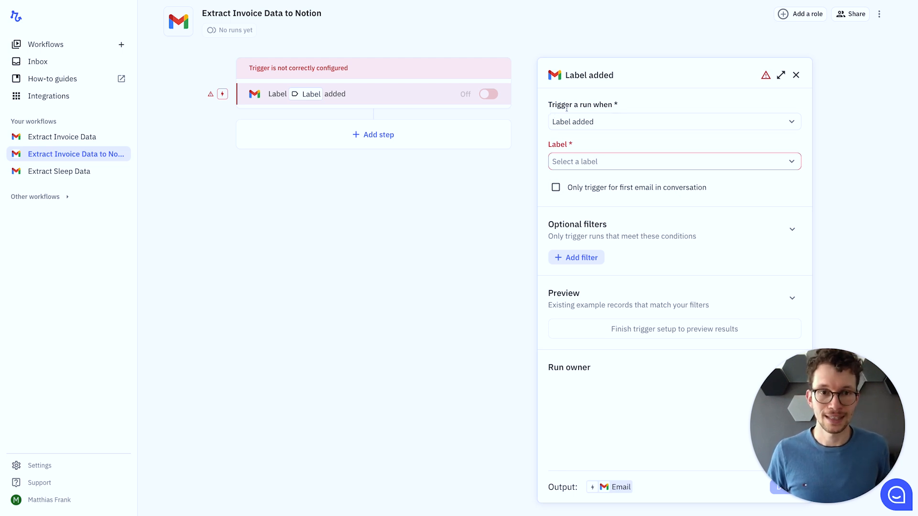
pyautogui.moveTo(584, 153)
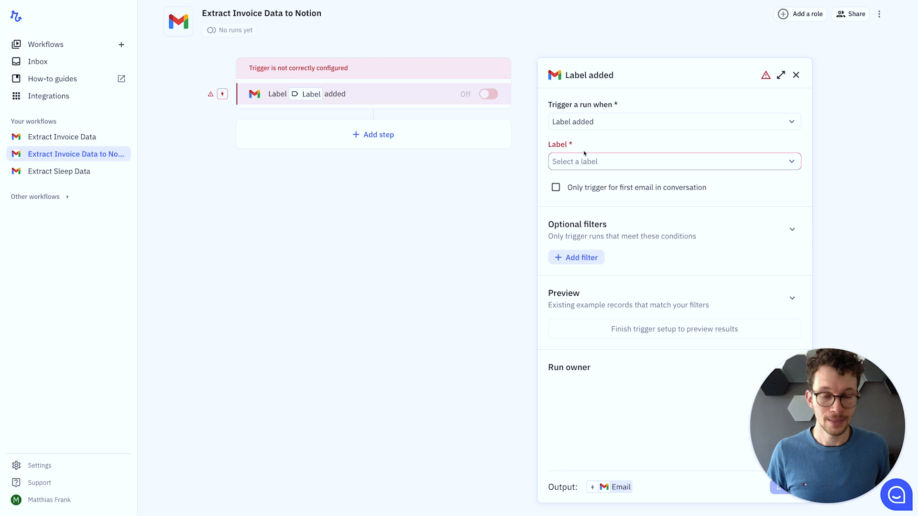
pyautogui.click(673, 162)
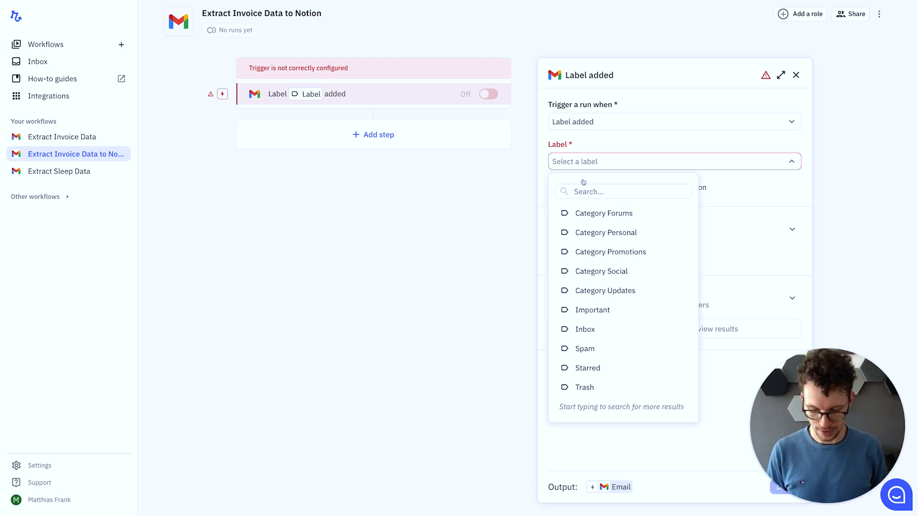
pyautogui.write('ext')
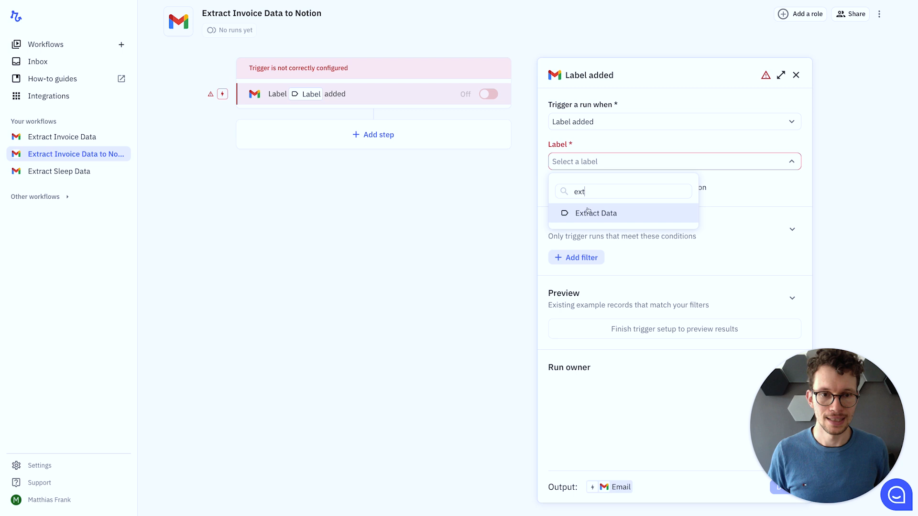
pyautogui.click(596, 212)
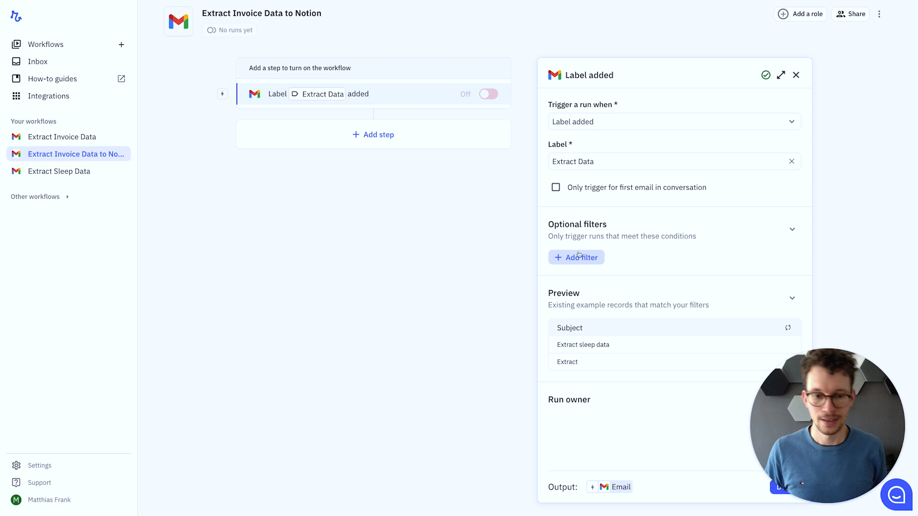
pyautogui.moveTo(500, 327)
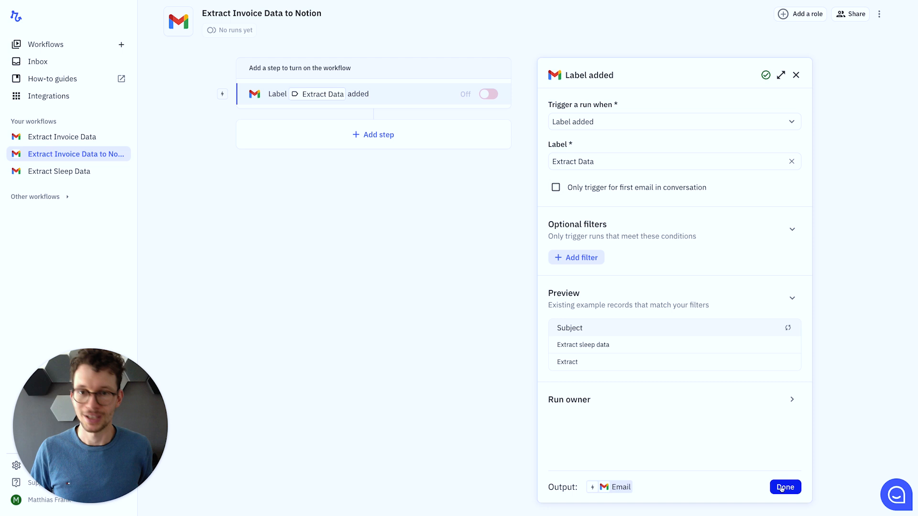
pyautogui.click(784, 487)
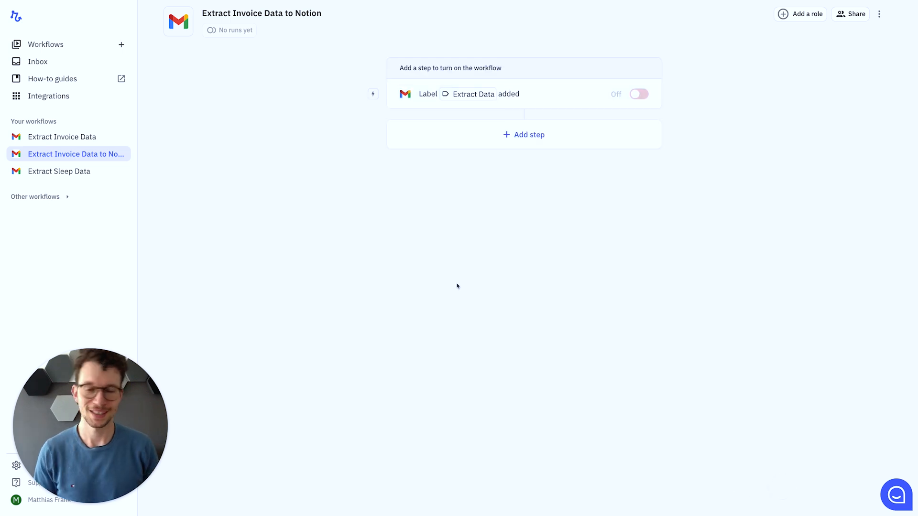
pyautogui.moveTo(488, 134)
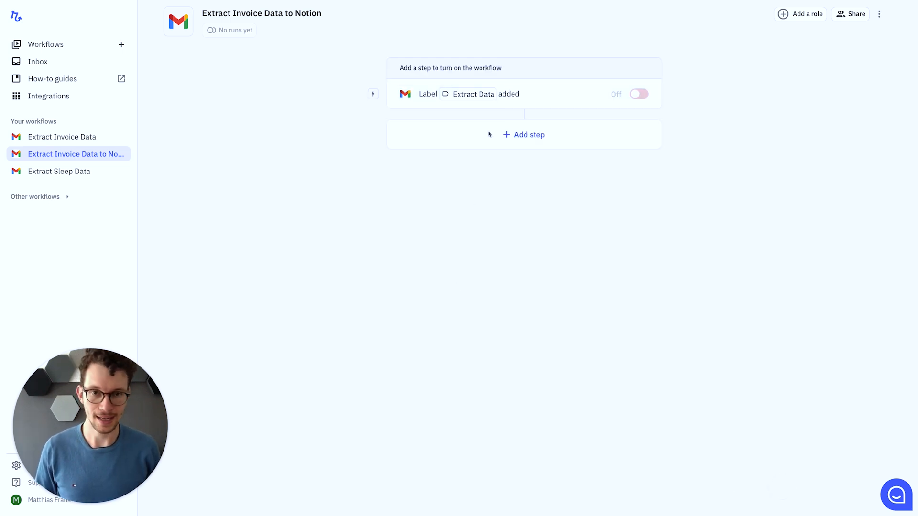
pyautogui.moveTo(523, 134)
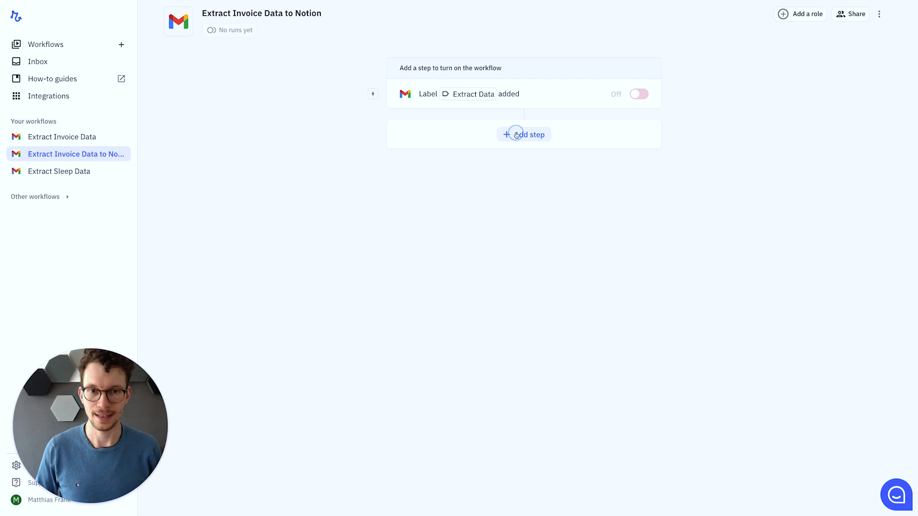
# Add an AI Custom prompt step after the Gmail trigger
pyautogui.click(523, 134)
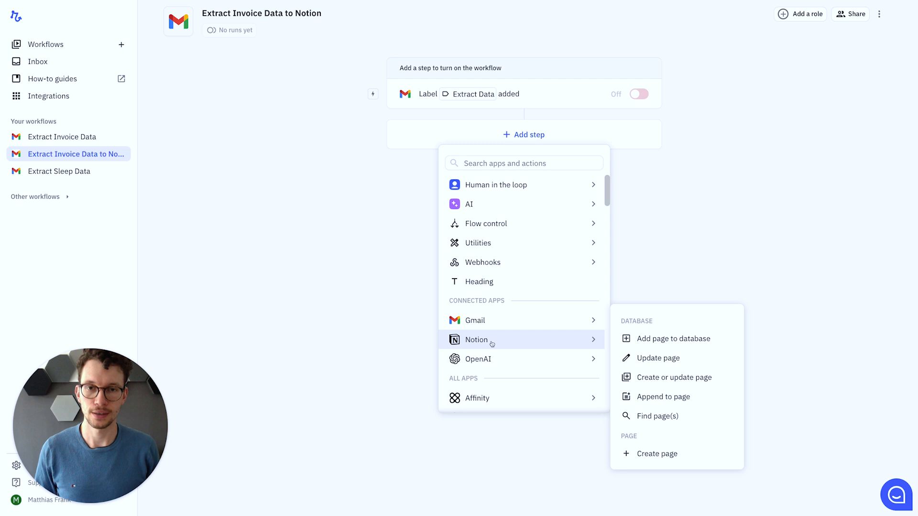
pyautogui.moveTo(469, 203)
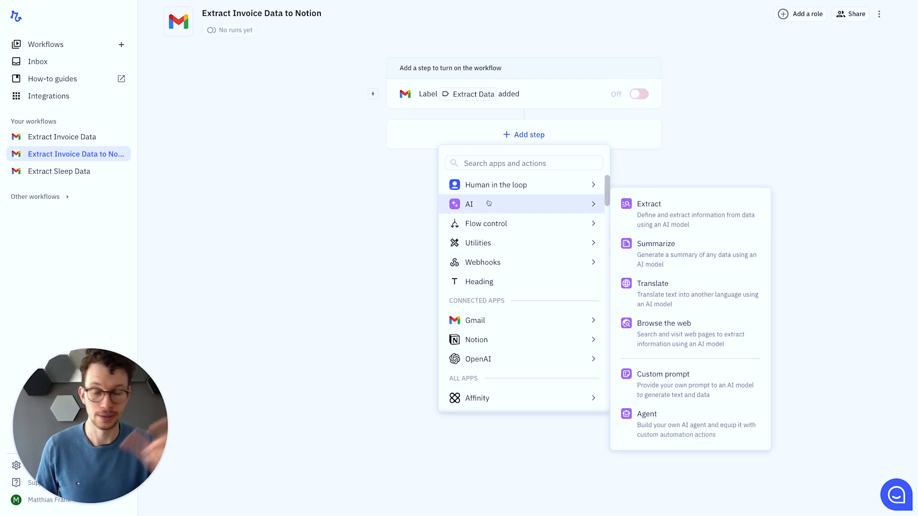
pyautogui.moveTo(572, 206)
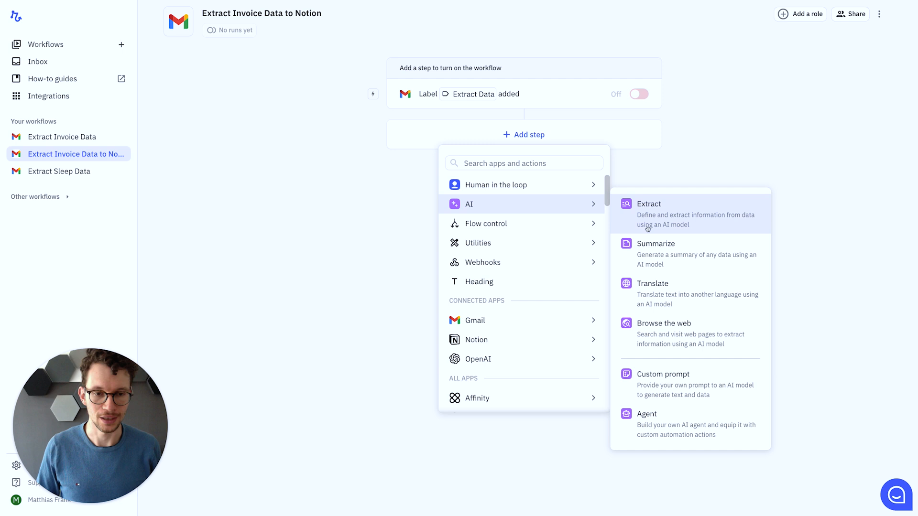
pyautogui.moveTo(655, 244)
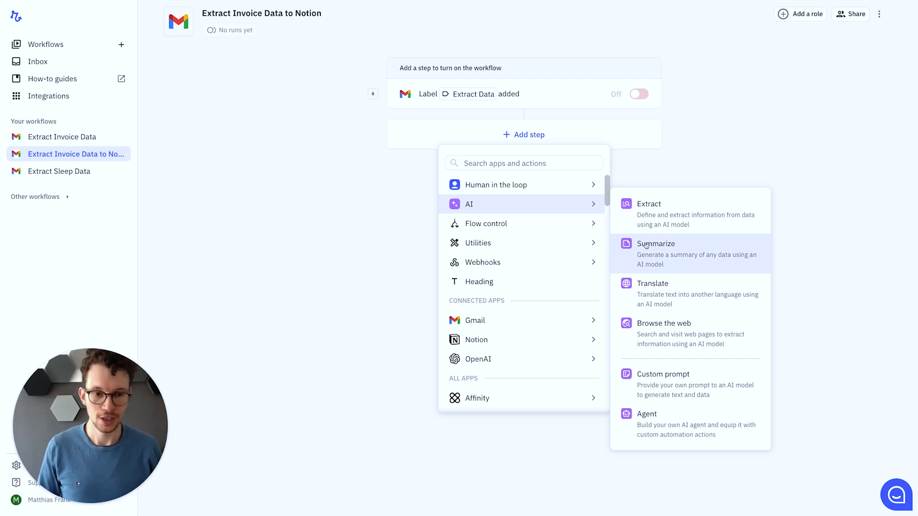
pyautogui.moveTo(662, 385)
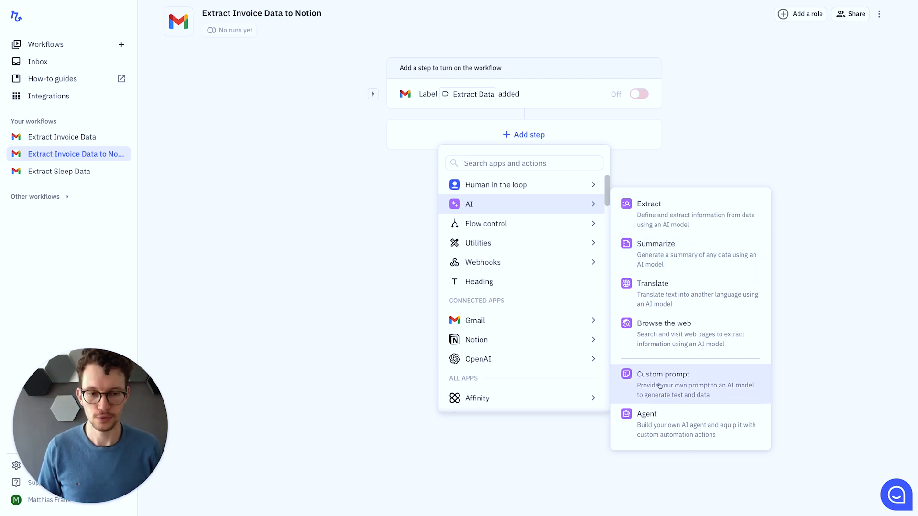
pyautogui.click(663, 374)
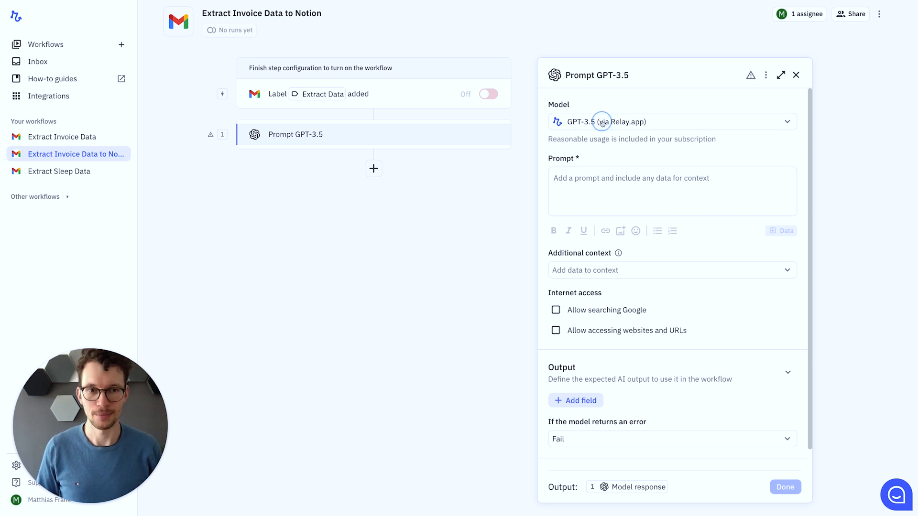
# Switch the model to GPT-4o and write a prompt to extract the total amount paid and topic from invoice images
pyautogui.click(671, 121)
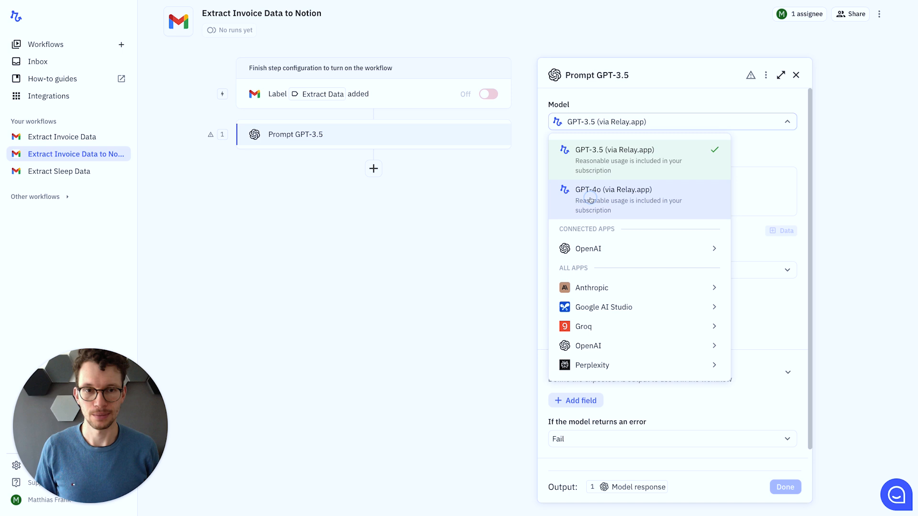
pyautogui.click(612, 199)
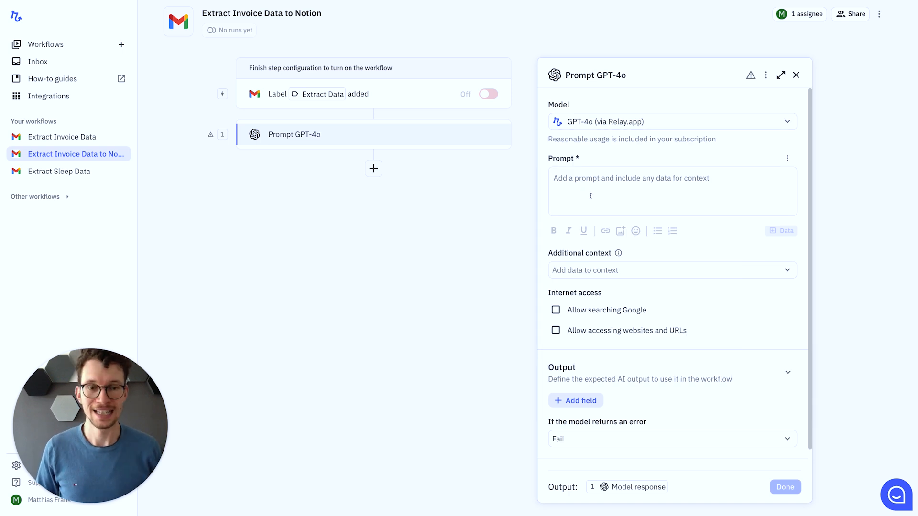
pyautogui.click(673, 191)
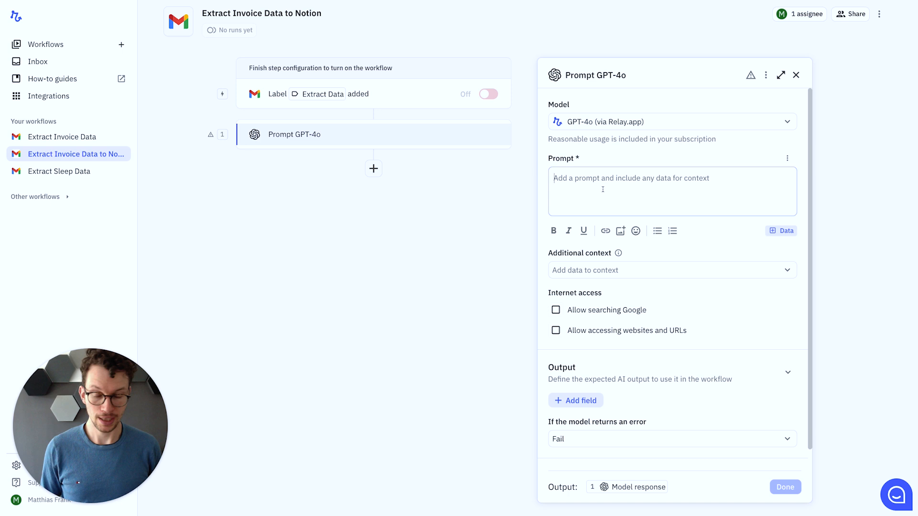
pyautogui.write('You are an expert per')
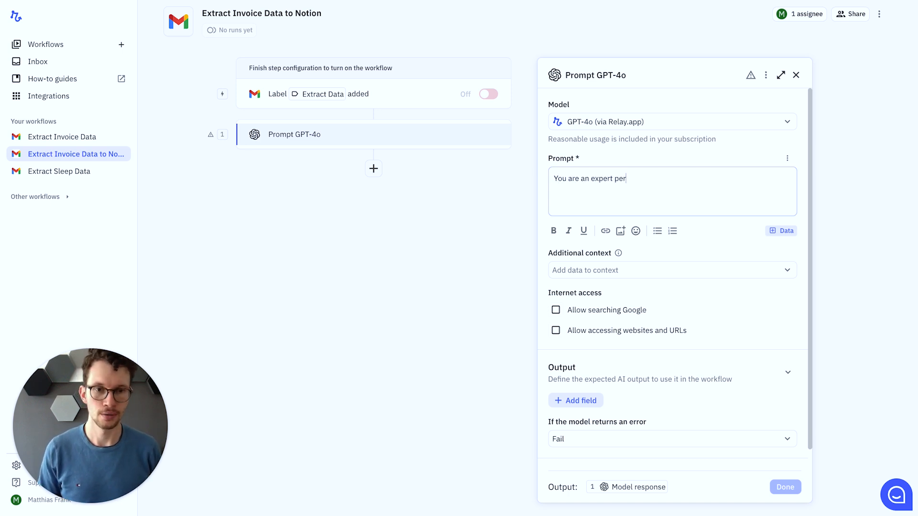
pyautogui.write('sonal assistant who extracts relevant data from invoice scre')
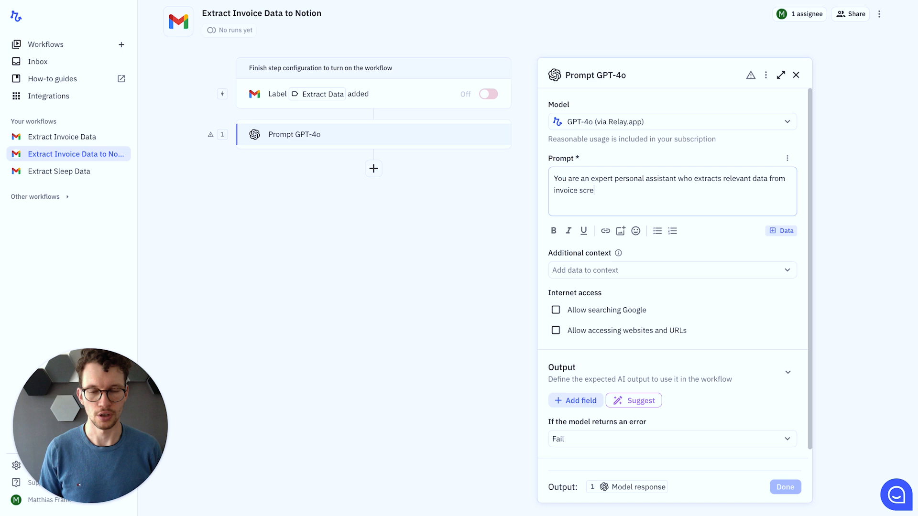
pyautogui.write('images.')
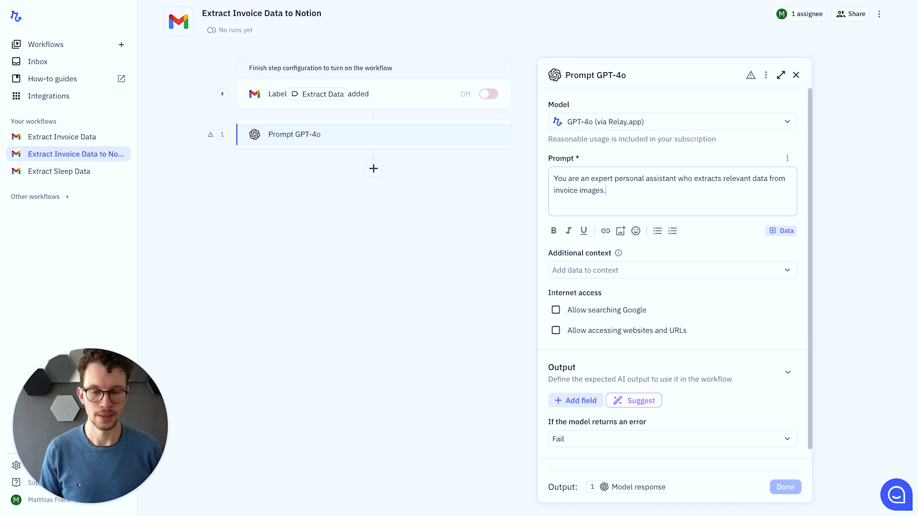
pyautogui.write('Please')
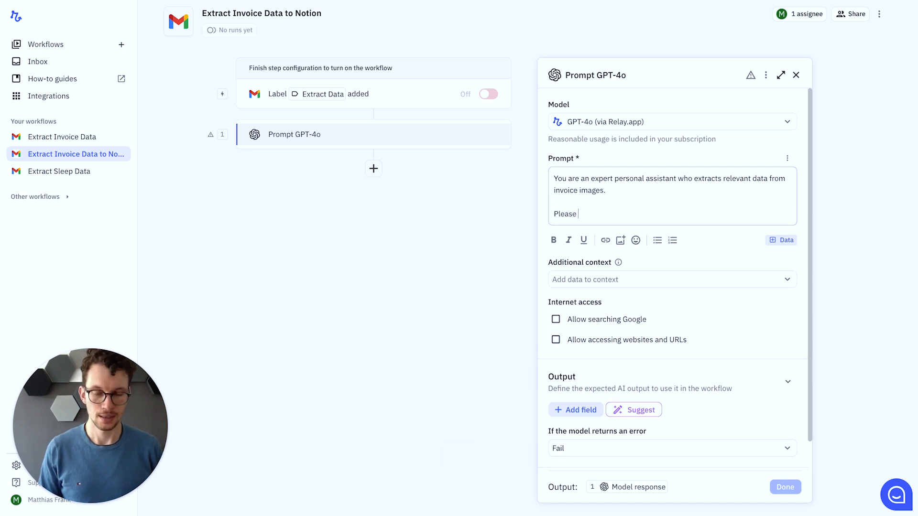
pyautogui.write('extract the tot')
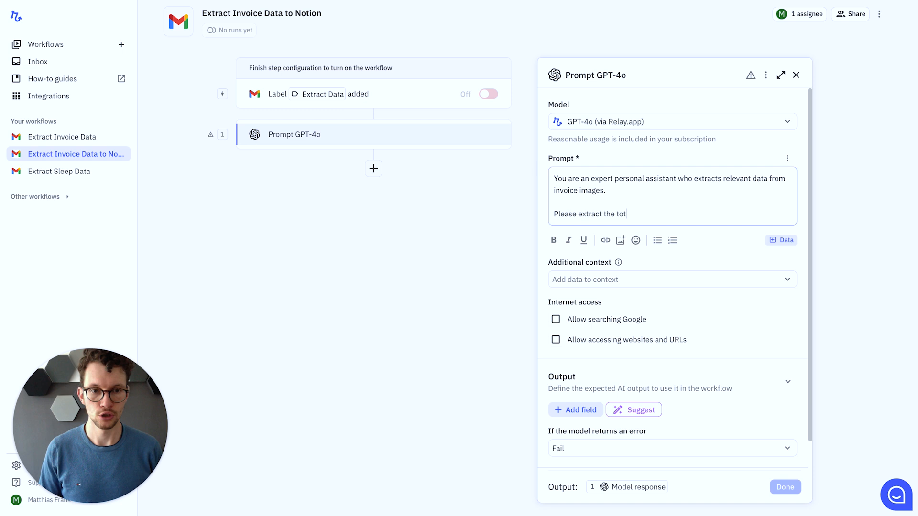
pyautogui.write('al amount paid and the topic of the invoice of the attached image.')
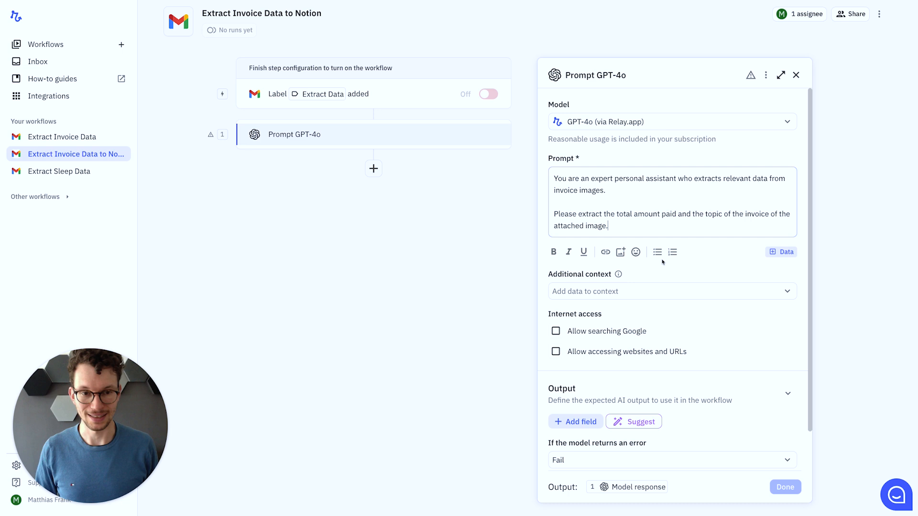
pyautogui.scroll(-3)
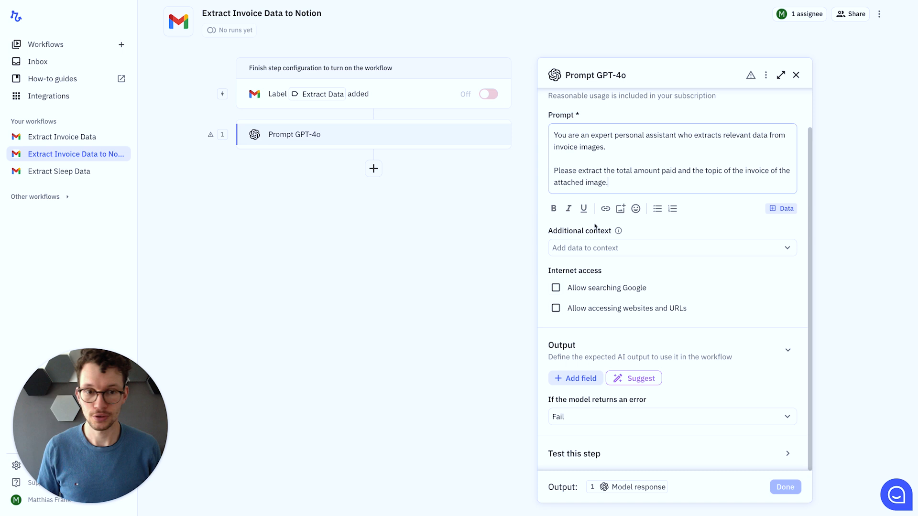
# Set the triggering email's Attachments as the prompt step's additional context
pyautogui.click(609, 248)
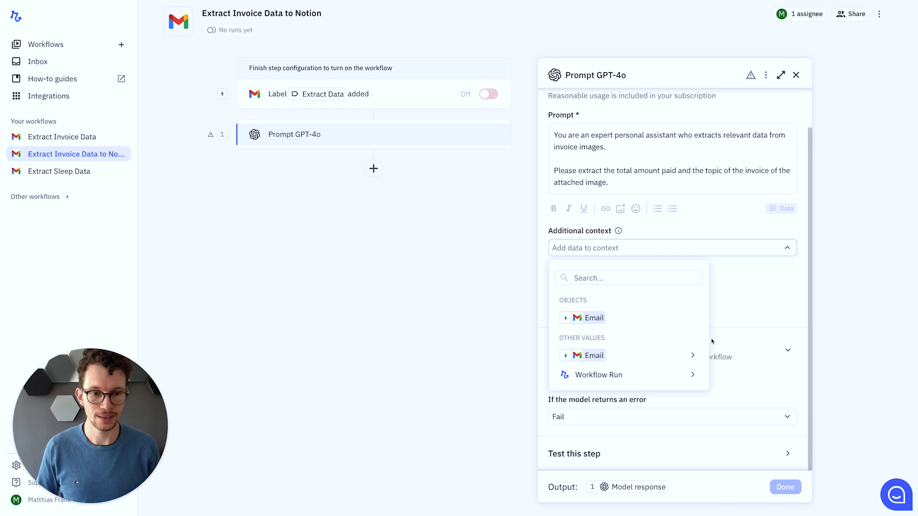
pyautogui.click(591, 356)
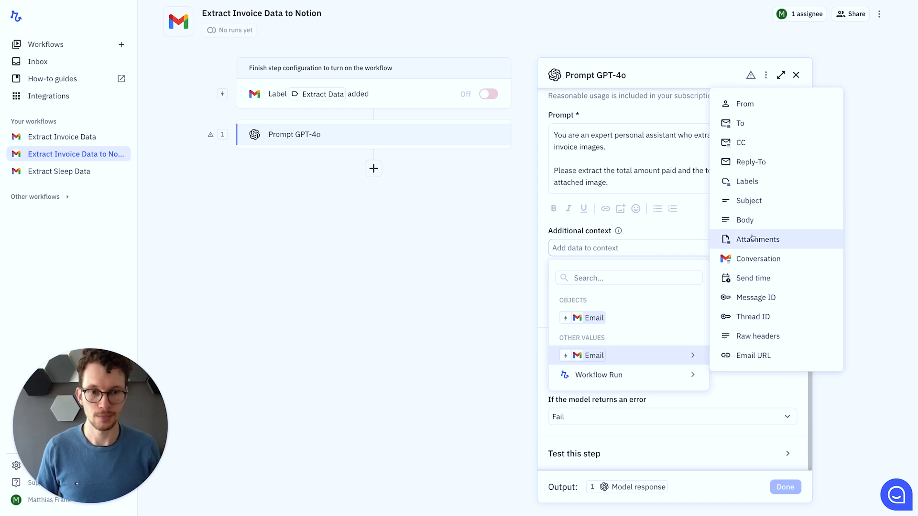
pyautogui.click(757, 239)
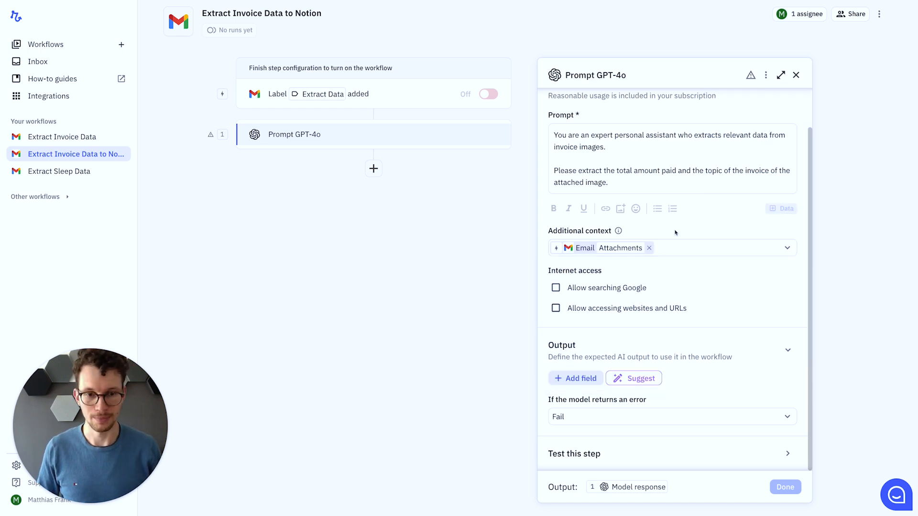
pyautogui.moveTo(605, 297)
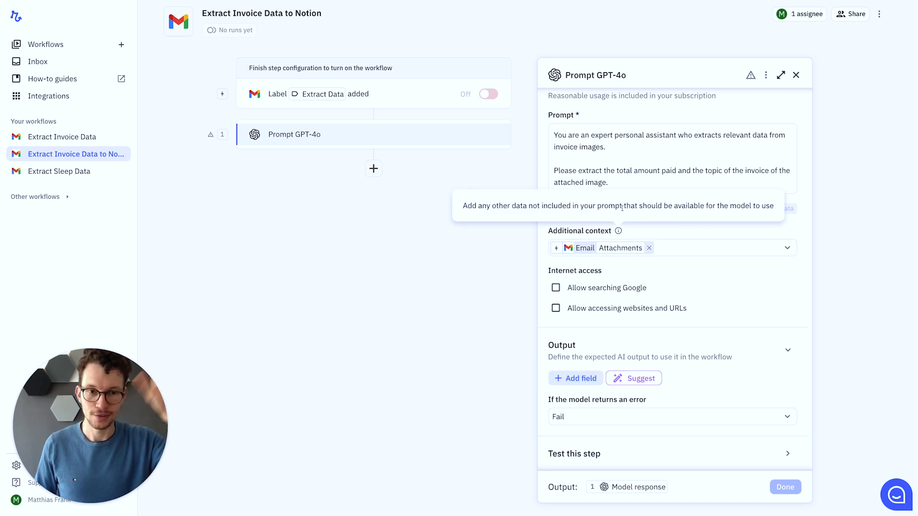
pyautogui.click(672, 171)
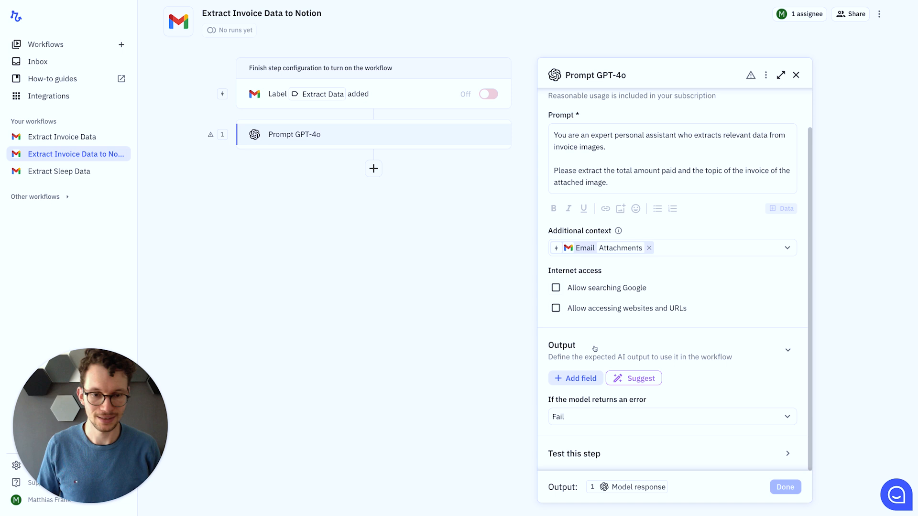
# Add a text output Topic and a number output Total Amount Paid, then save
pyautogui.click(576, 378)
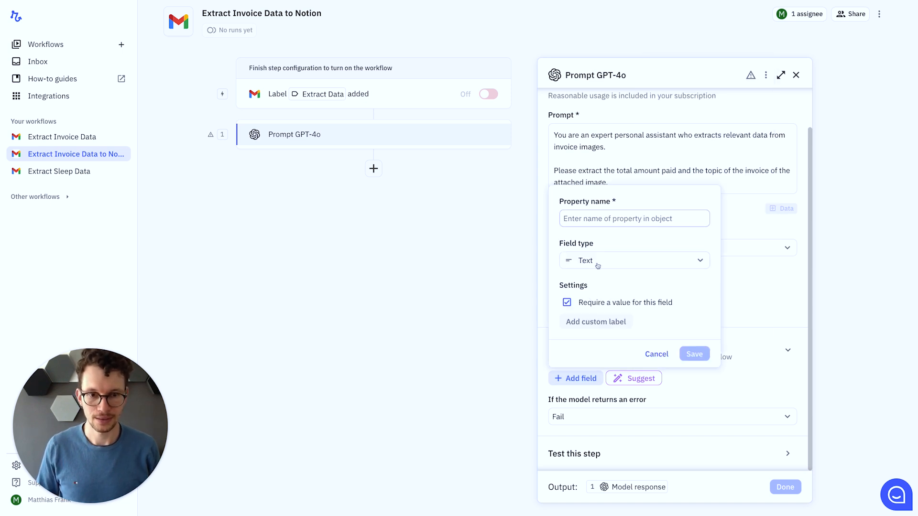
pyautogui.write('T')
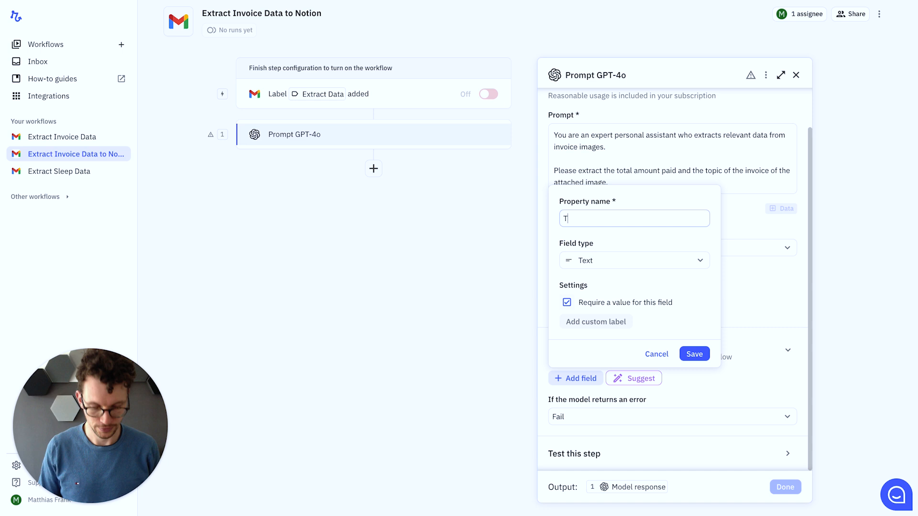
pyautogui.write('opic')
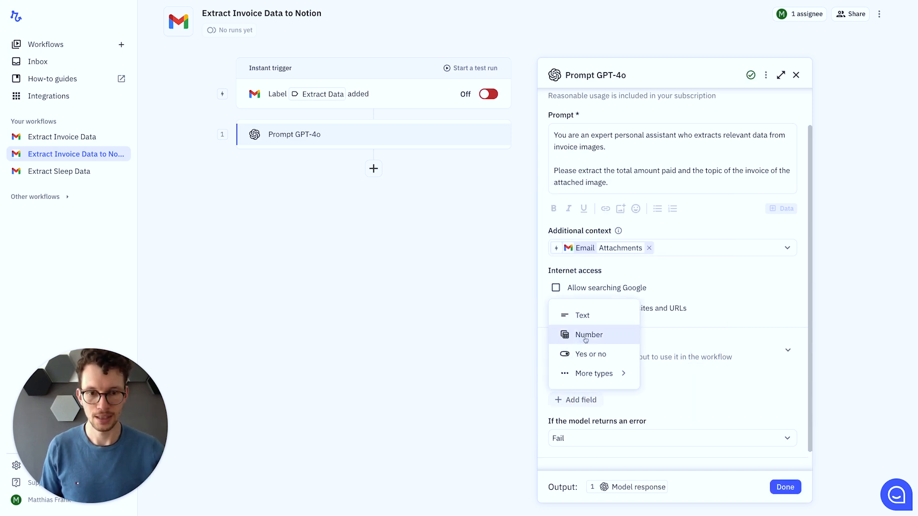
pyautogui.click(588, 334)
pyautogui.write('Total Amount Paid')
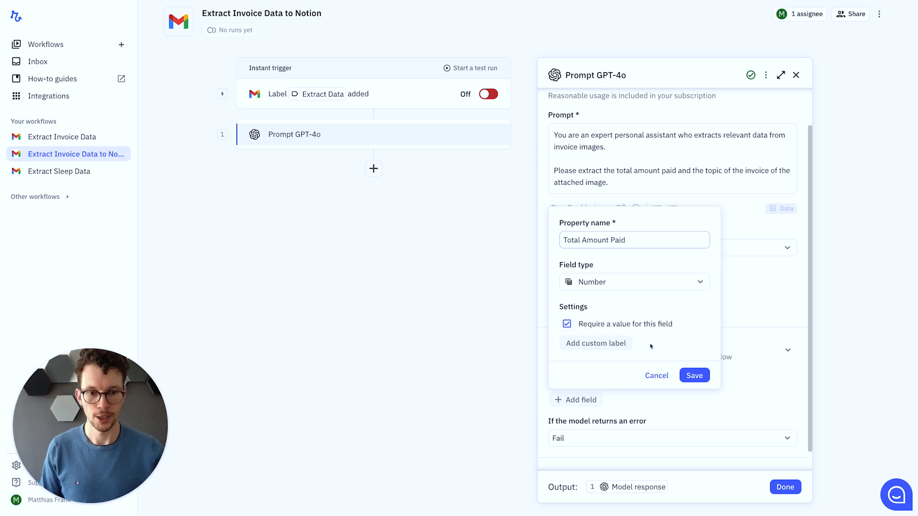
pyautogui.click(694, 375)
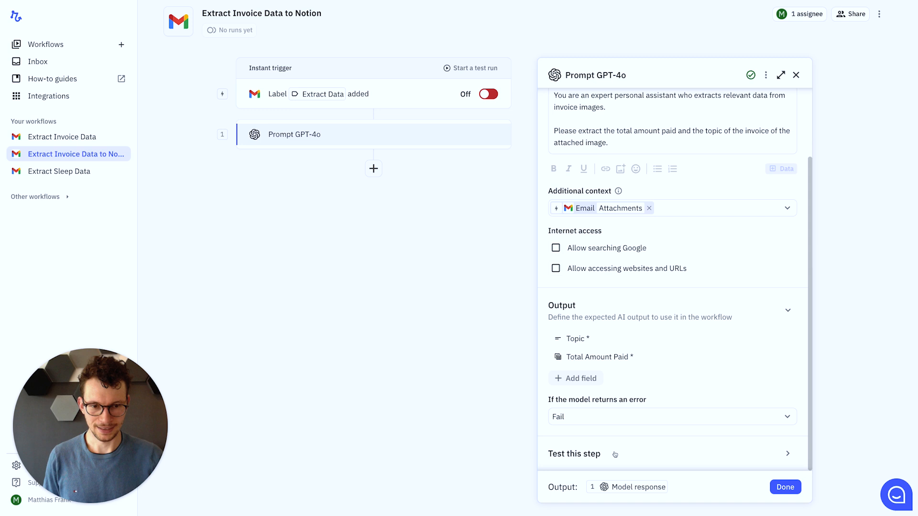
# Test the GPT-4o step on the Extract email, confirming Topic Dry Cleaning and Total Amount Paid 127,07, then finish
pyautogui.click(714, 429)
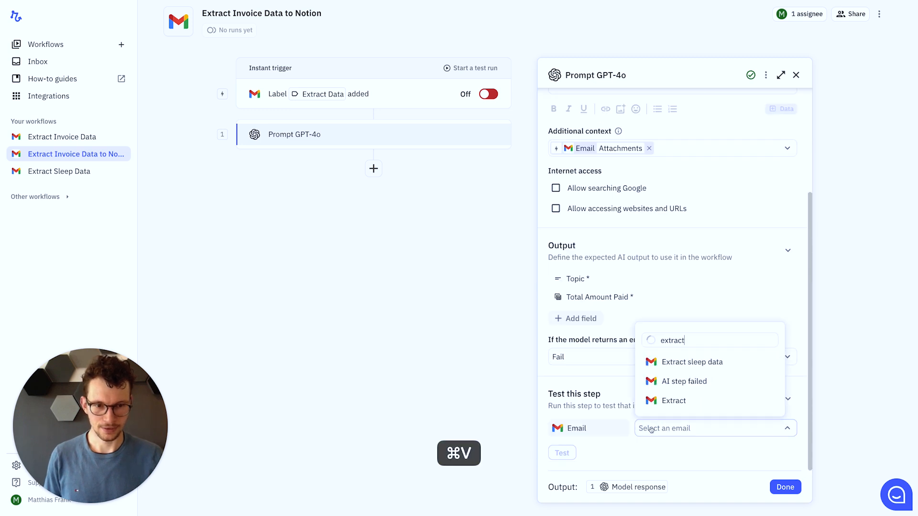
pyautogui.click(672, 401)
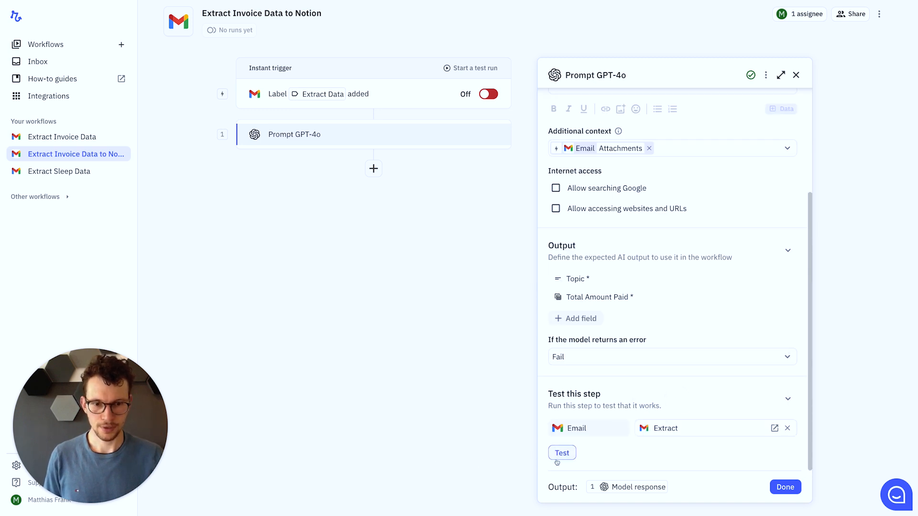
pyautogui.click(561, 452)
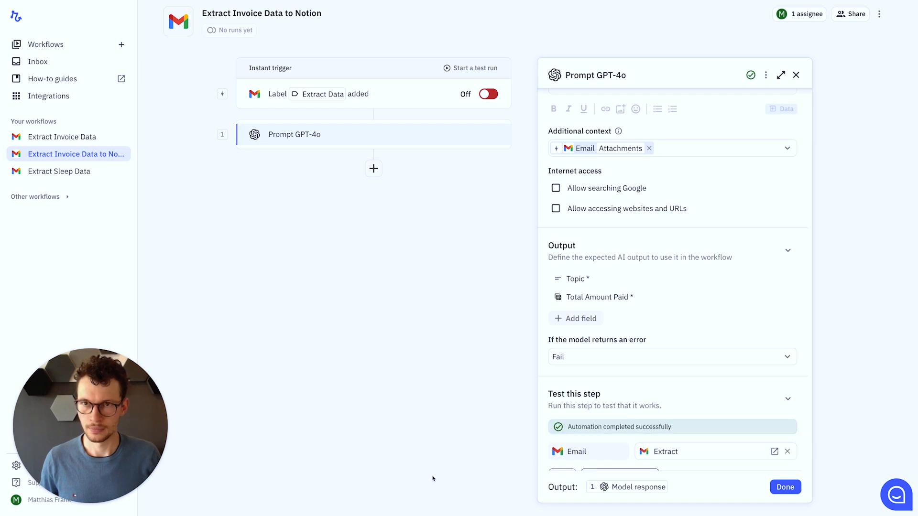
pyautogui.scroll(-3)
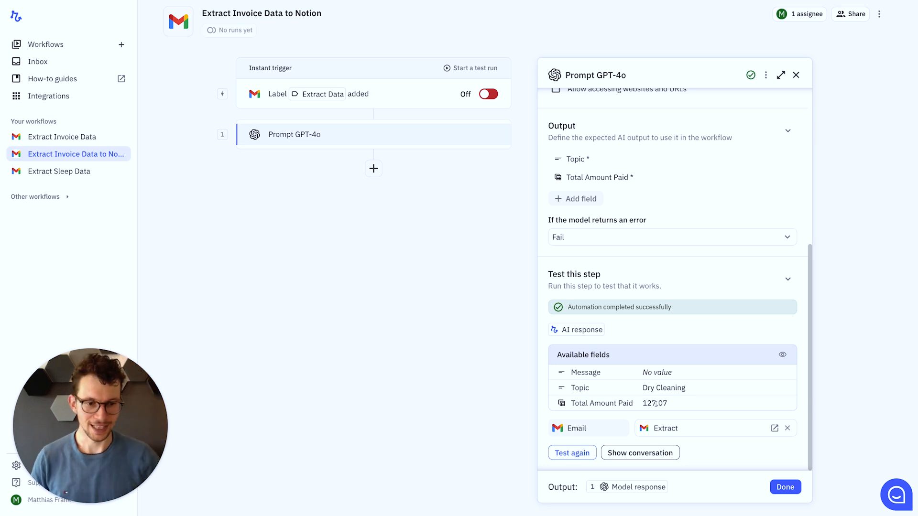
pyautogui.click(784, 486)
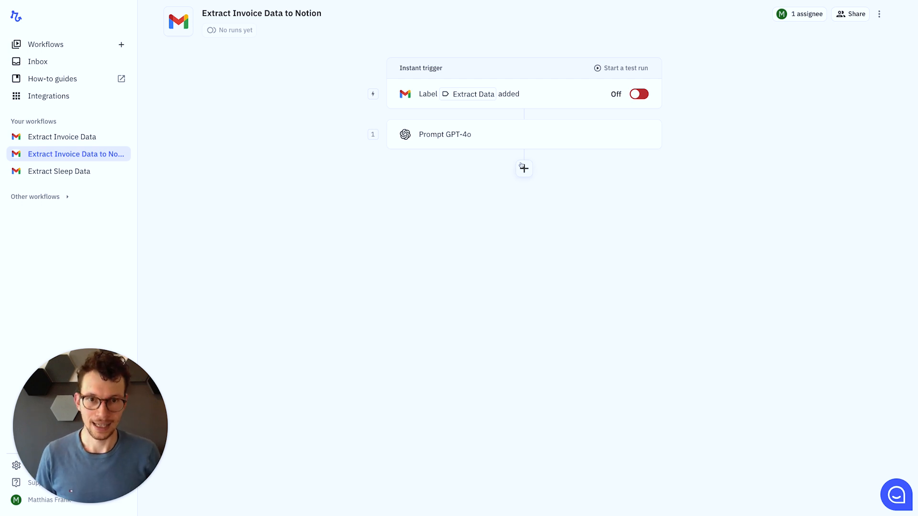
# Start adding a new step after Prompt GPT-4o, bringing up the app and action picker
pyautogui.click(523, 168)
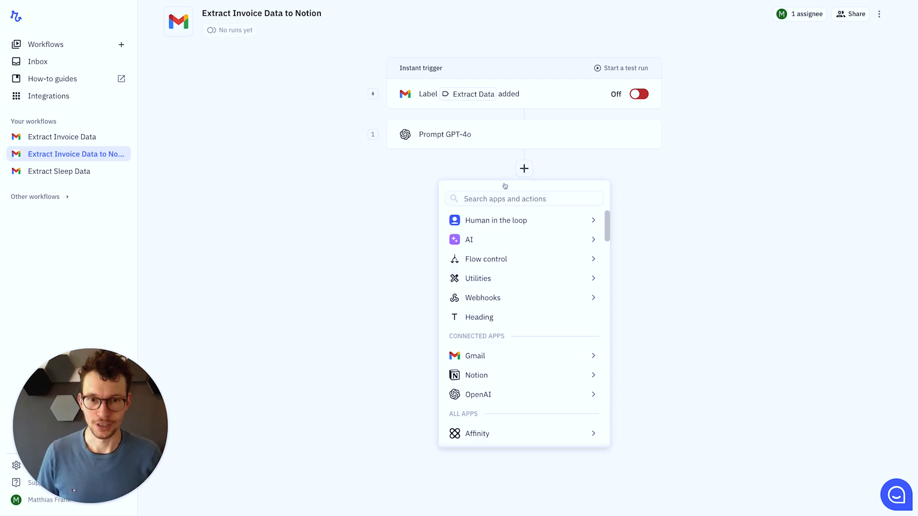
pyautogui.click(476, 374)
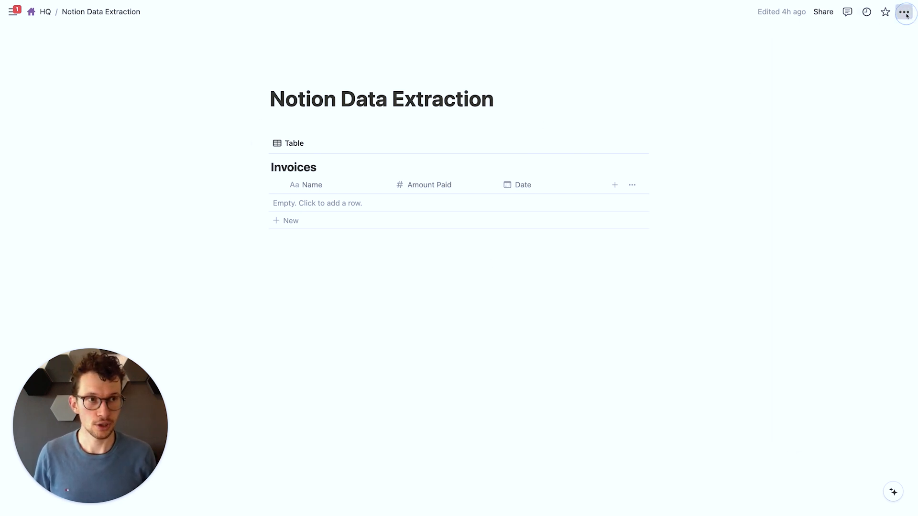
# Confirm via the page's Connections menu that Relay.app has Can edit access, then return to Relay.app
pyautogui.click(904, 12)
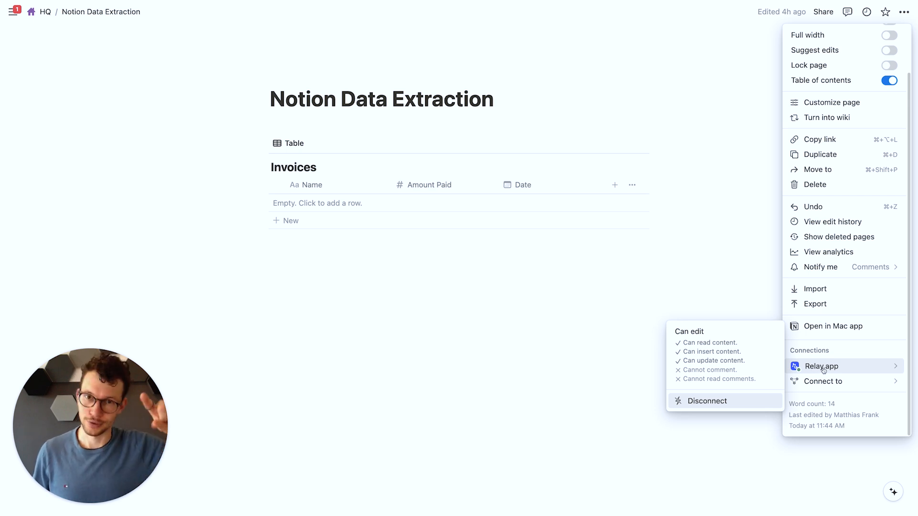
pyautogui.moveTo(823, 382)
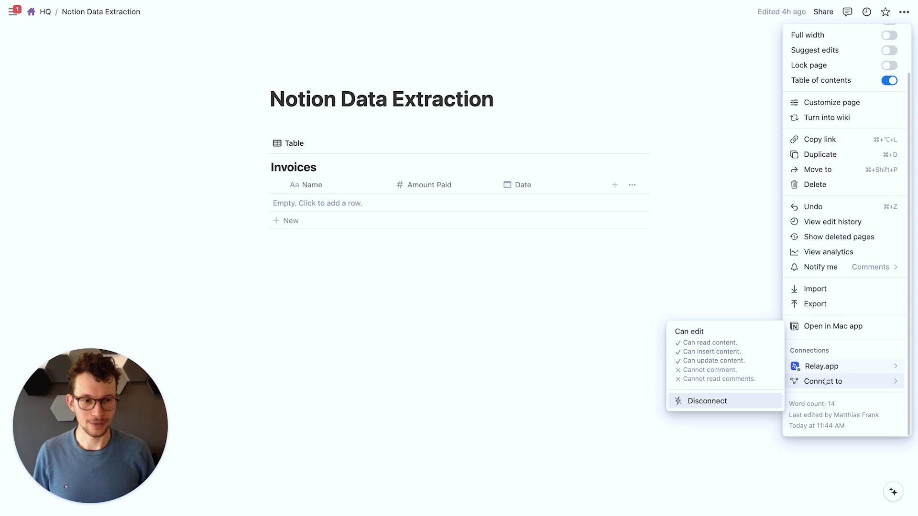
pyautogui.write('re')
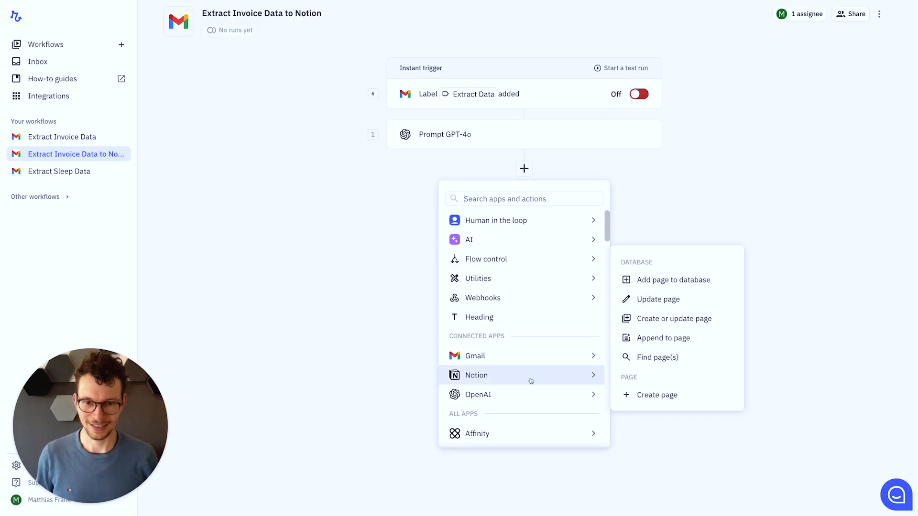
pyautogui.moveTo(671, 279)
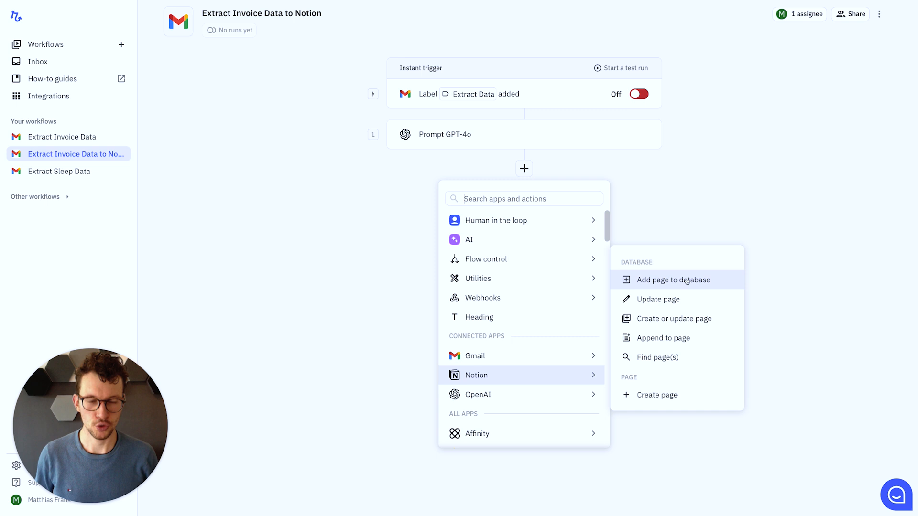
# Add a Notion 'Add page to database' step targeting Invoices, filling Name from the extracted Topic
pyautogui.click(672, 279)
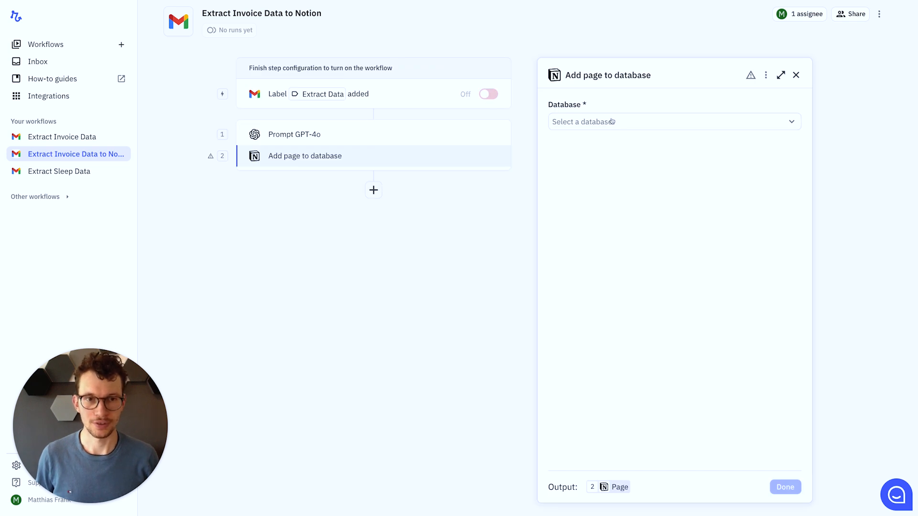
pyautogui.click(674, 122)
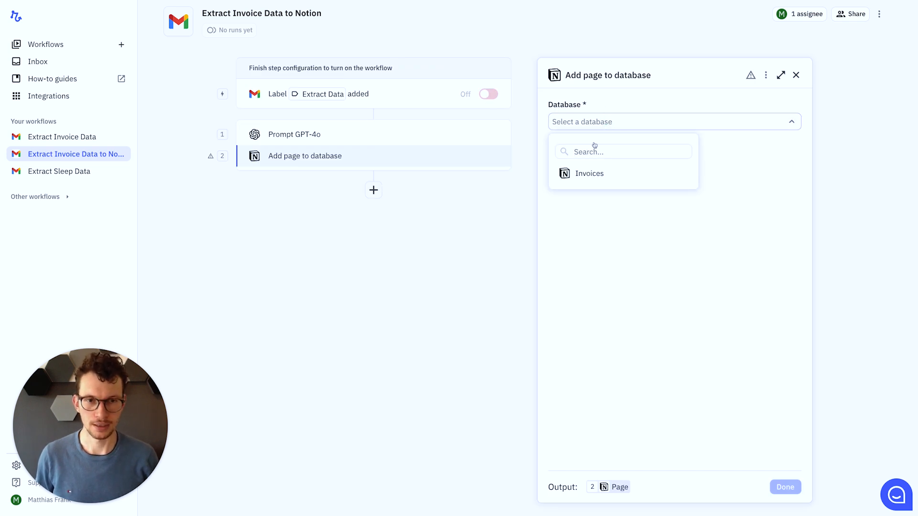
pyautogui.click(590, 173)
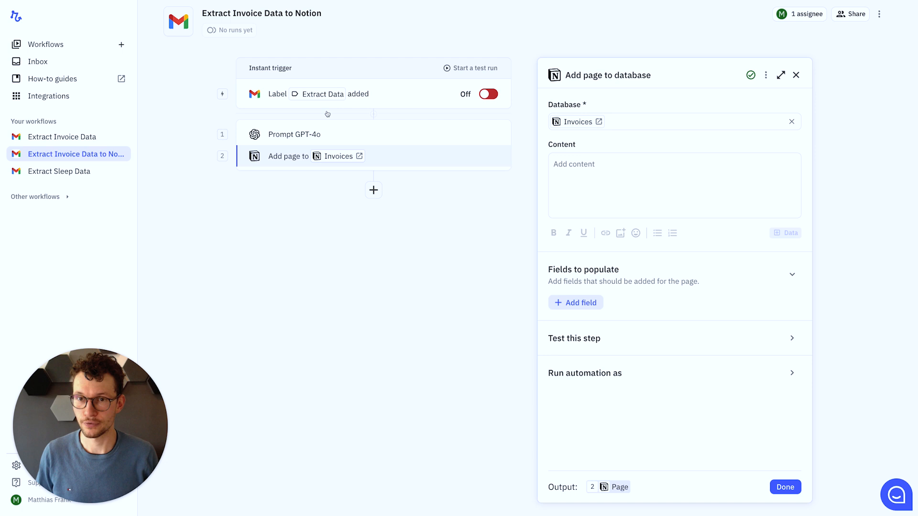
pyautogui.click(576, 303)
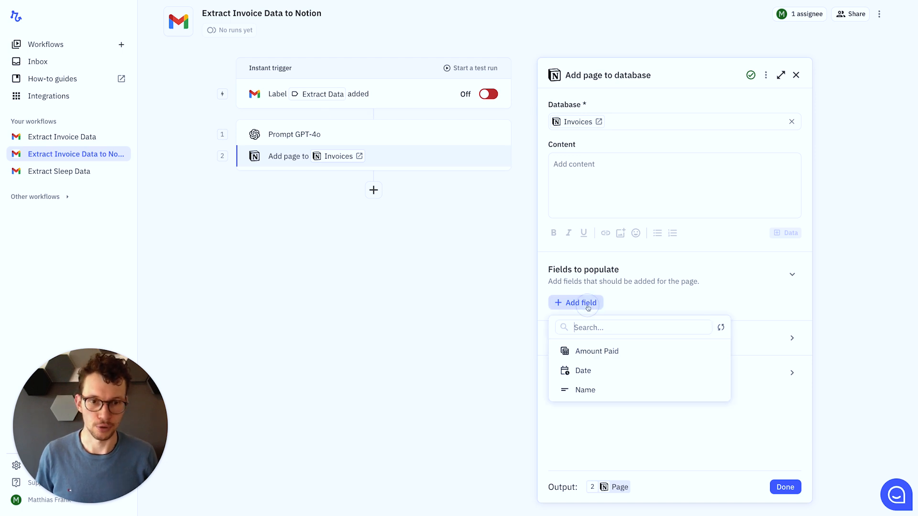
pyautogui.click(585, 390)
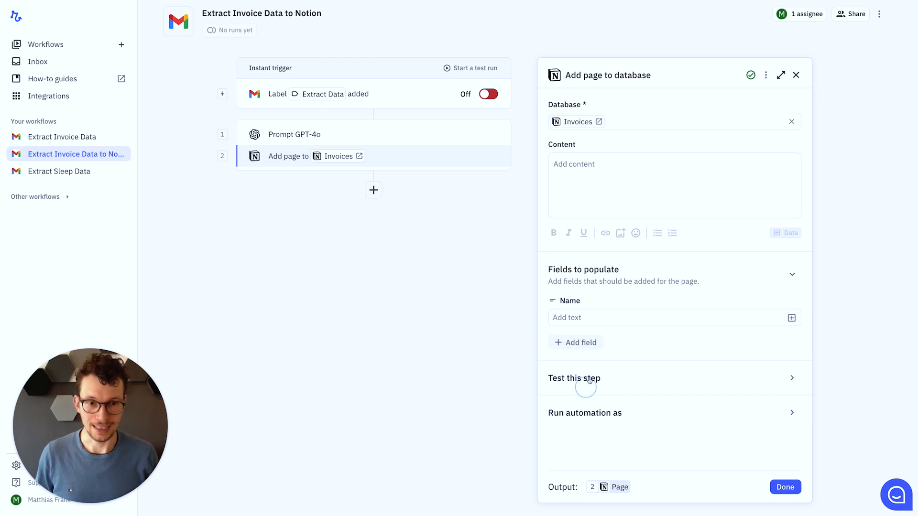
pyautogui.click(667, 317)
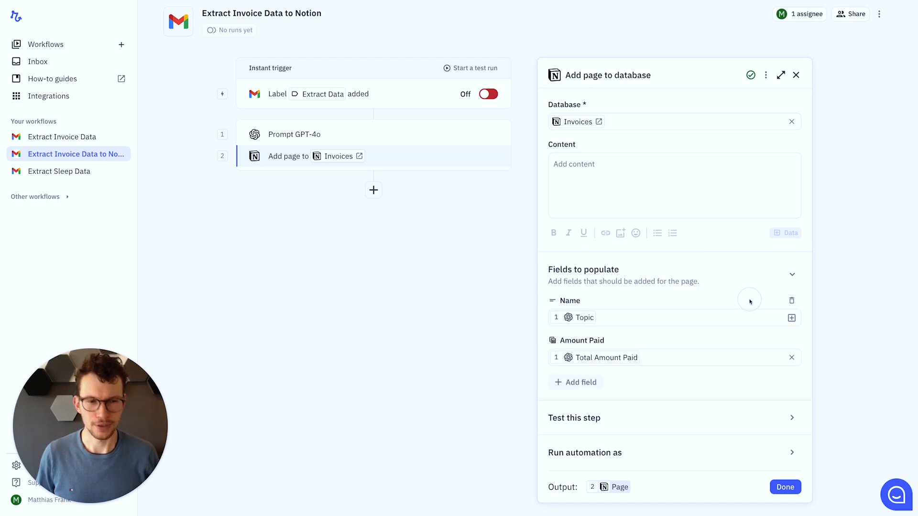
pyautogui.moveTo(747, 304)
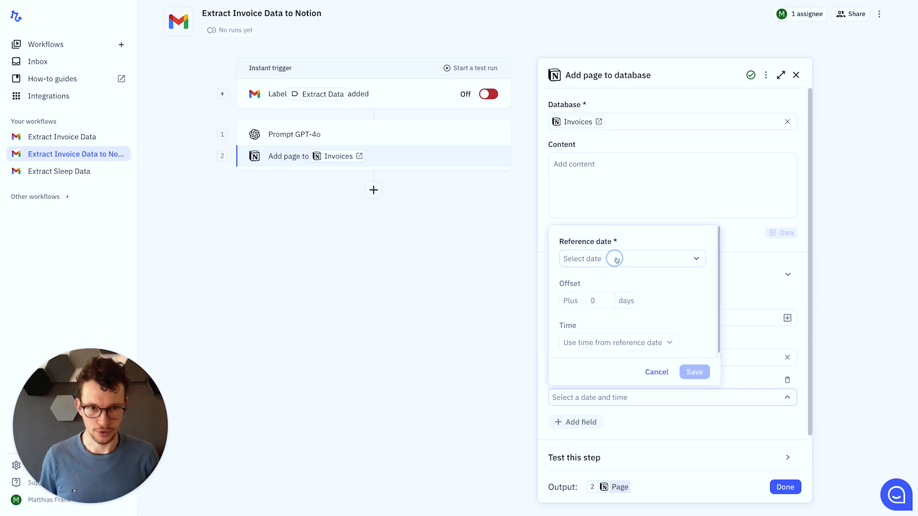
# Set the Date field's reference date to the Workflow Run start date and save
pyautogui.click(631, 258)
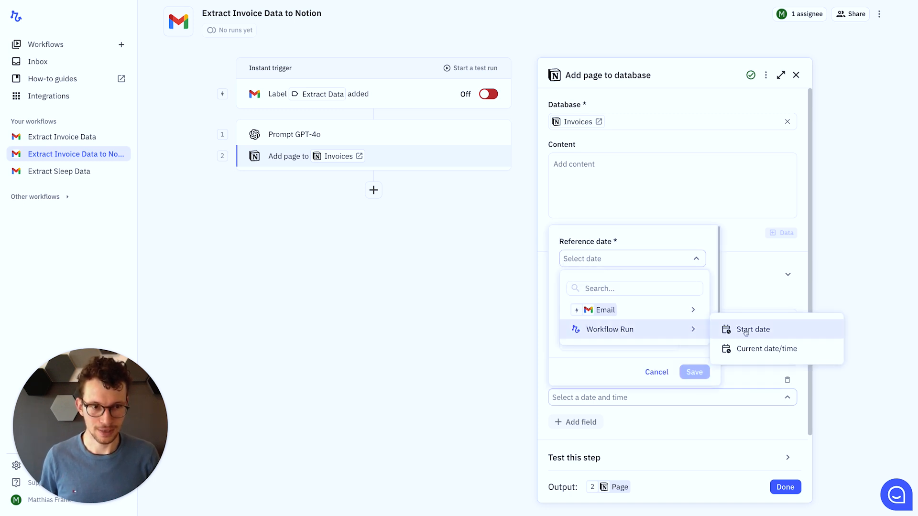
pyautogui.click(754, 329)
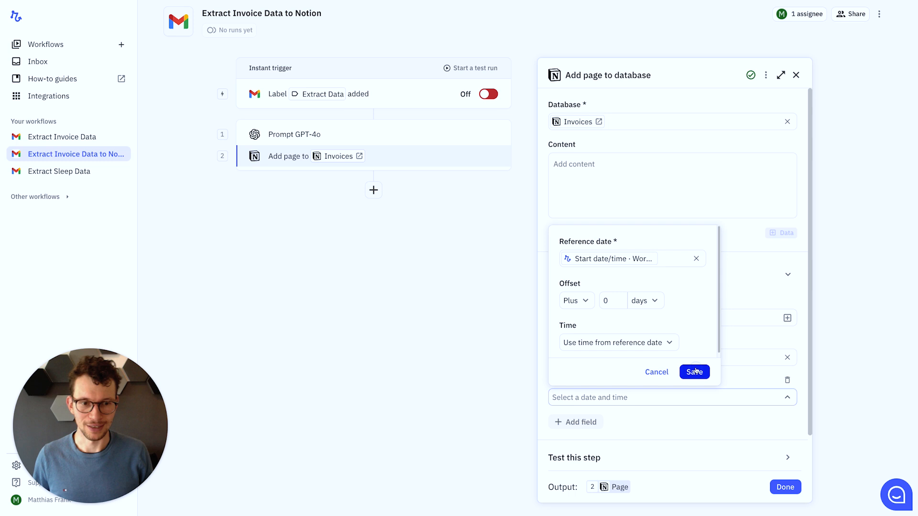
pyautogui.click(695, 372)
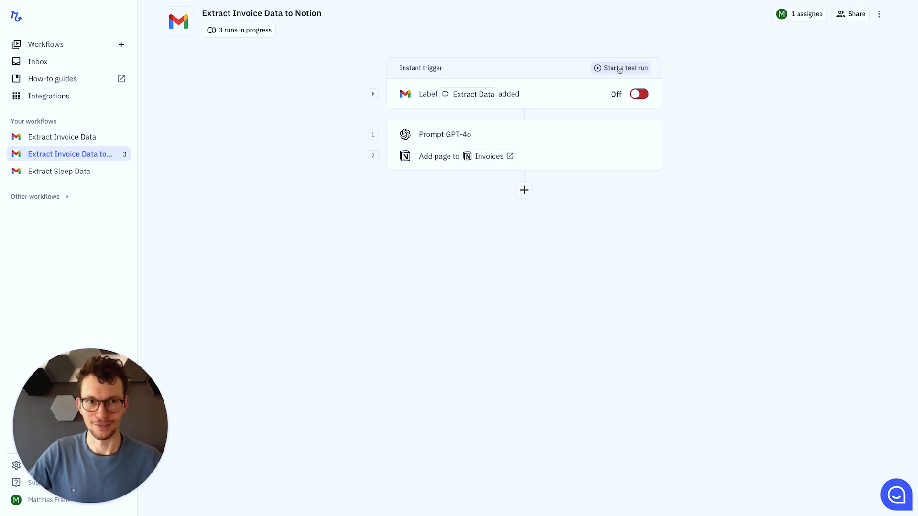
# Create and start a test run of the invoice workflow from the Extract email
pyautogui.click(625, 68)
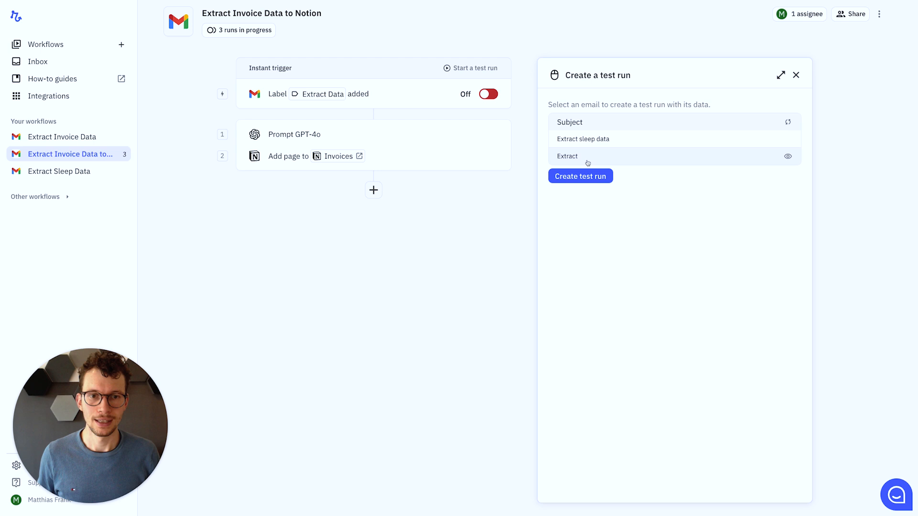
pyautogui.moveTo(755, 159)
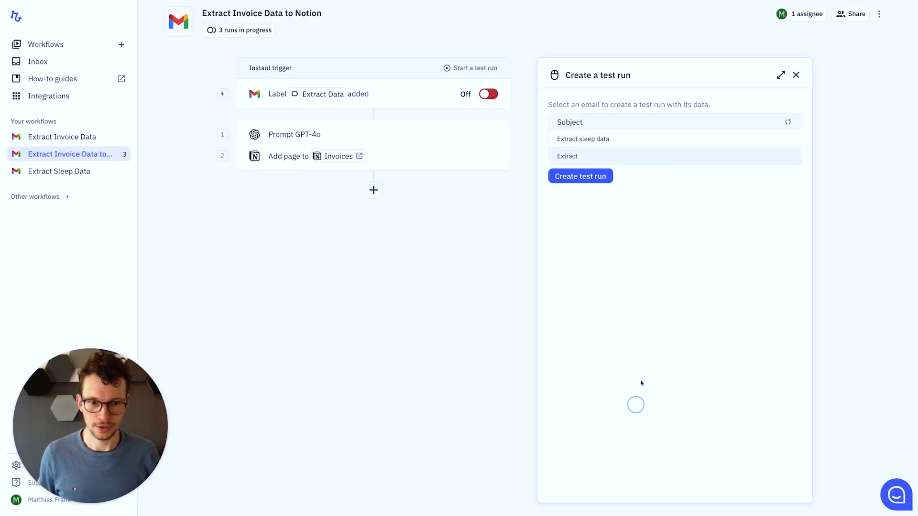
pyautogui.click(581, 176)
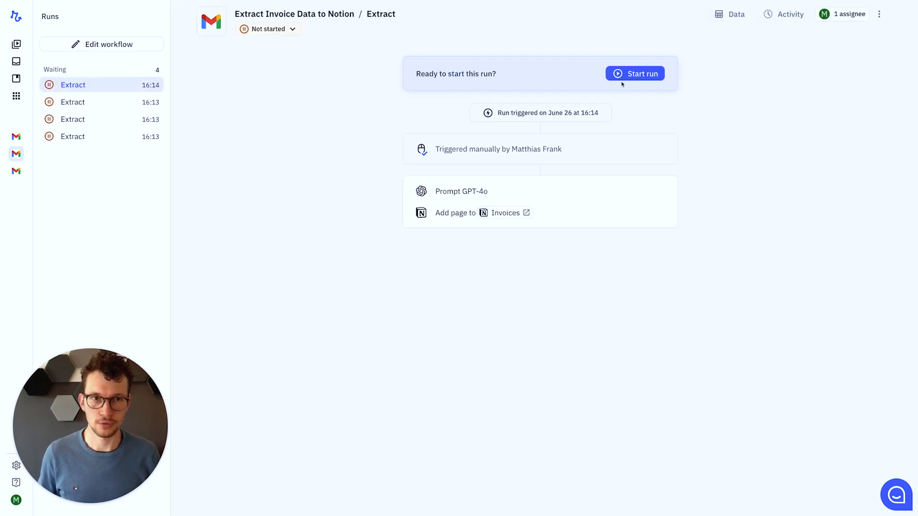
pyautogui.click(635, 74)
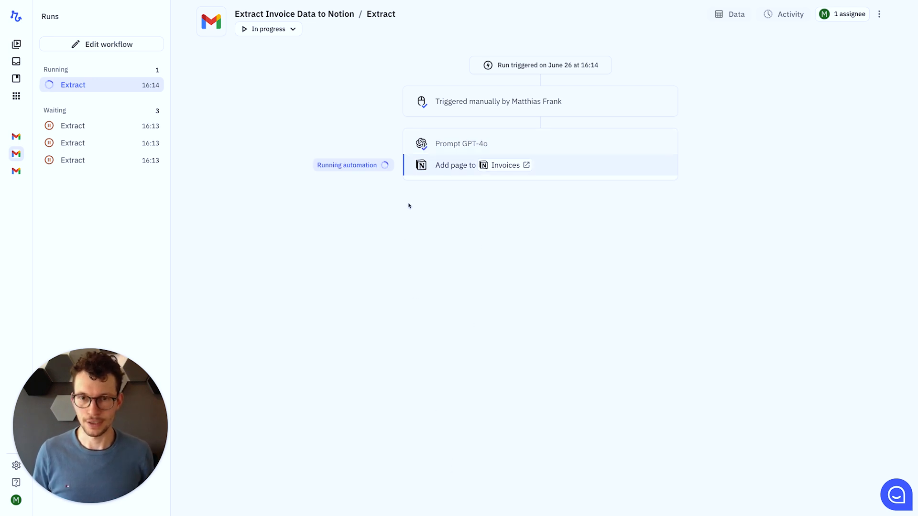
pyautogui.moveTo(429, 226)
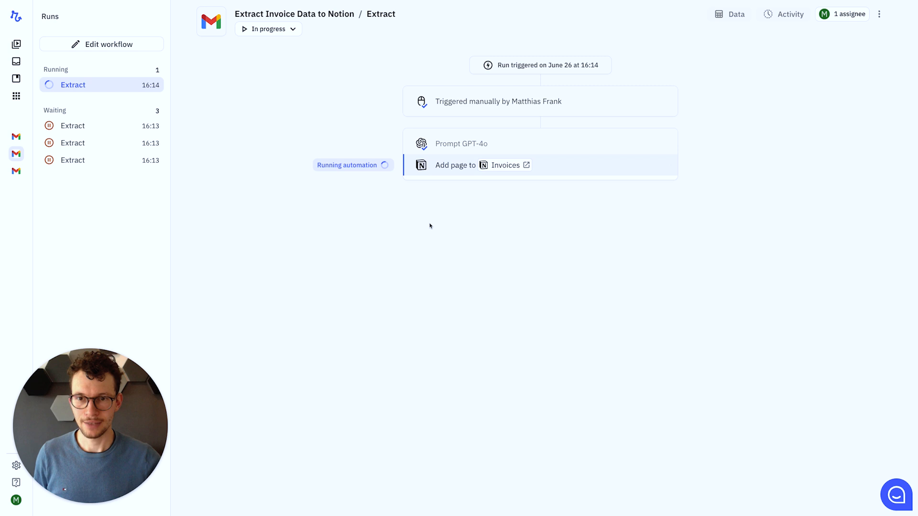
pyautogui.click(525, 164)
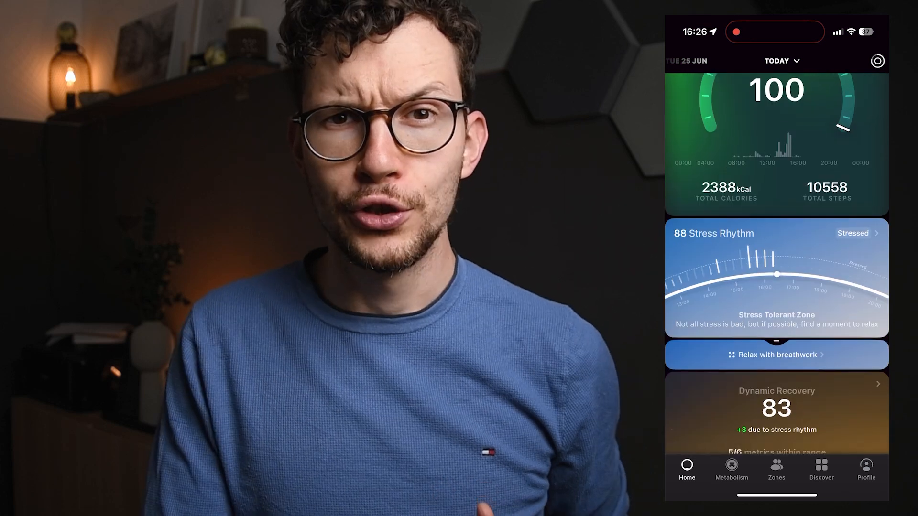
pyautogui.scroll(-3)
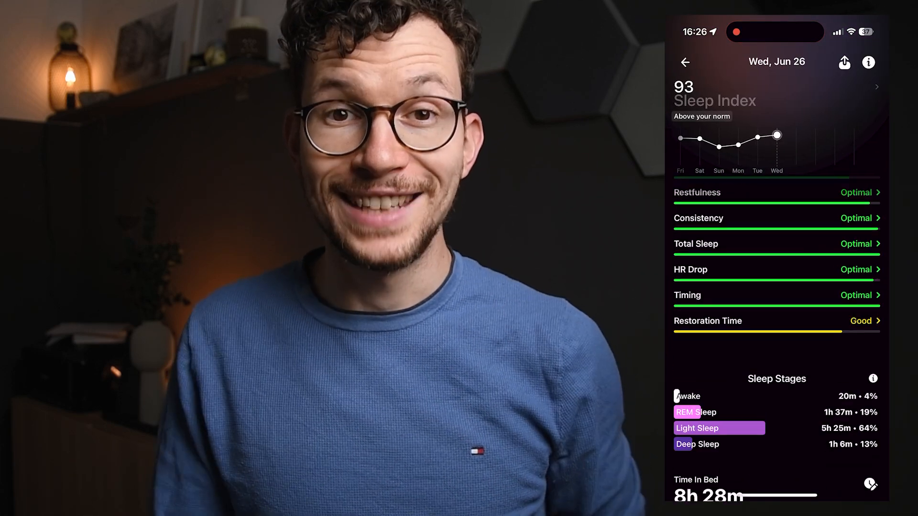
pyautogui.scroll(-3)
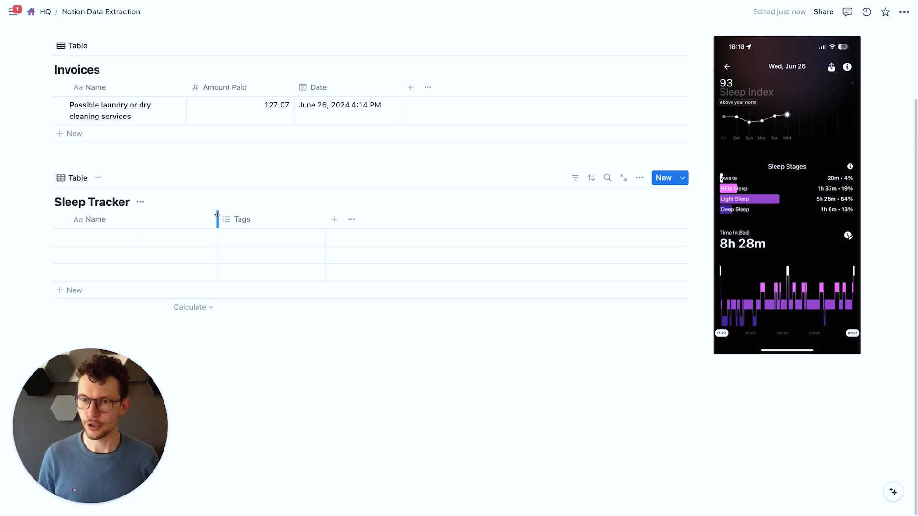
# Turn Tags into a Number column Sleep Score and add Number columns Awake, REM Sleep, Light Sleep, Deep Sleep
pyautogui.click(241, 219)
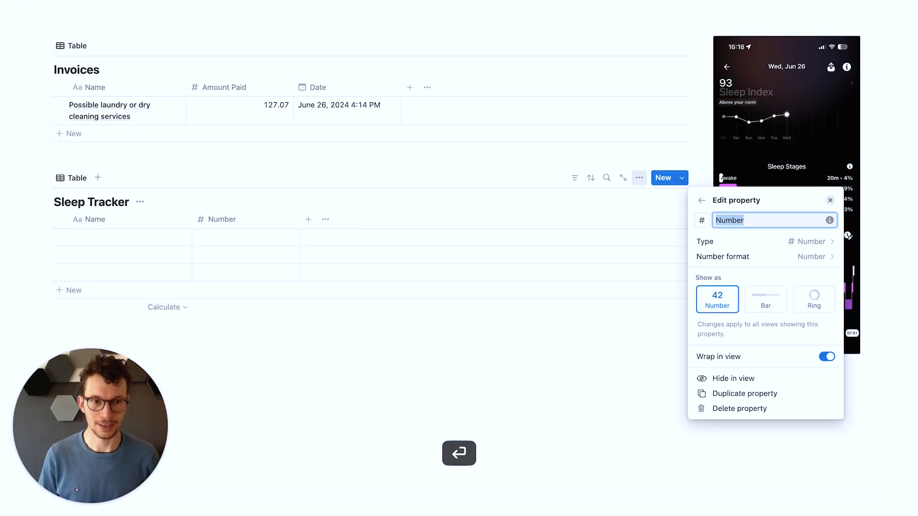
pyautogui.write('Sleep Score')
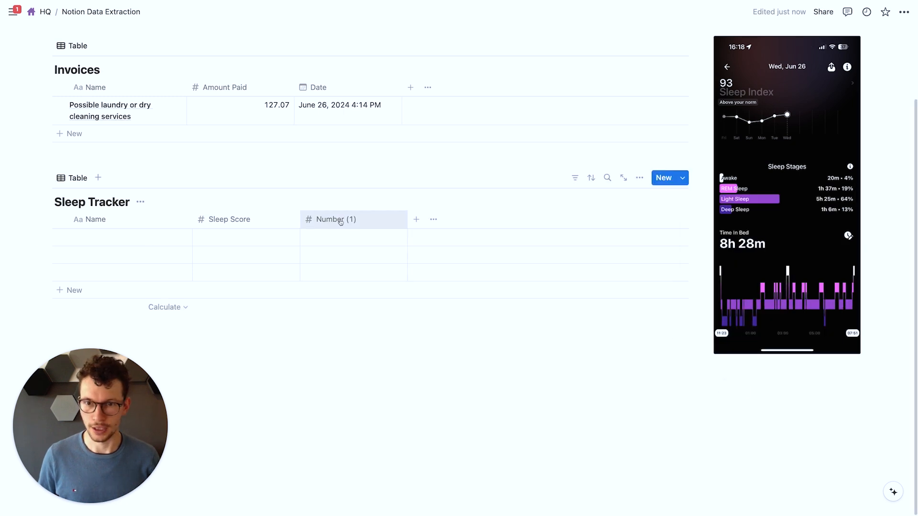
pyautogui.click(336, 219)
pyautogui.write('Awake')
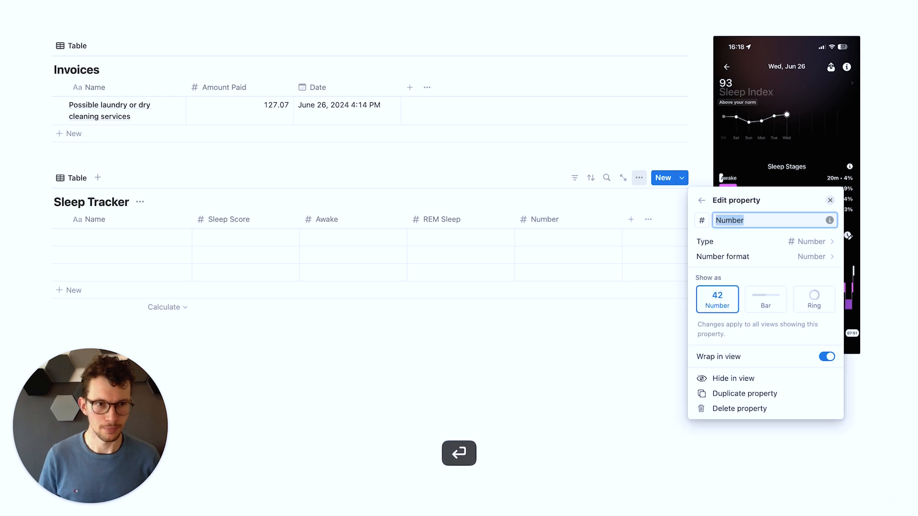
pyautogui.write('Light Sleep')
pyautogui.write('Deep Sleep')
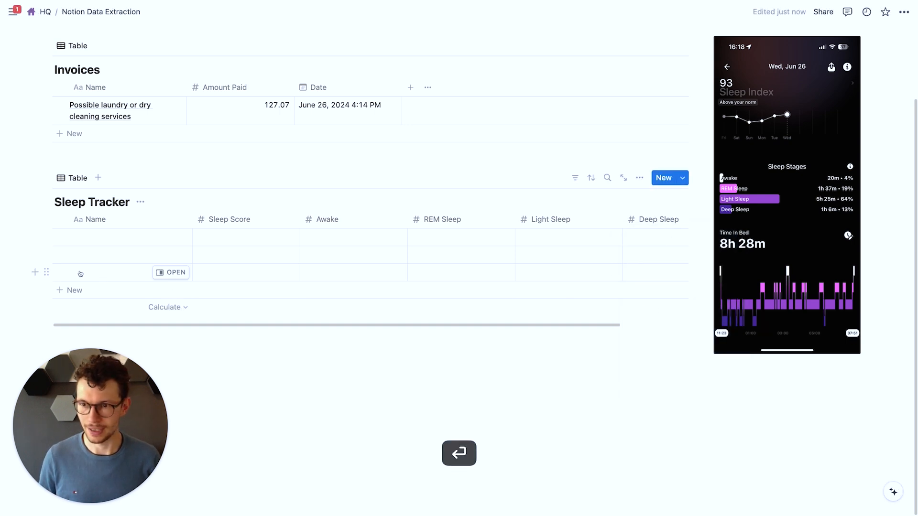
pyautogui.click(59, 219)
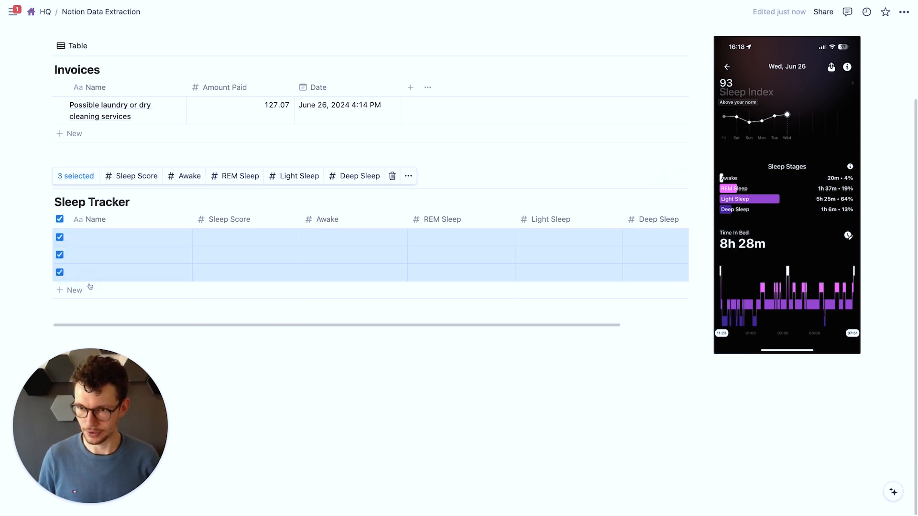
pyautogui.click(392, 176)
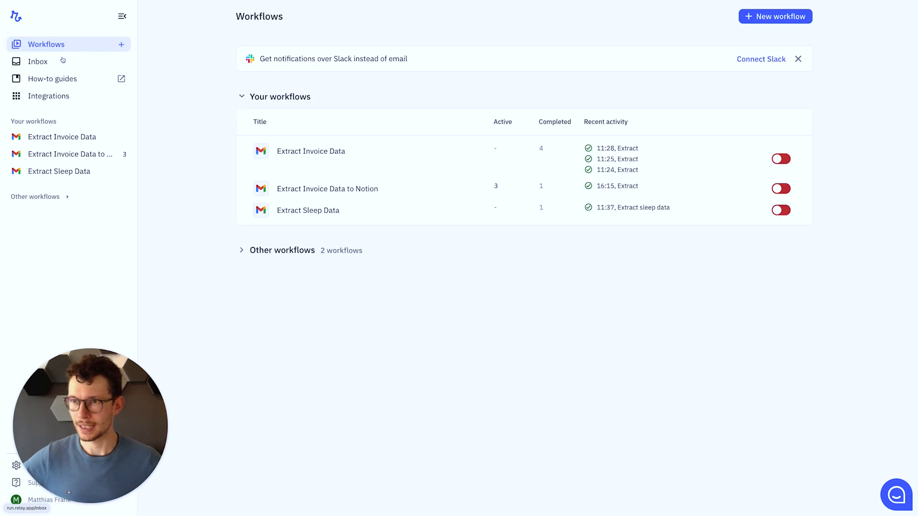
pyautogui.moveTo(379, 268)
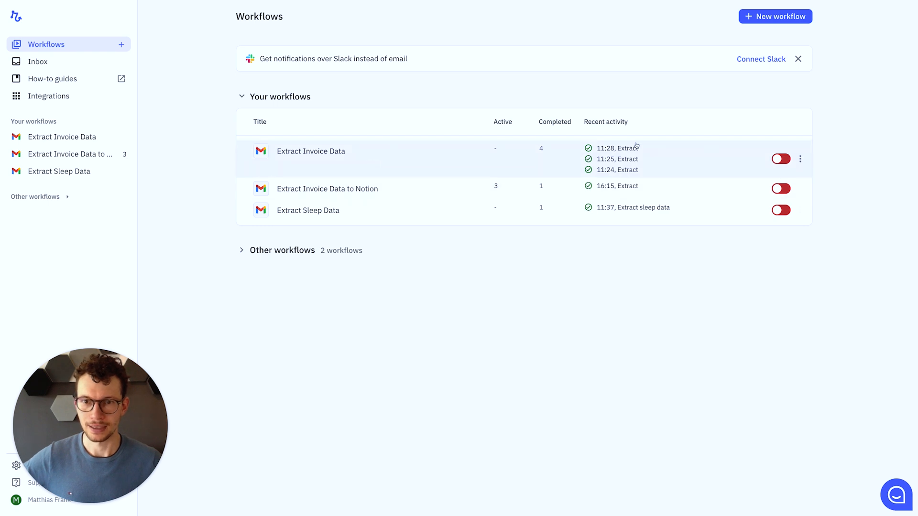
# Duplicate the Extract Invoice Data workflow from its ⋮ menu and name the copy Extract Sleep Data
pyautogui.click(799, 159)
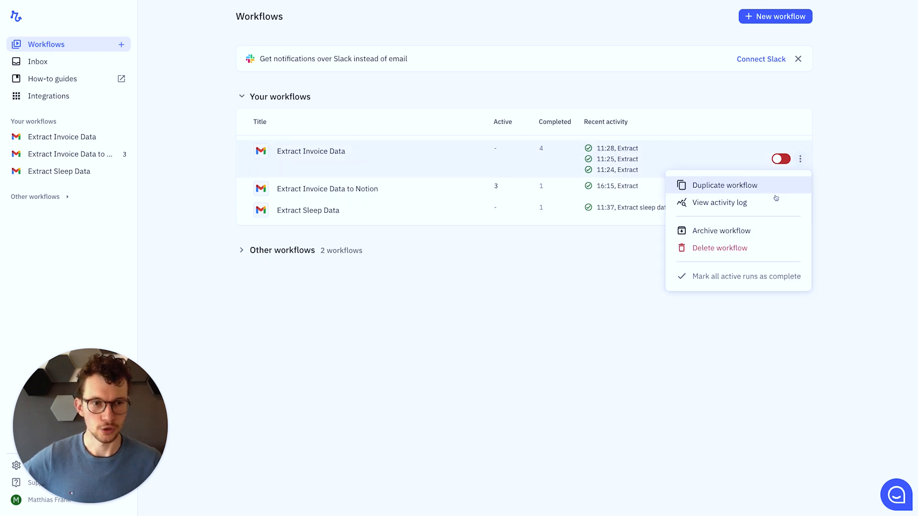
pyautogui.click(719, 203)
pyautogui.write('Extract Sleep Data')
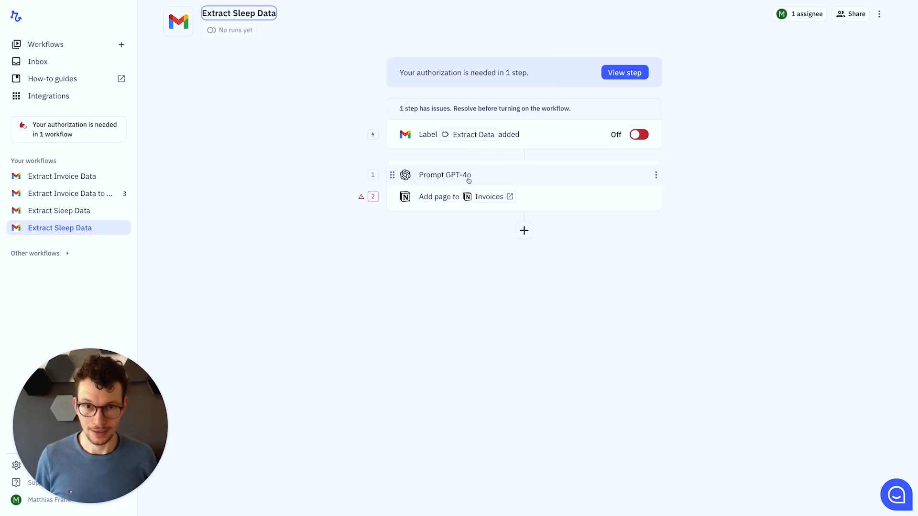
# Replace the invoice prompt with one extracting Sleep Score, Awake, REM, Light Sleep and Deep Sleep from the attached screenshot
pyautogui.click(445, 175)
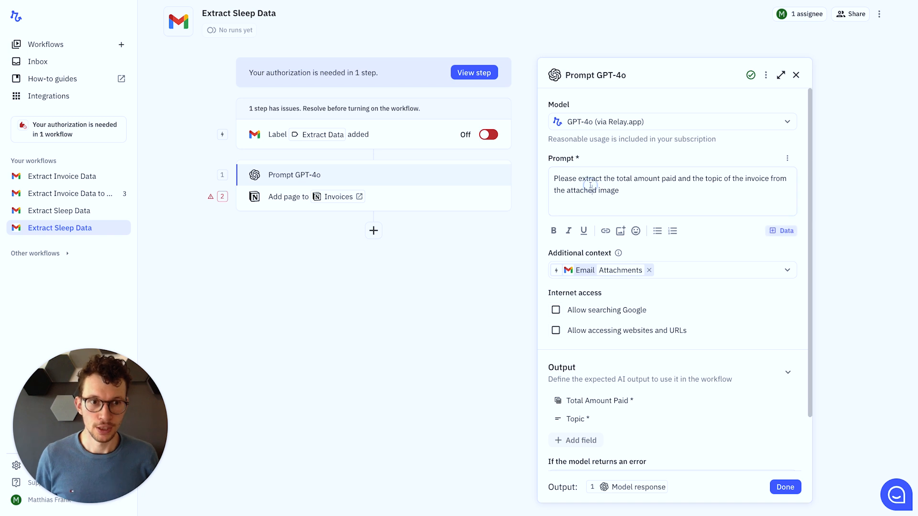
pyautogui.press('cmd+a')
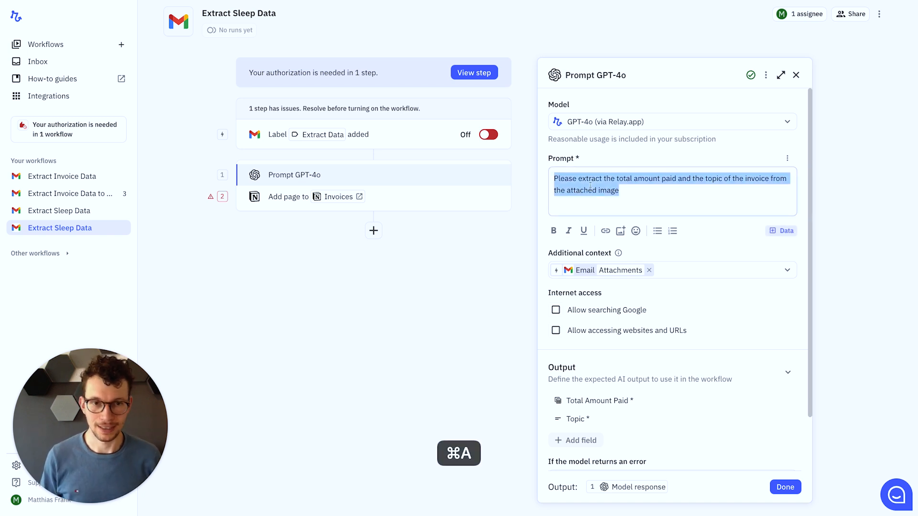
pyautogui.write('You')
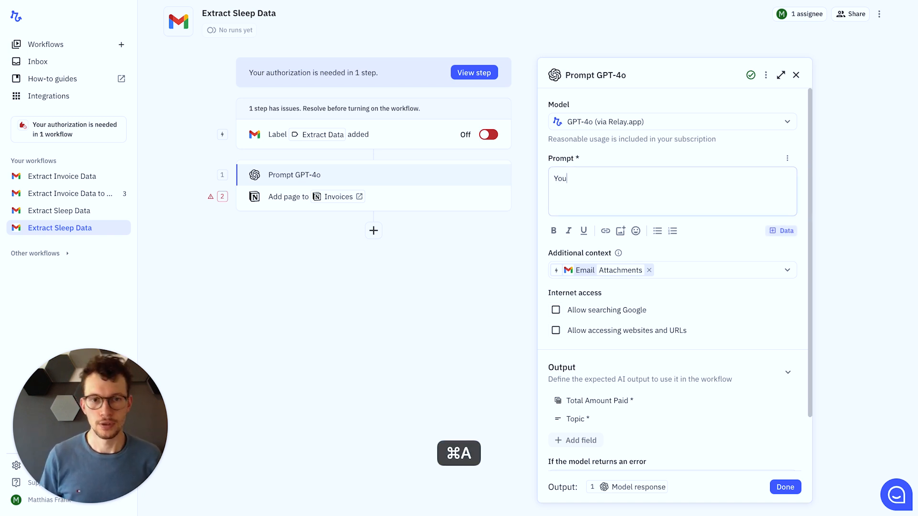
pyautogui.write('are an expert')
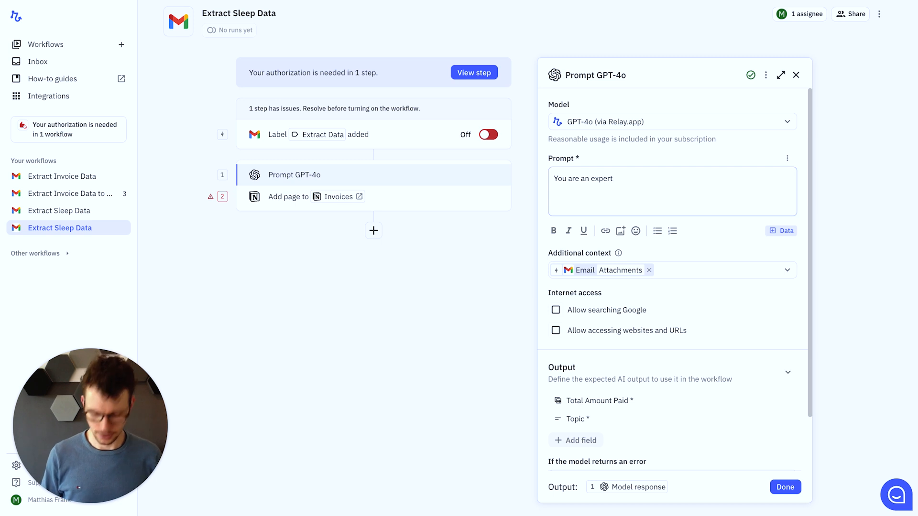
pyautogui.write('personal assistant')
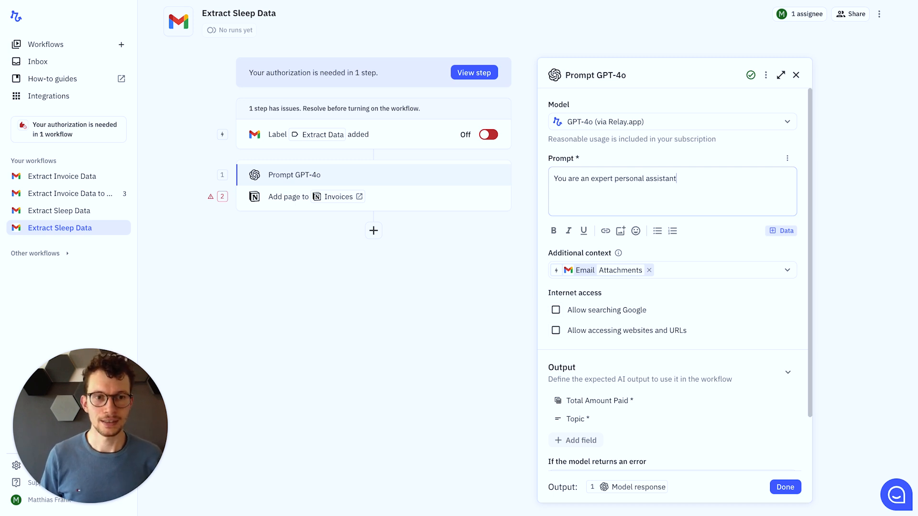
pyautogui.write('who extract sleep data from')
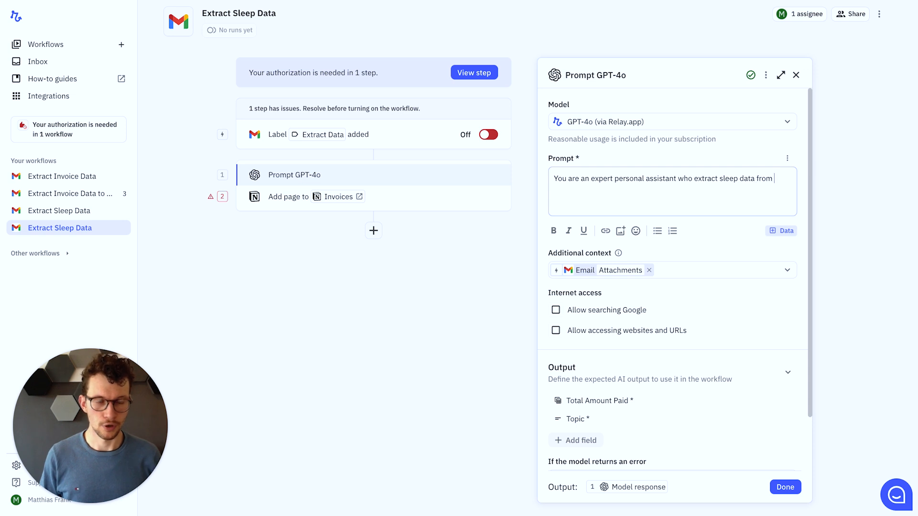
pyautogui.write('a app screenshot.')
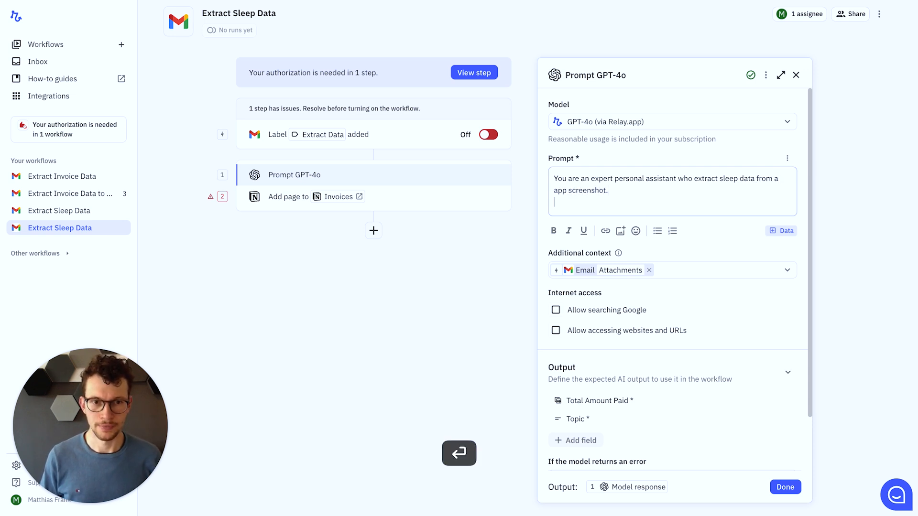
pyautogui.write('Take a lo')
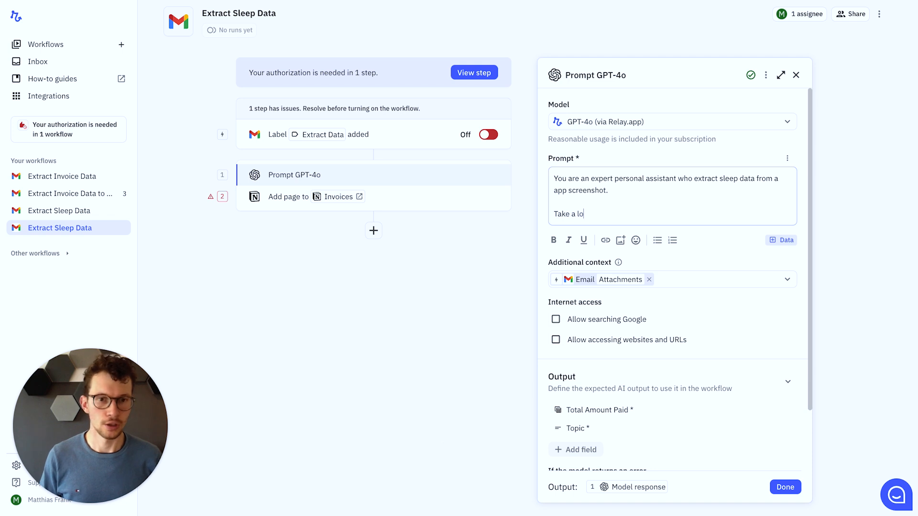
pyautogui.write('ok at the attached screenshot and extract:')
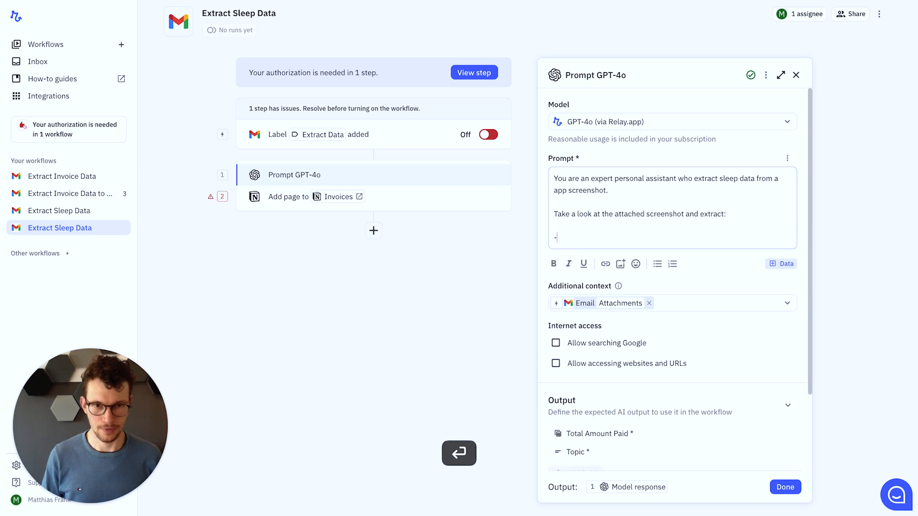
pyautogui.write('Sleep Sco')
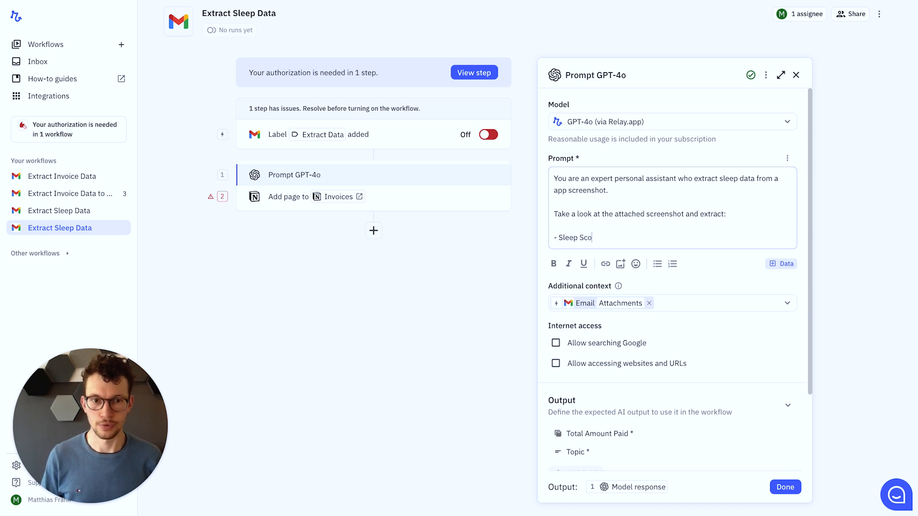
pyautogui.write('re')
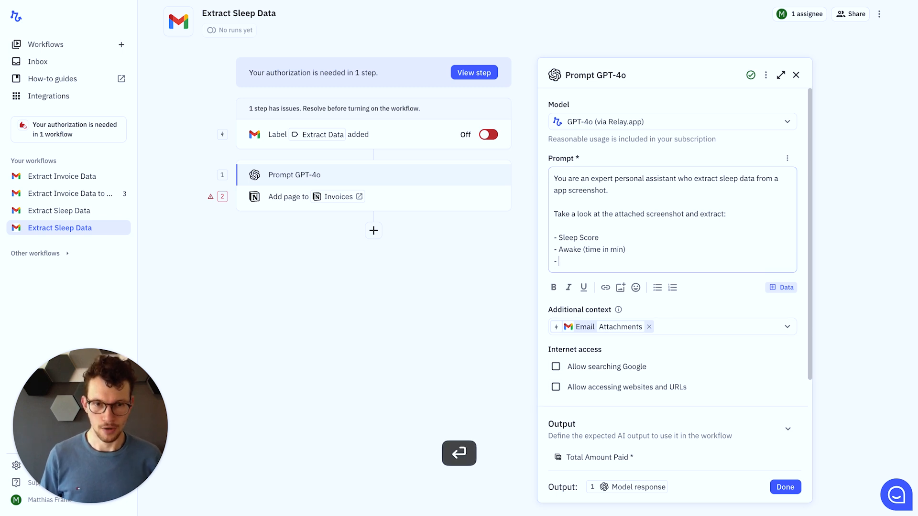
pyautogui.write('REM Sleep')
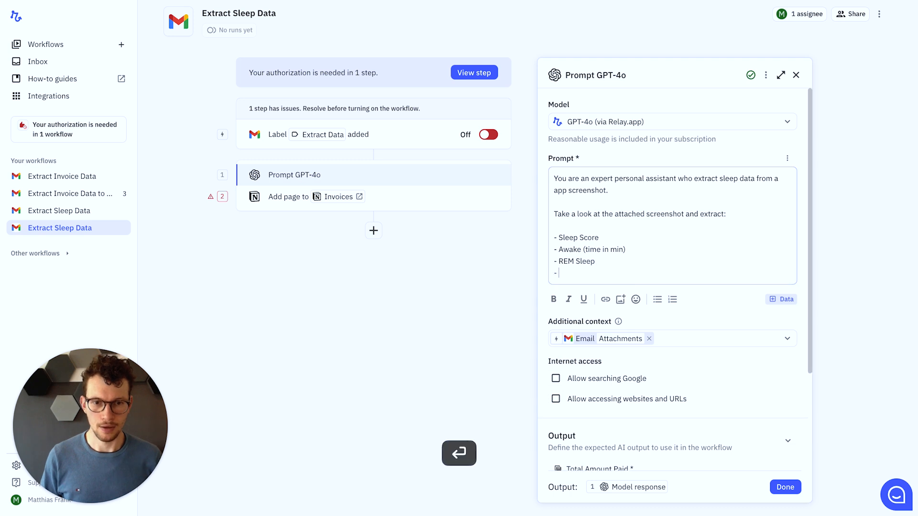
pyautogui.write('Light Sleep')
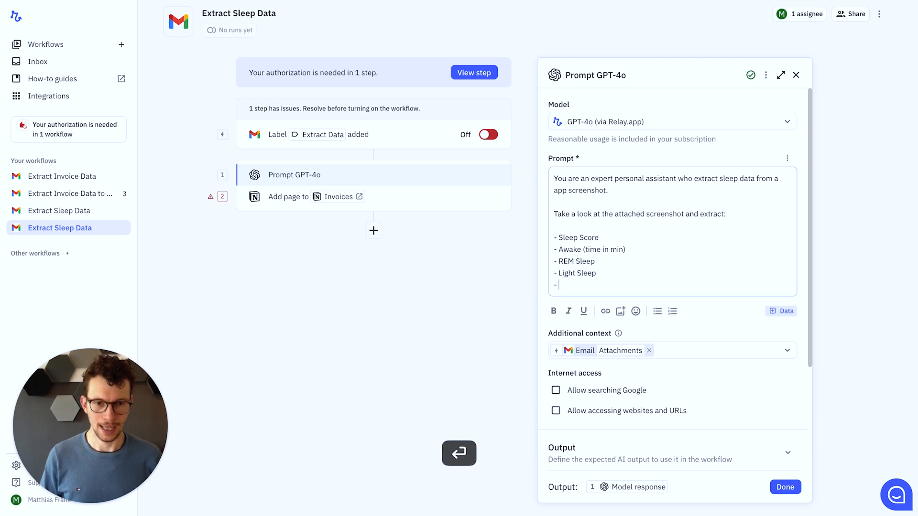
pyautogui.write('Deep Sleep')
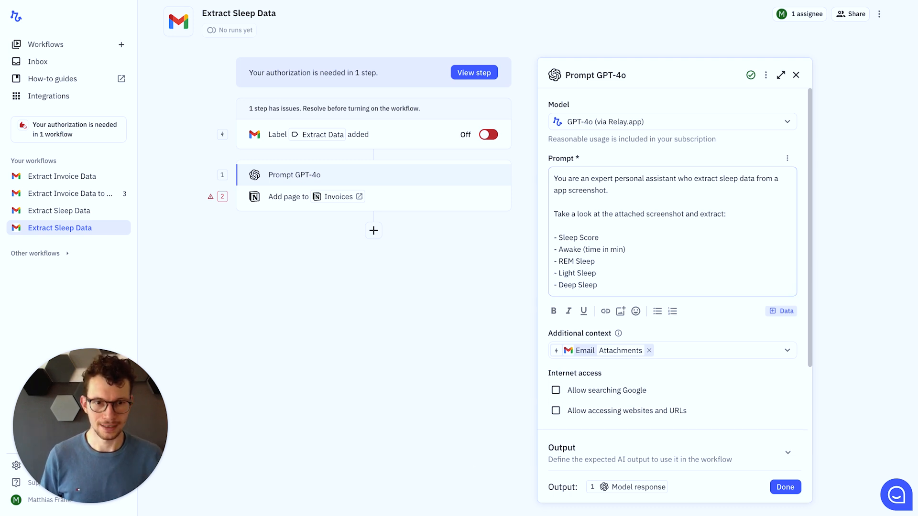
# Copy the '(time in min)' note from Awake onto the other sleep stage lines of the prompt
pyautogui.doubleClick(607, 249)
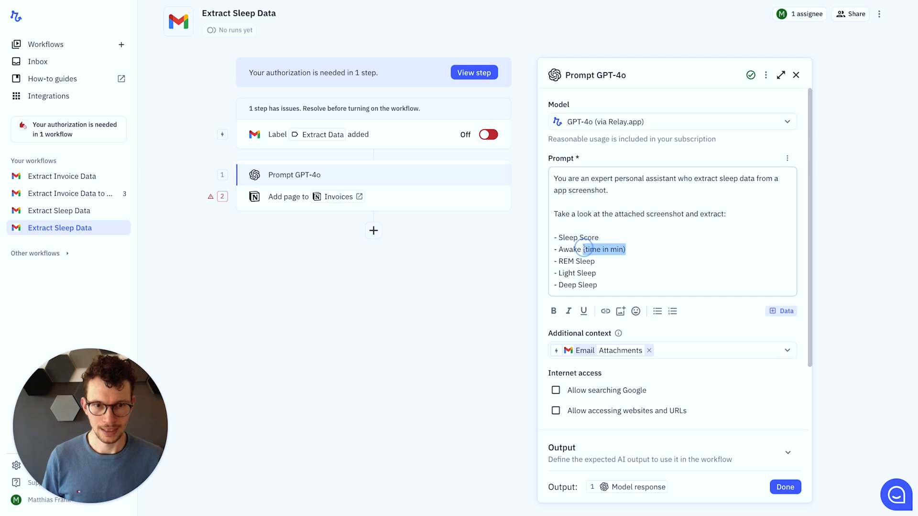
pyautogui.press('cmd+v')
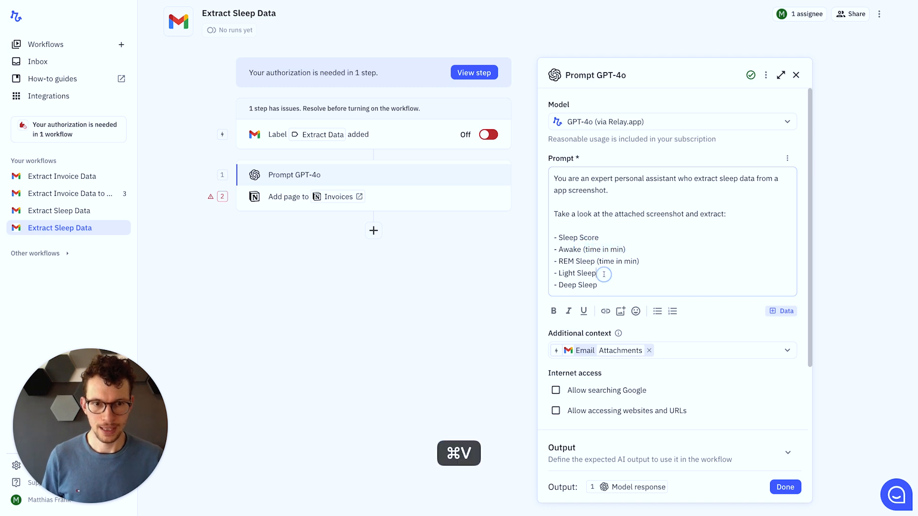
pyautogui.write('(time in min)')
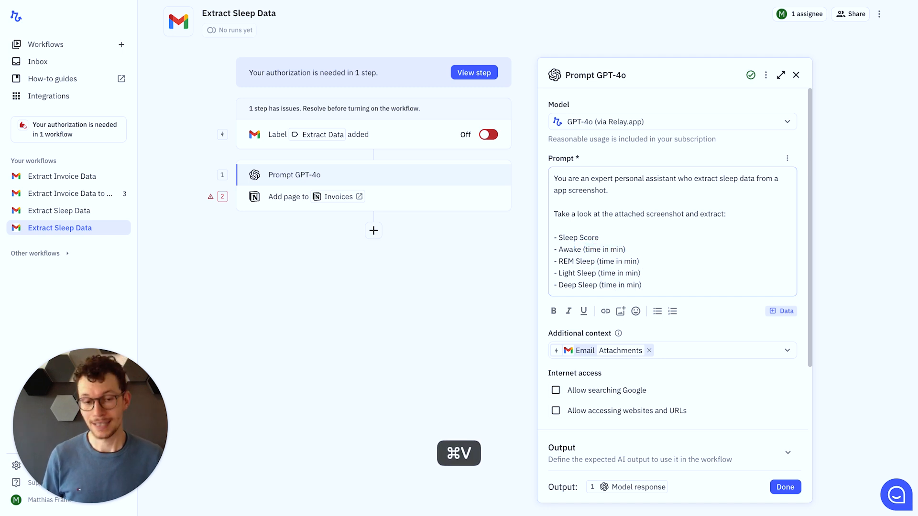
pyautogui.scroll(-3)
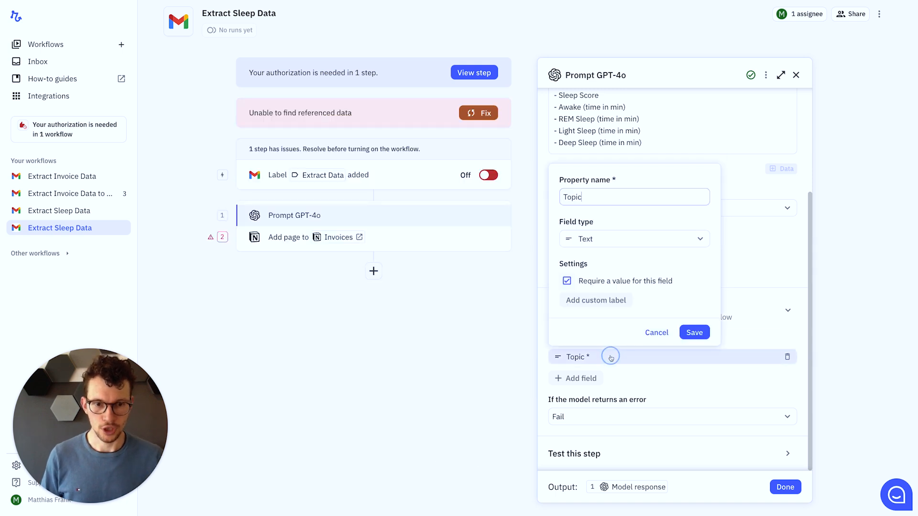
# Rename the old Topic output to Awake as a Number field and add a REM Sleep output field
pyautogui.press('cmd+a')
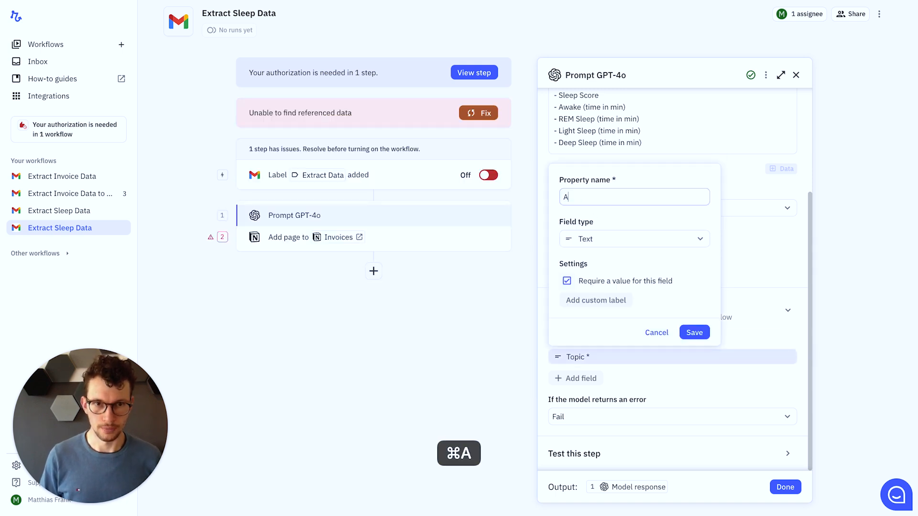
pyautogui.click(633, 240)
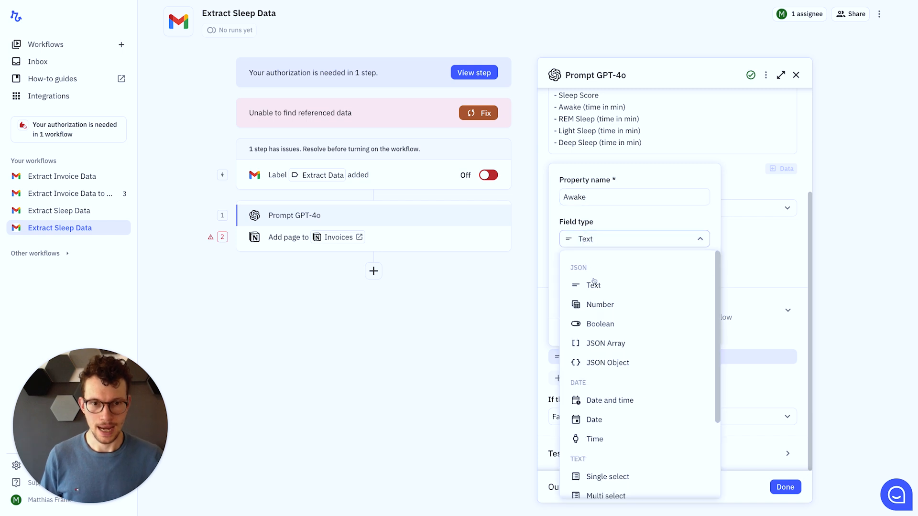
pyautogui.click(593, 285)
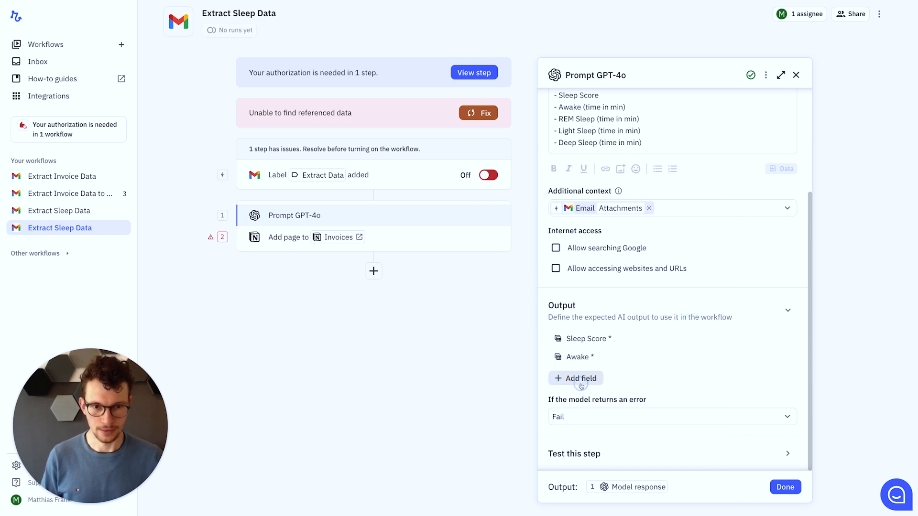
pyautogui.click(574, 378)
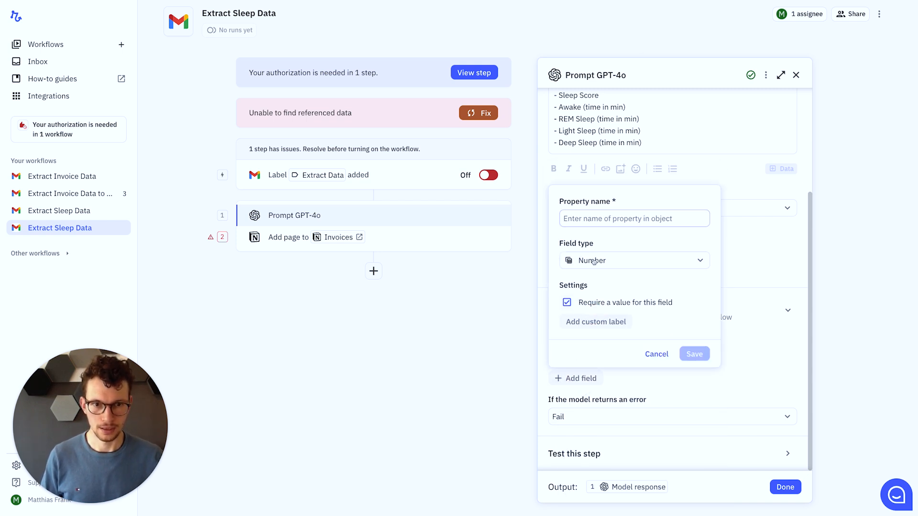
pyautogui.write('REM Sleep')
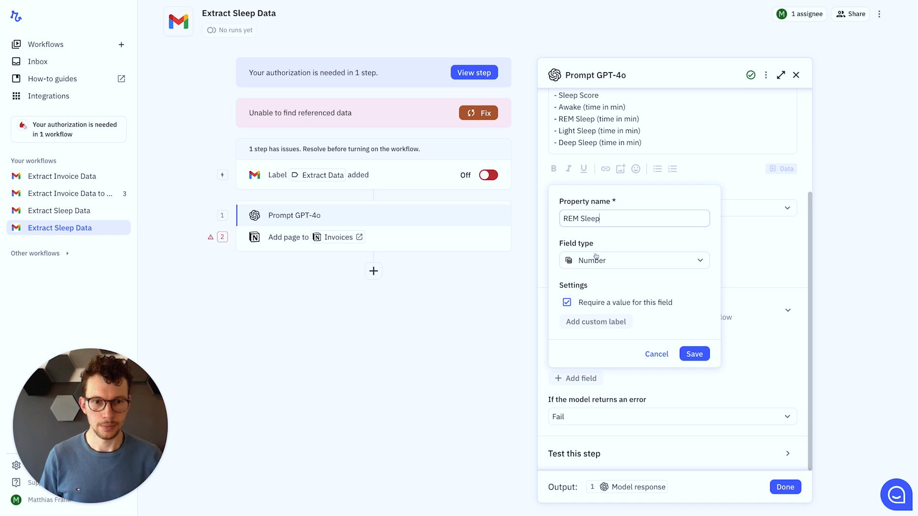
pyautogui.click(634, 260)
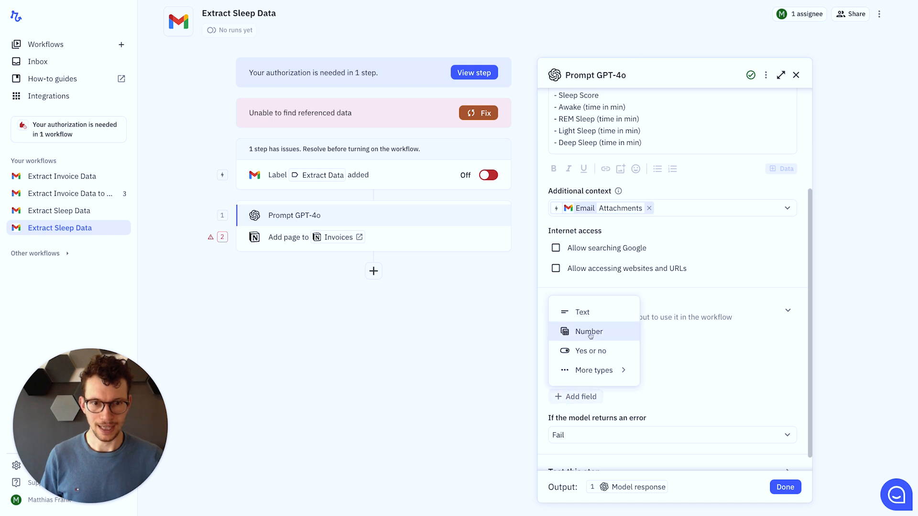
# Add required Number output fields Light Sleep and Deep Sleep, saving each
pyautogui.click(588, 332)
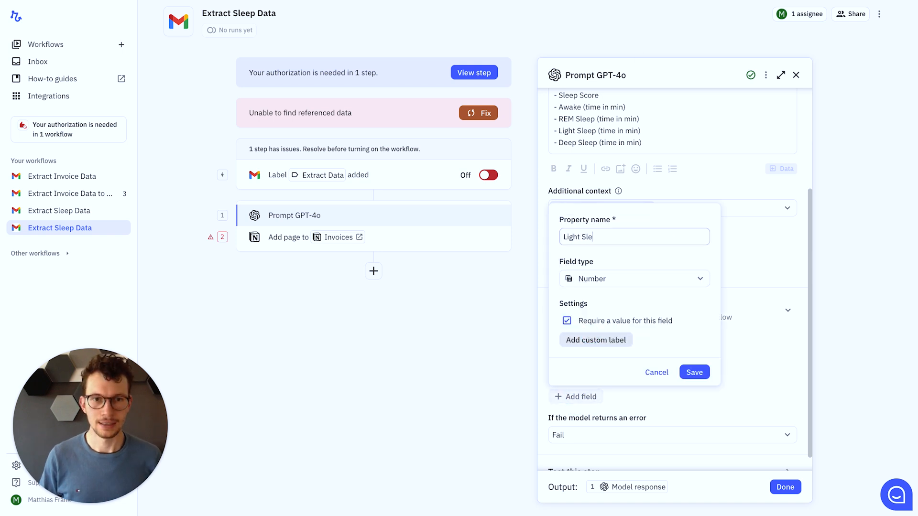
pyautogui.click(694, 372)
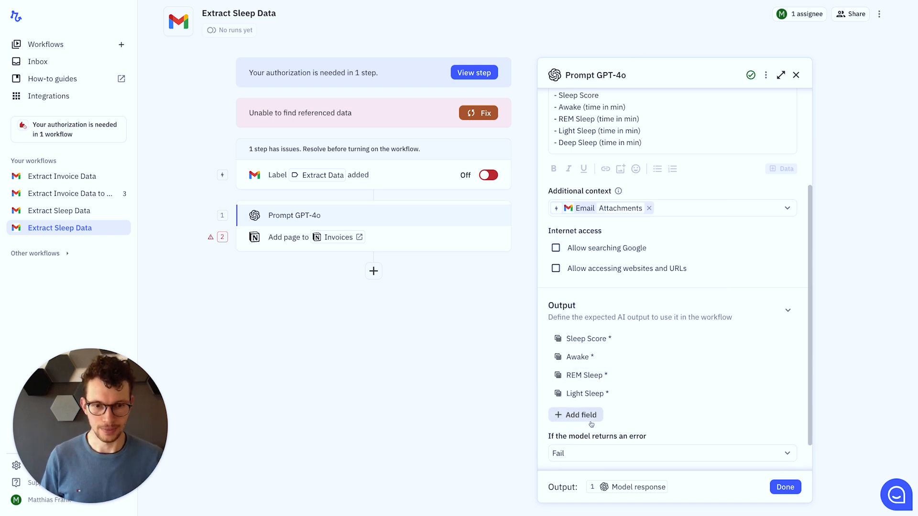
pyautogui.click(575, 414)
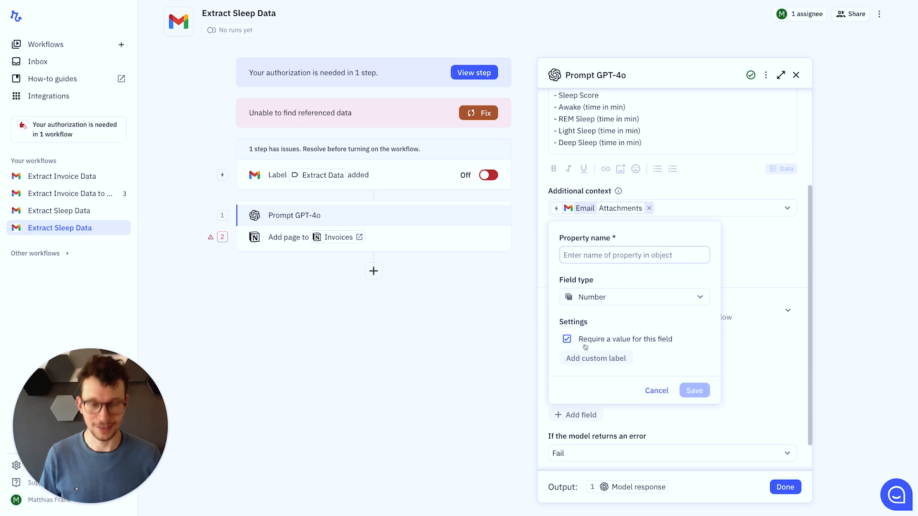
pyautogui.write('Deep Sle')
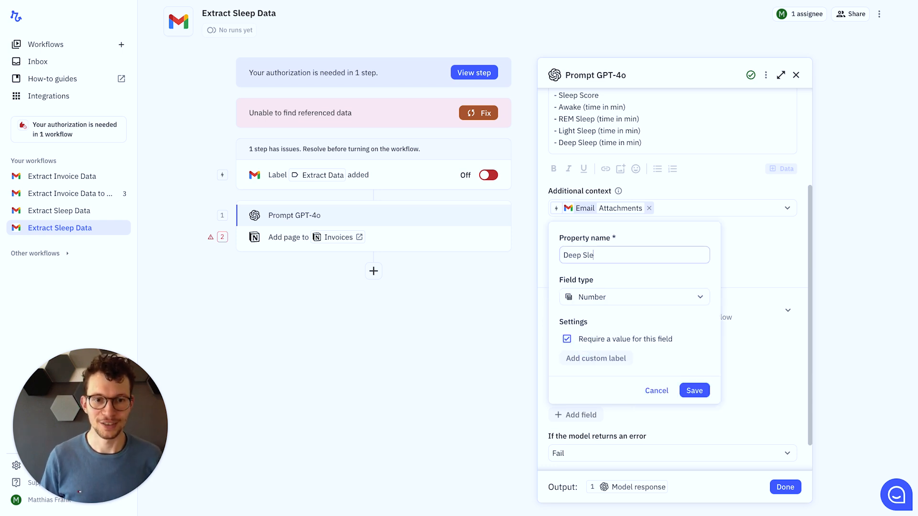
pyautogui.click(694, 390)
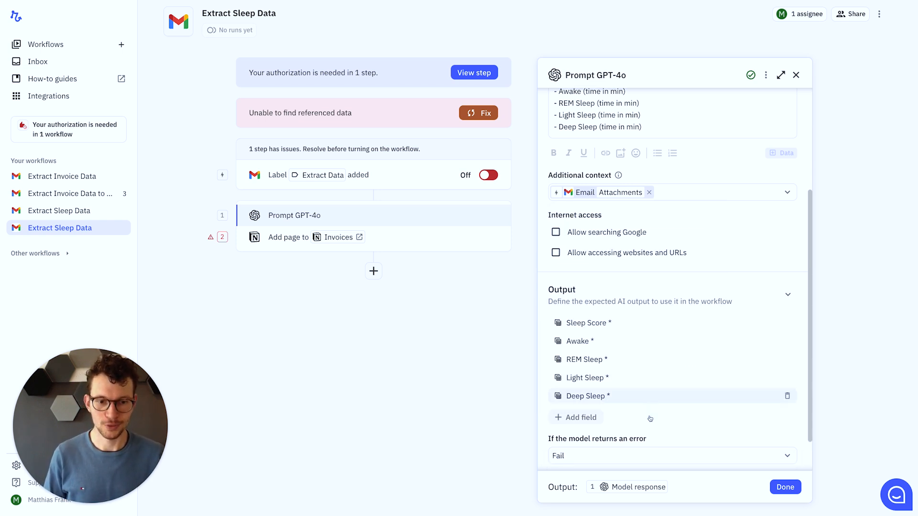
pyautogui.scroll(-3)
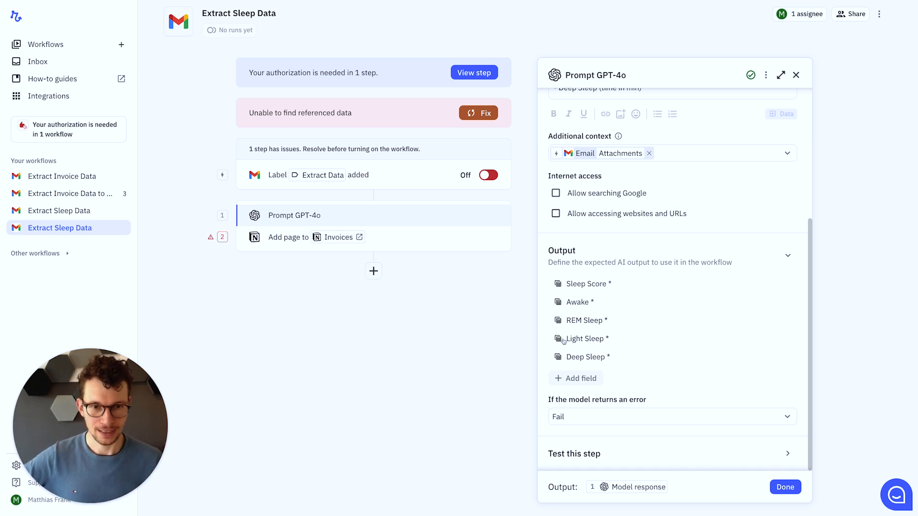
pyautogui.moveTo(674, 453)
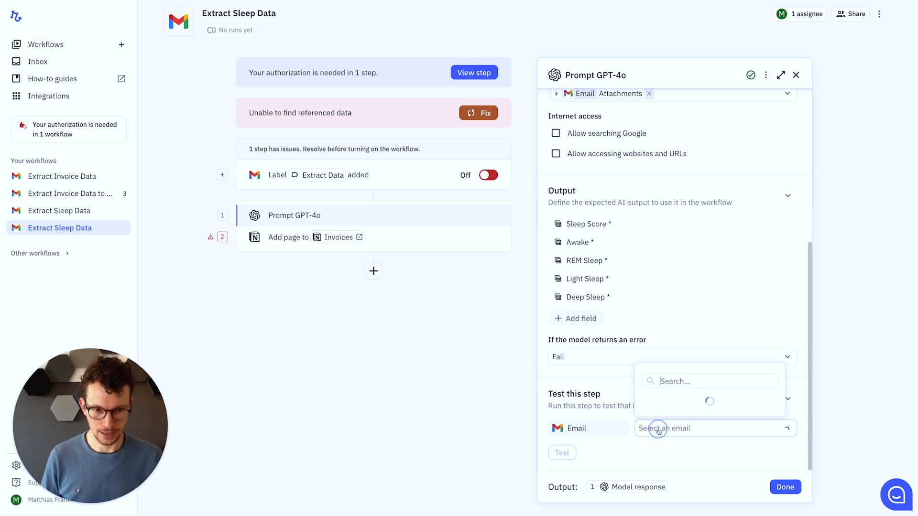
# Test the GPT-4o step on the 'Extract sleep data' email, returning Score 93, Awake 20, REM 97, Light 325, Deep 66
pyautogui.write('extract')
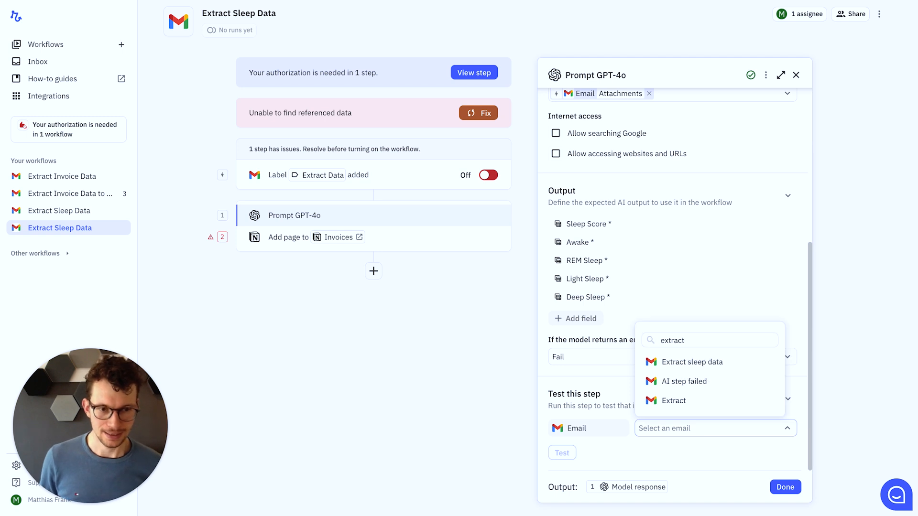
pyautogui.click(690, 361)
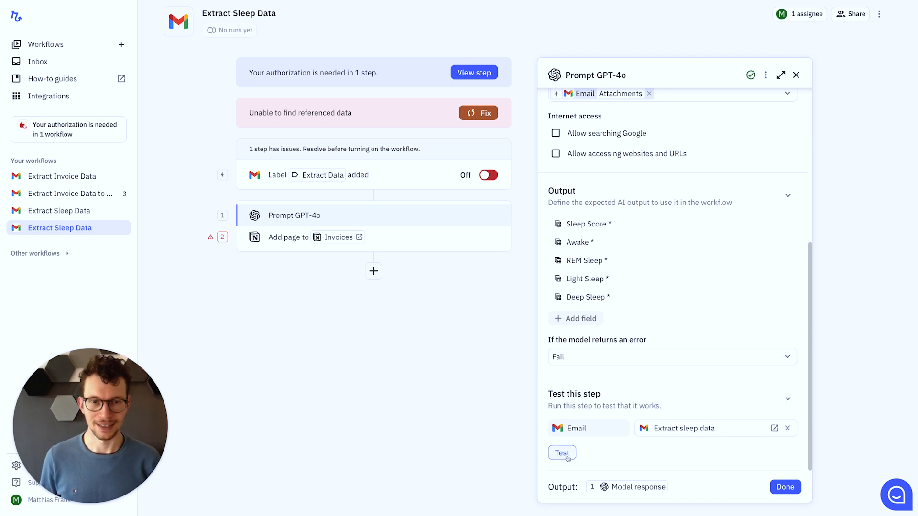
pyautogui.click(561, 452)
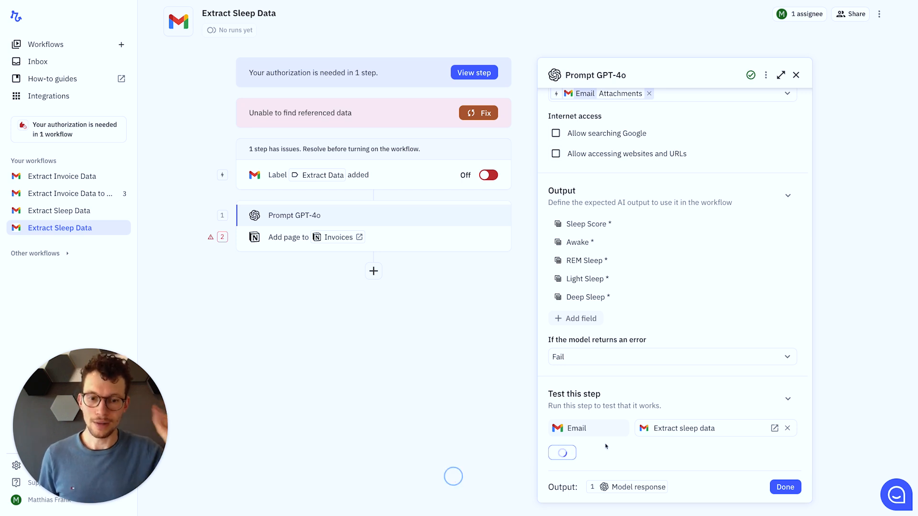
pyautogui.click(561, 453)
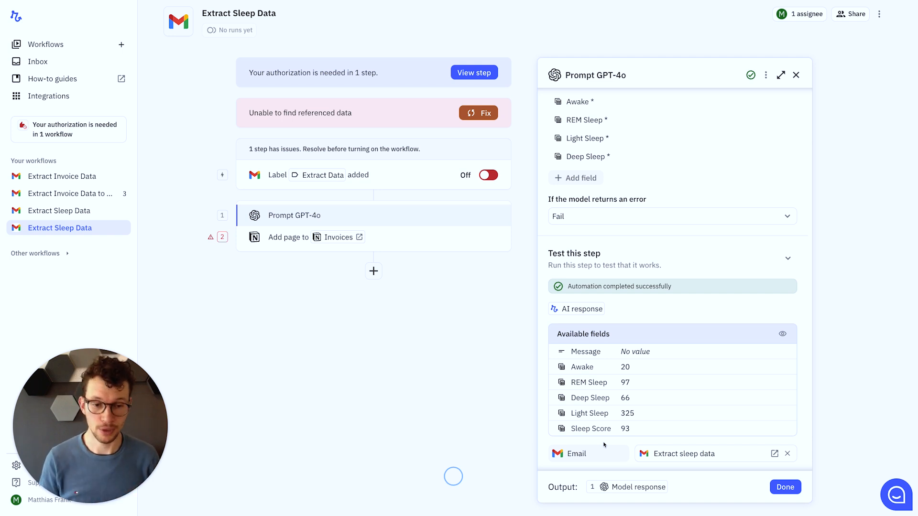
pyautogui.moveTo(617, 364)
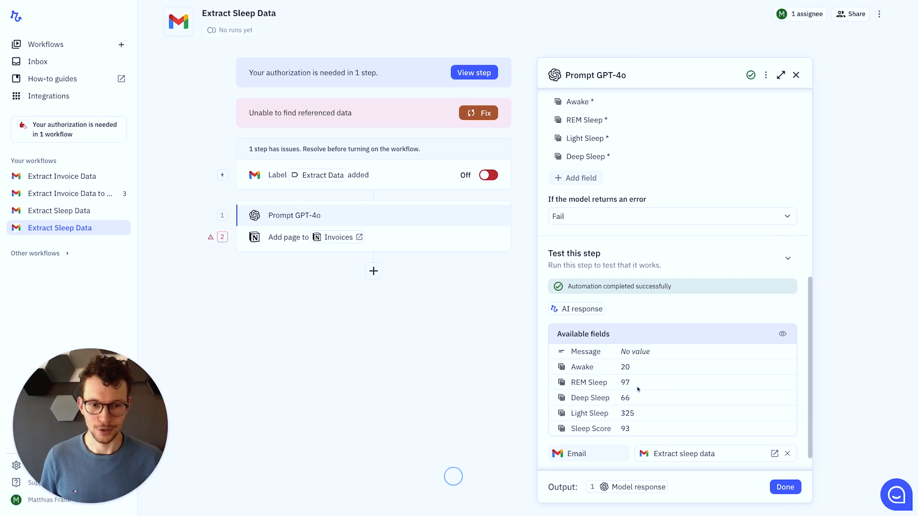
pyautogui.scroll(-3)
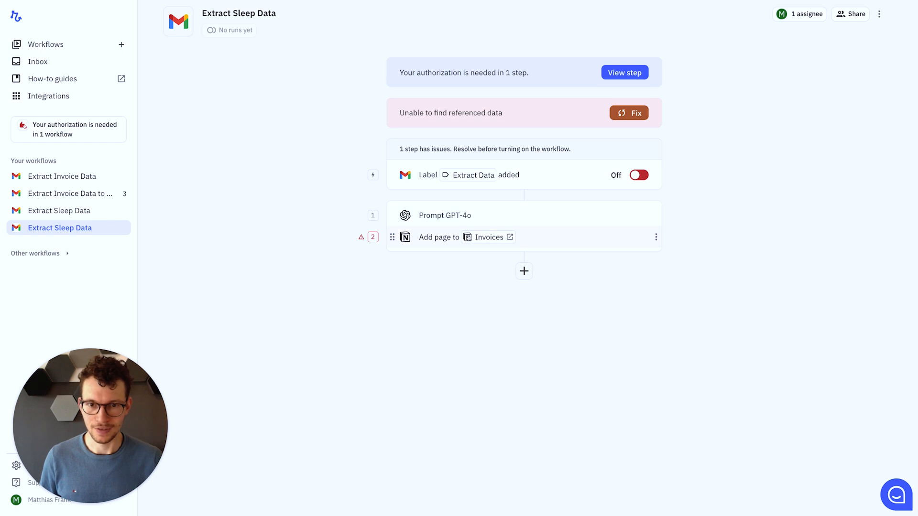
# Target the Sleep Tracker database and fill Name from the run's current date/time
pyautogui.click(457, 238)
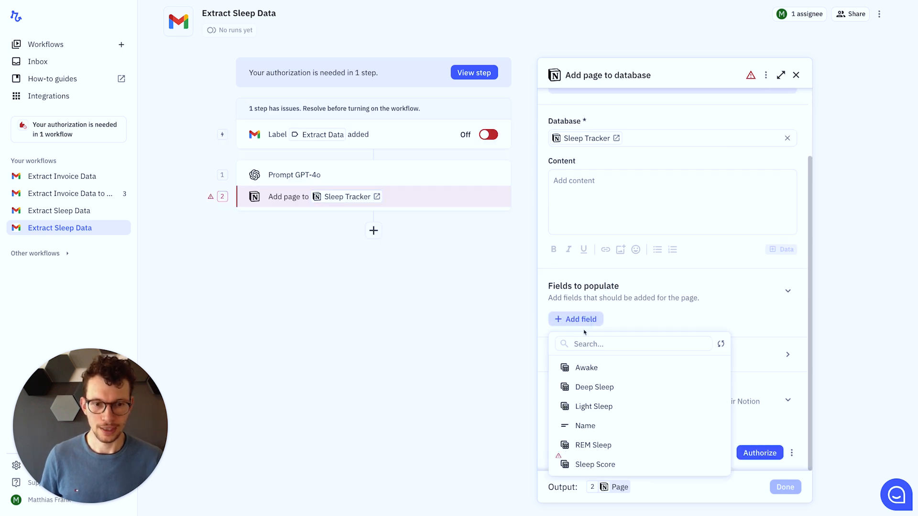
pyautogui.click(584, 425)
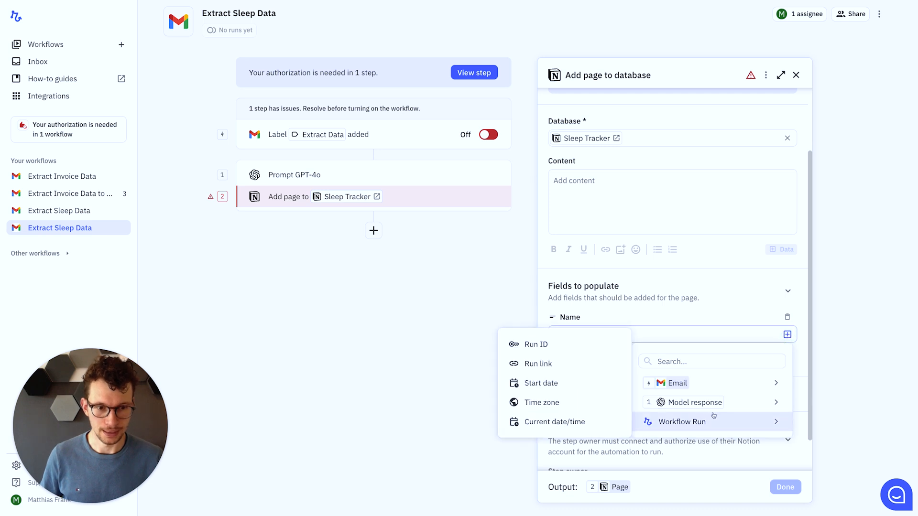
pyautogui.moveTo(551, 422)
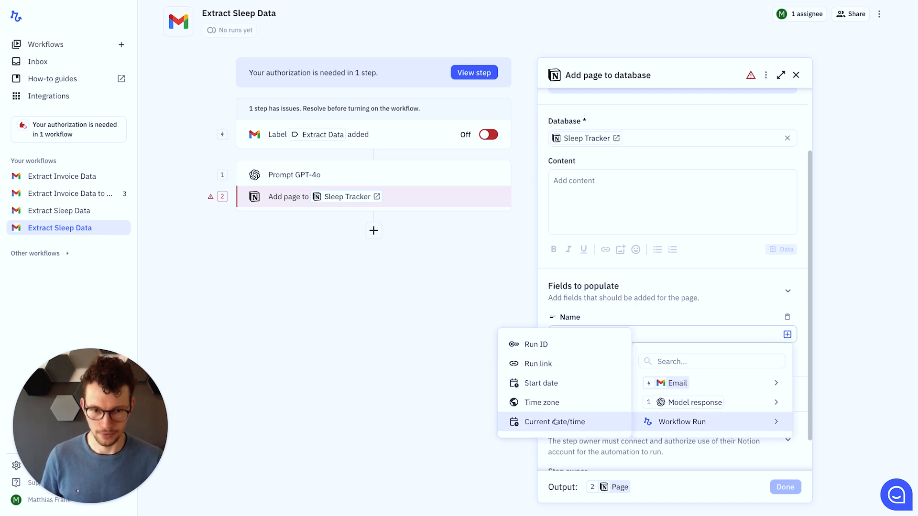
pyautogui.click(553, 422)
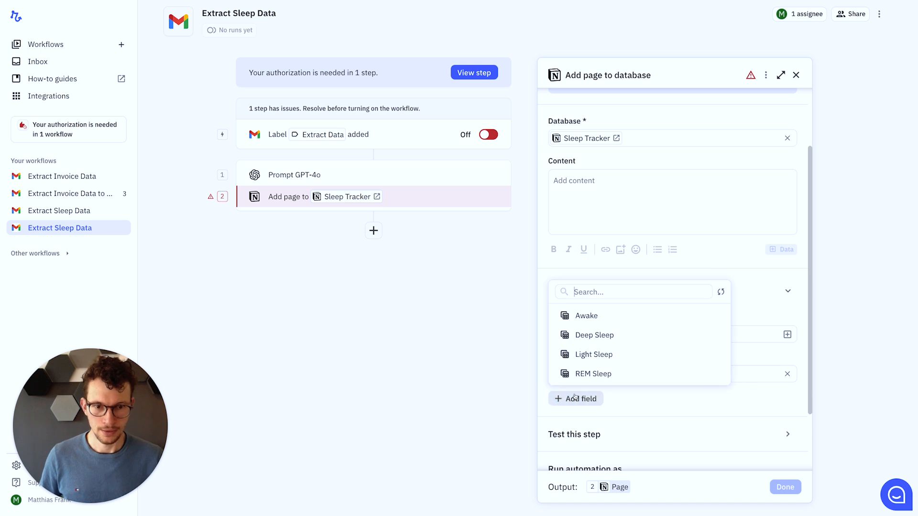
# Map Awake, REM Sleep and Deep Sleep properties from the GPT-4o model response
pyautogui.click(586, 315)
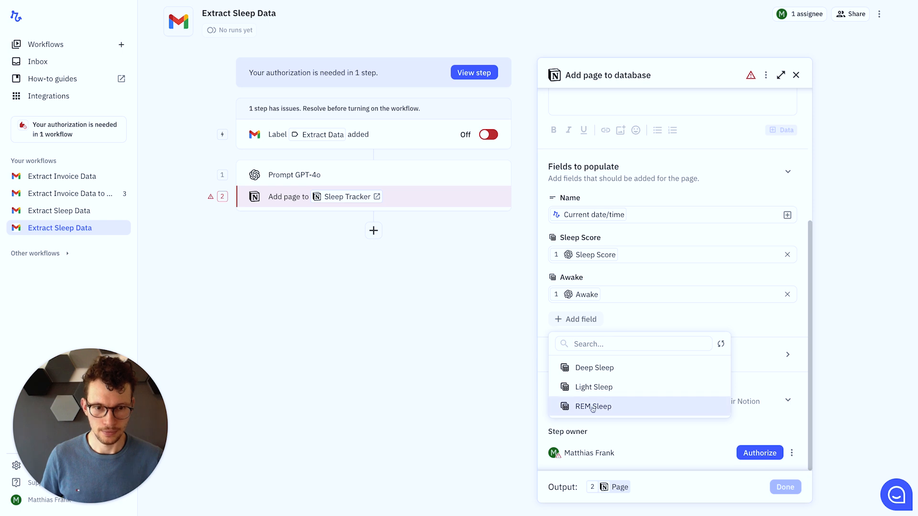
pyautogui.click(593, 407)
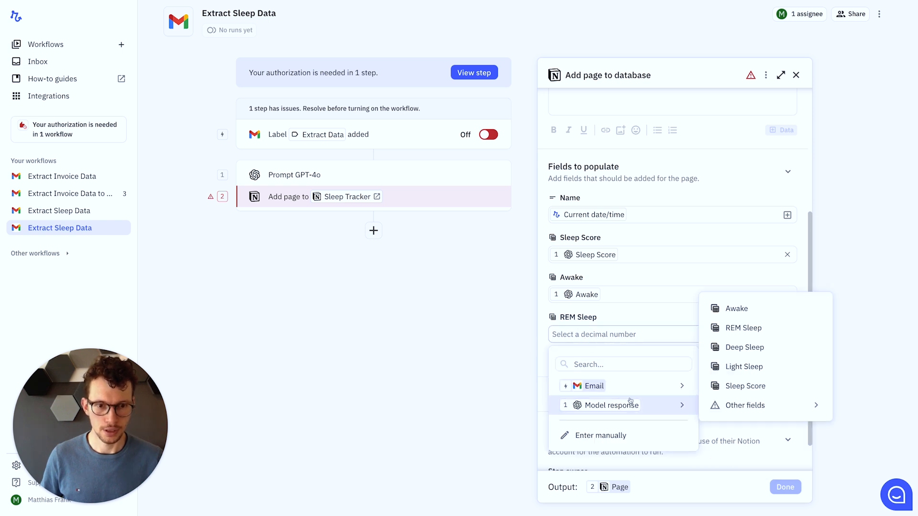
pyautogui.click(744, 327)
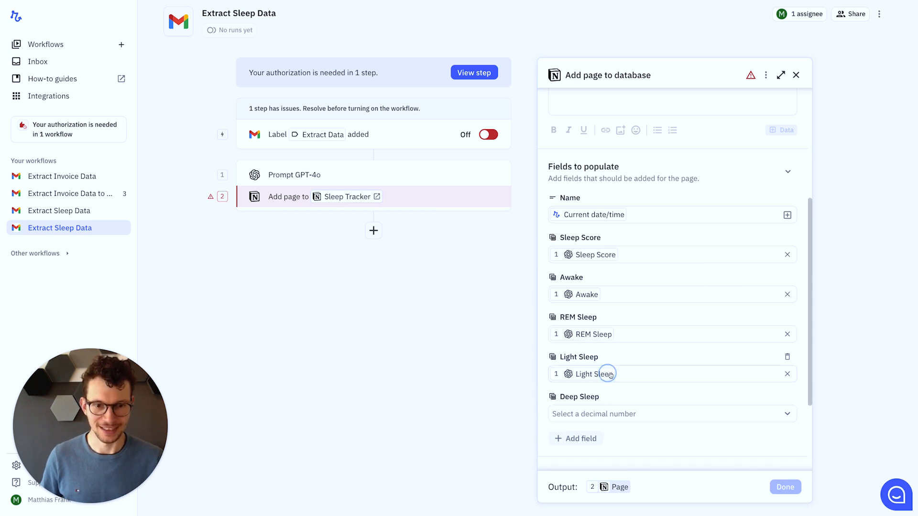
pyautogui.click(615, 374)
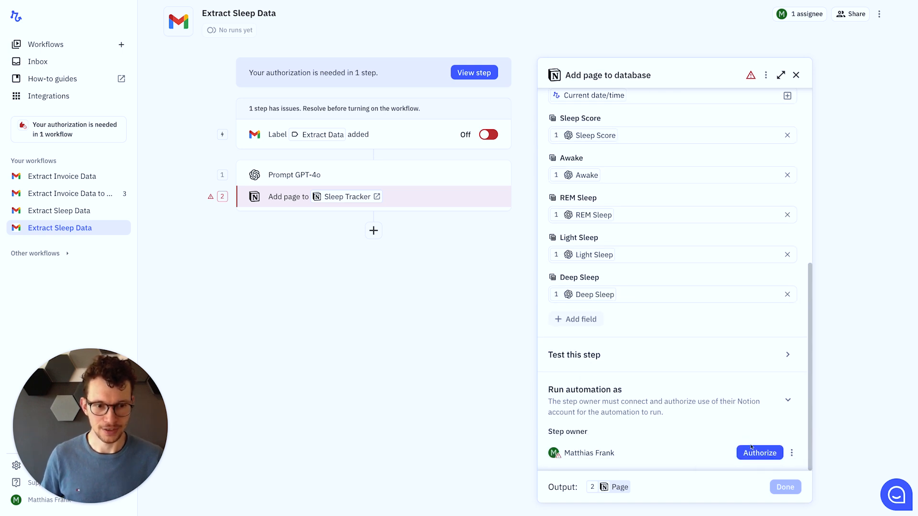
pyautogui.click(796, 75)
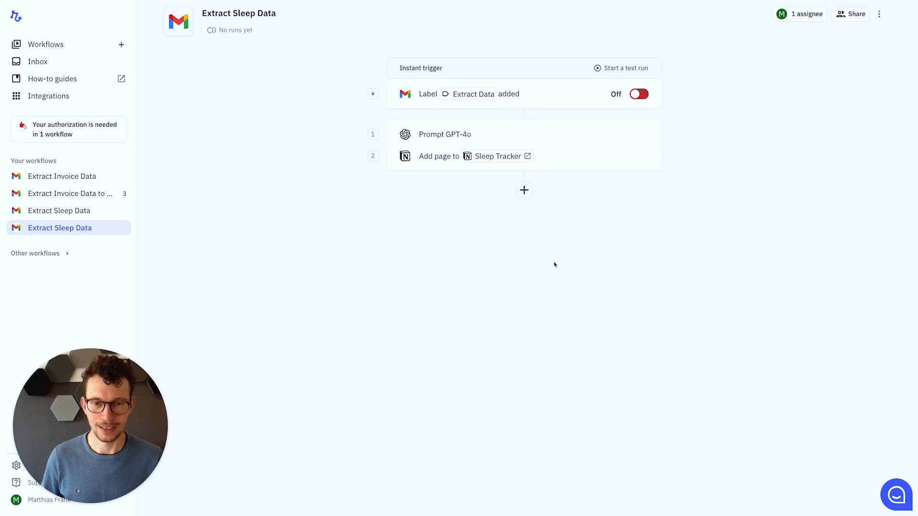
pyautogui.moveTo(489, 363)
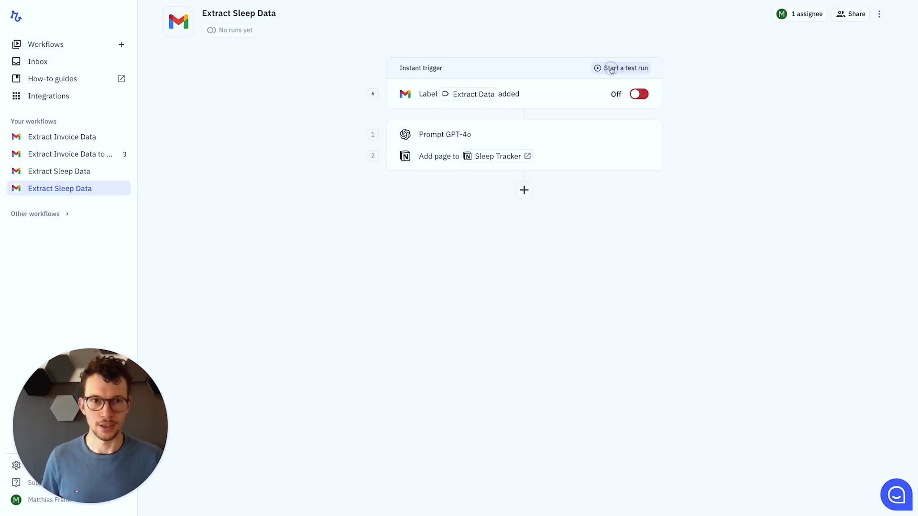
# Launch a test run using the 'Extract sleep data' email as the trigger
pyautogui.click(619, 68)
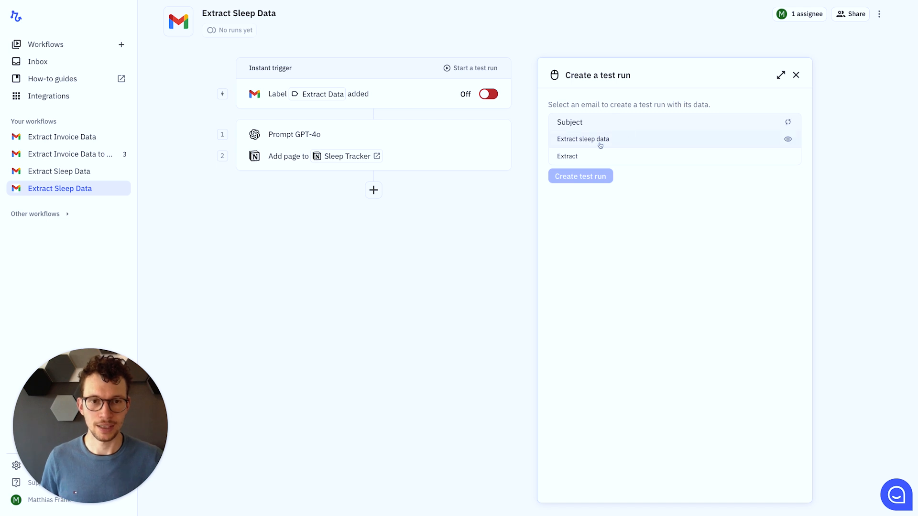
pyautogui.click(581, 176)
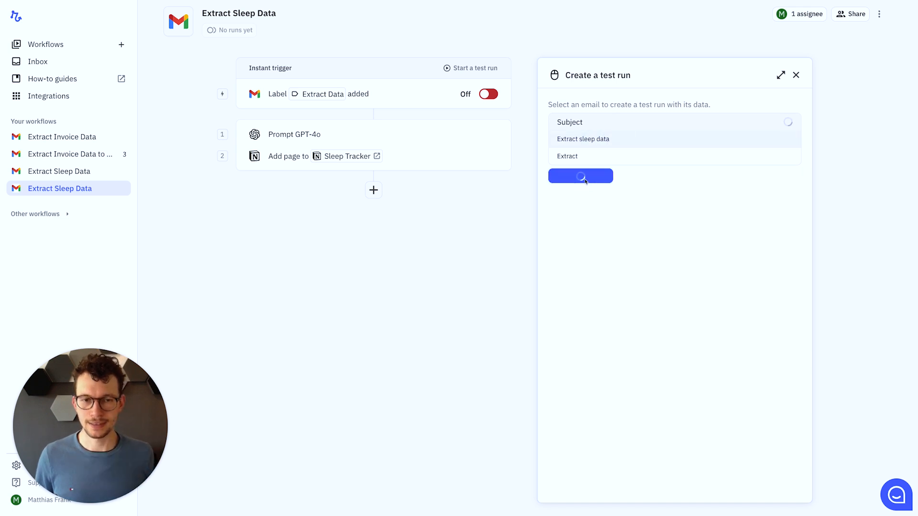
pyautogui.click(580, 176)
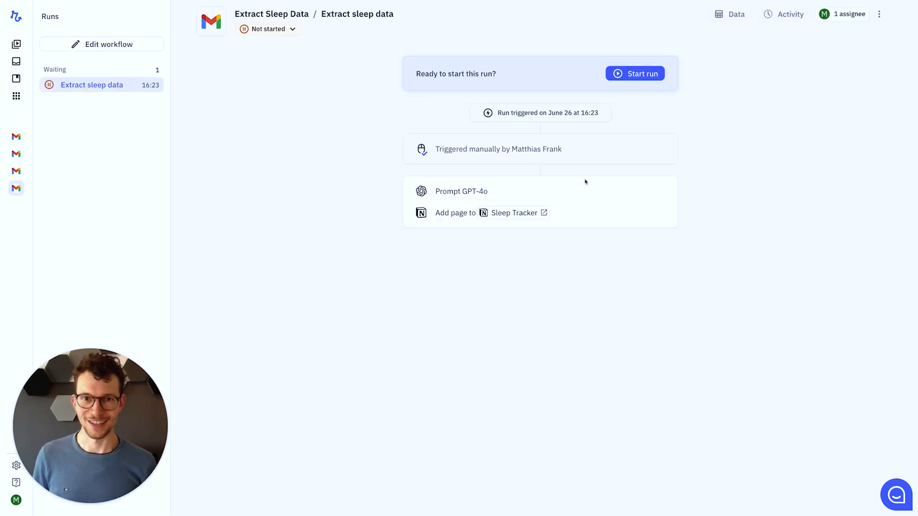
pyautogui.click(634, 74)
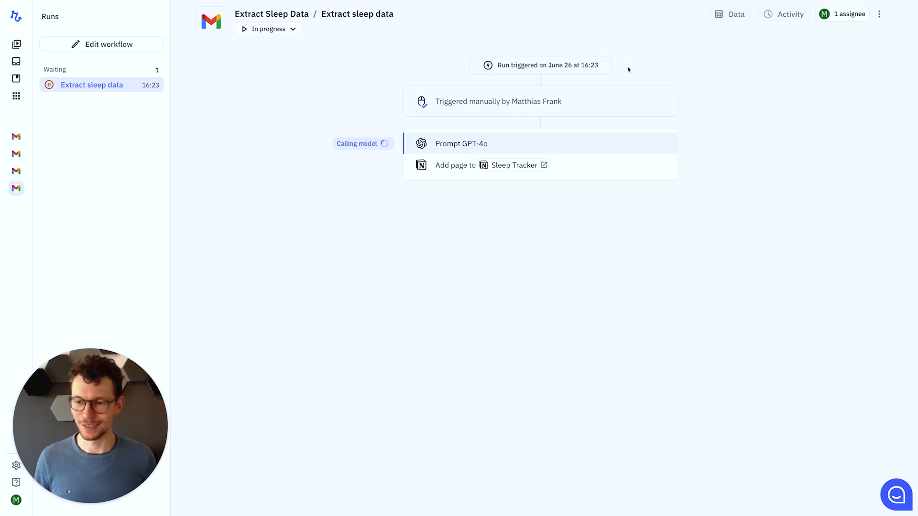